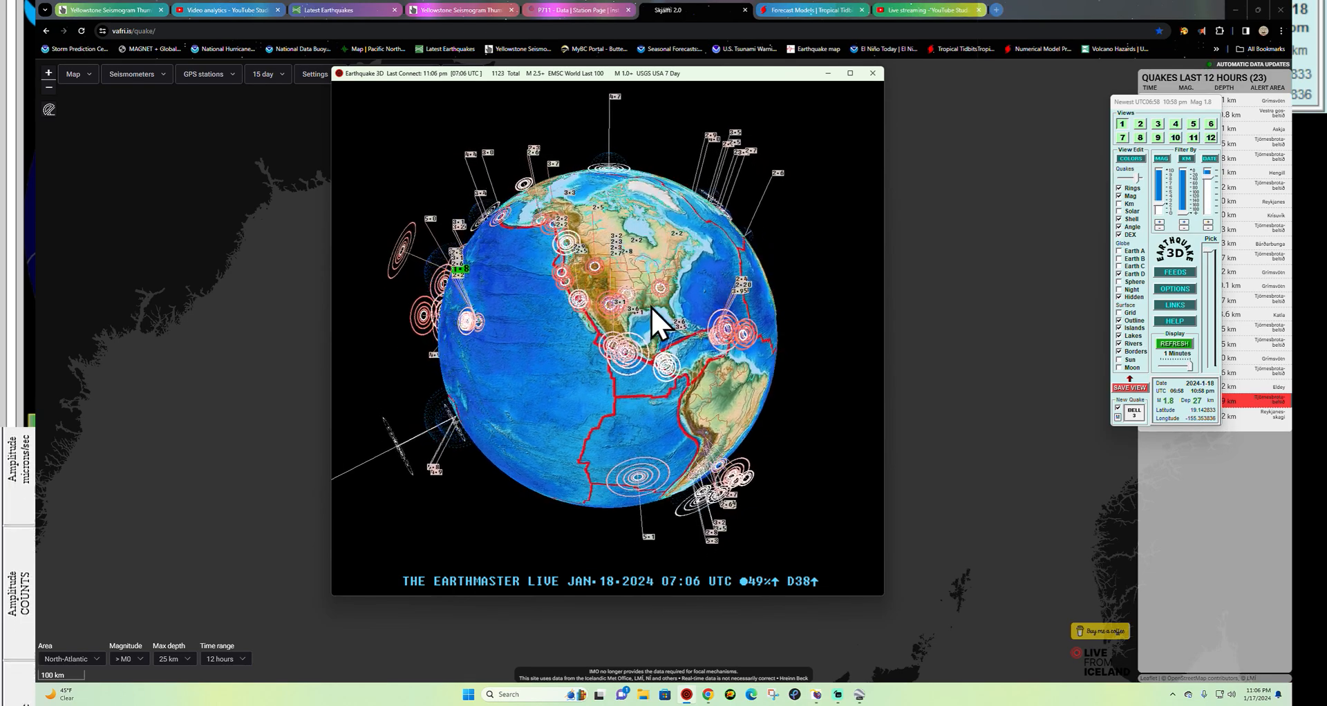
# - Rotate the globe from North America around toward the Pacific to view its quake markers
pyautogui.moveTo(655, 322); pyautogui.dragTo(626, 255)
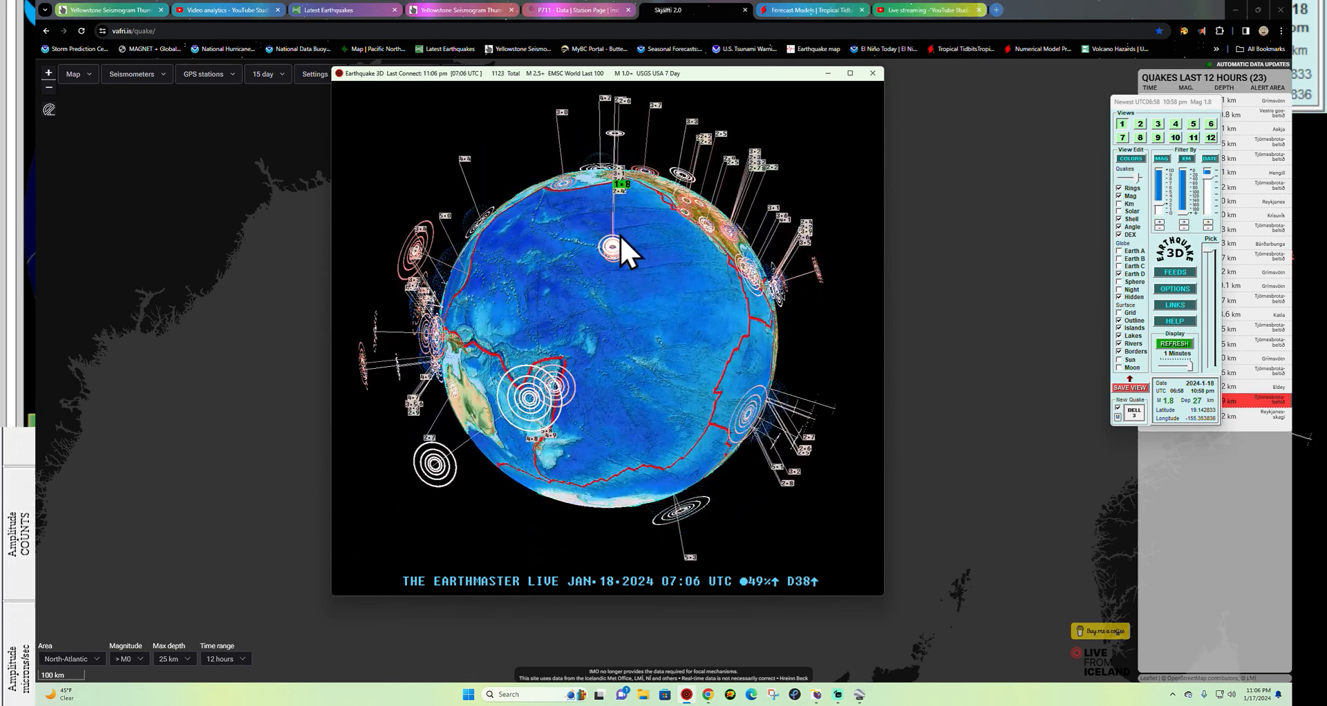
pyautogui.moveTo(626, 255); pyautogui.dragTo(567, 308)
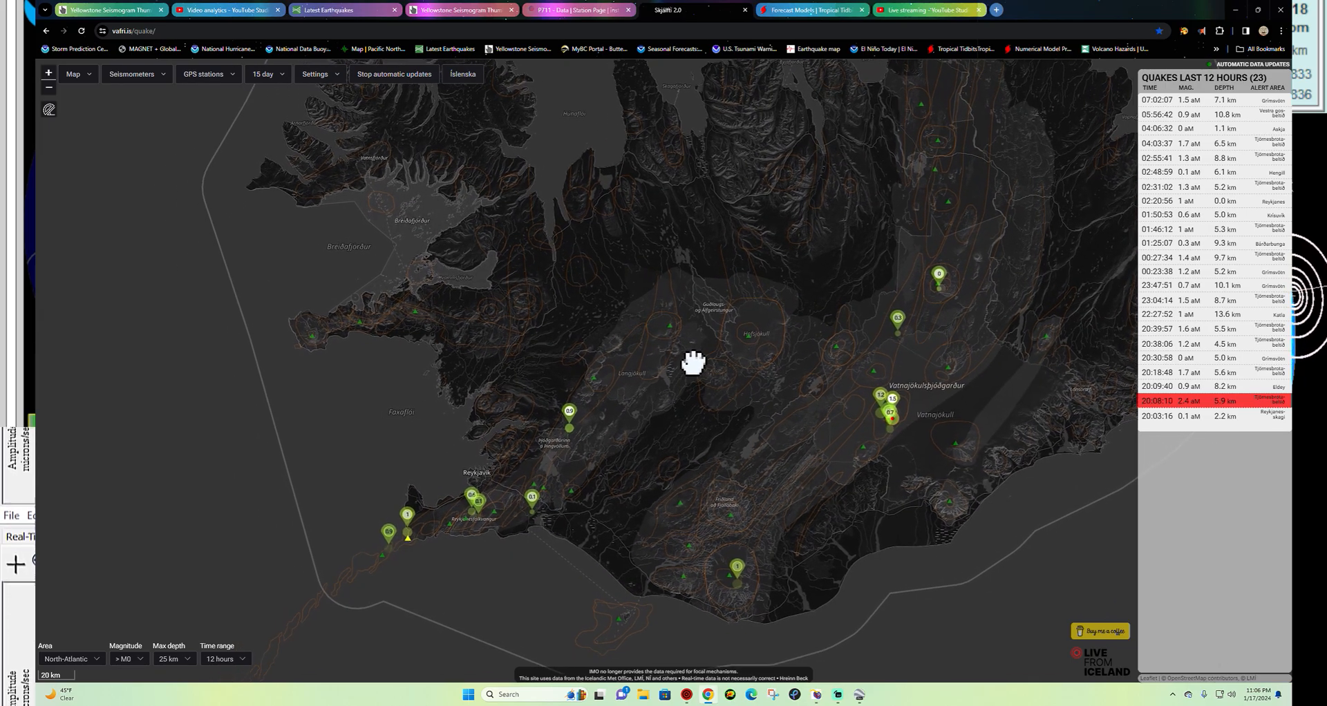
# - Zoom the Iceland map onto the Reykjanes peninsula near Grindavík, then load the next saved page
pyautogui.scroll(-3)
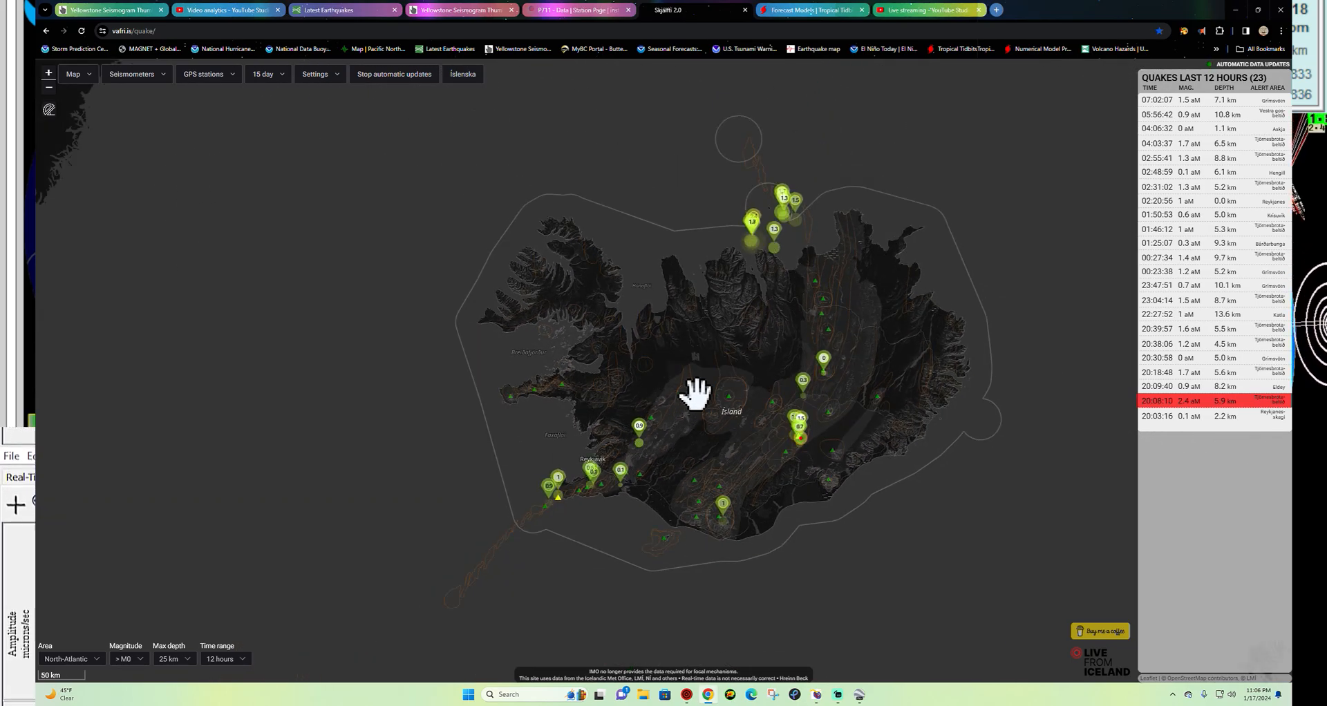
pyautogui.moveTo(696, 394); pyautogui.dragTo(722, 328)
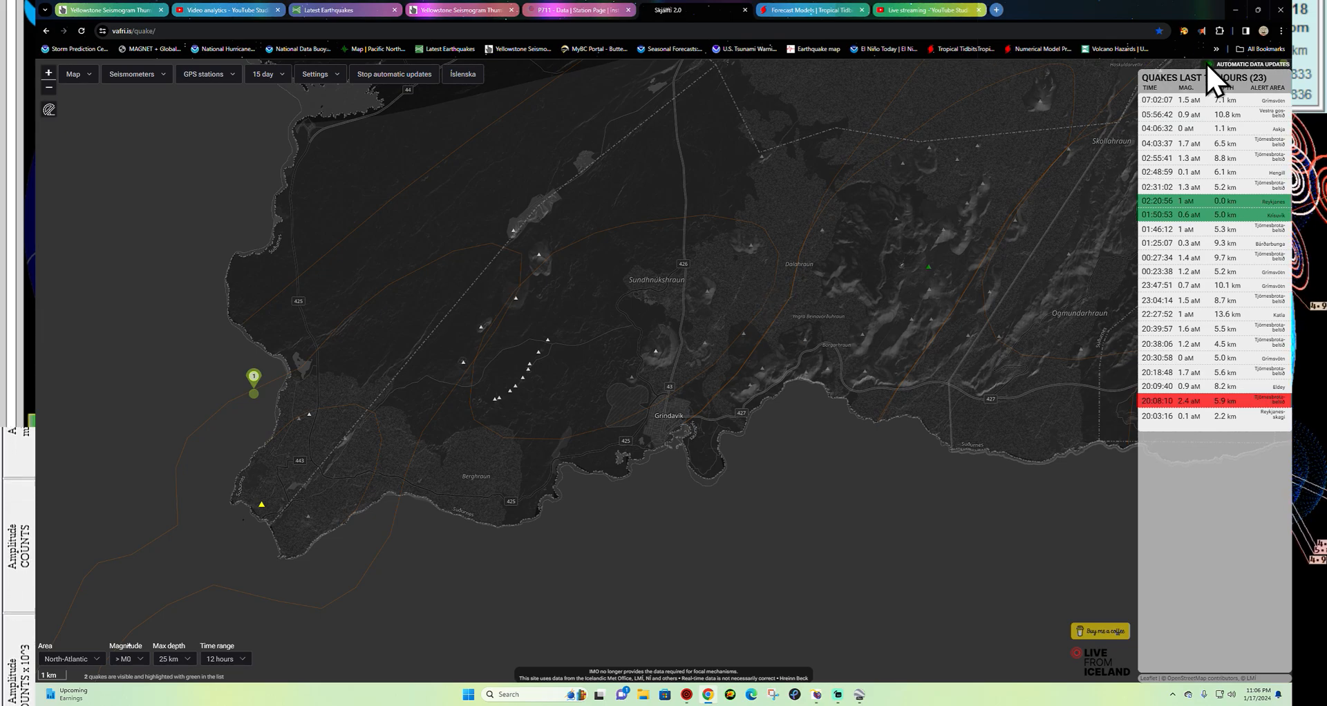
pyautogui.click(1217, 49)
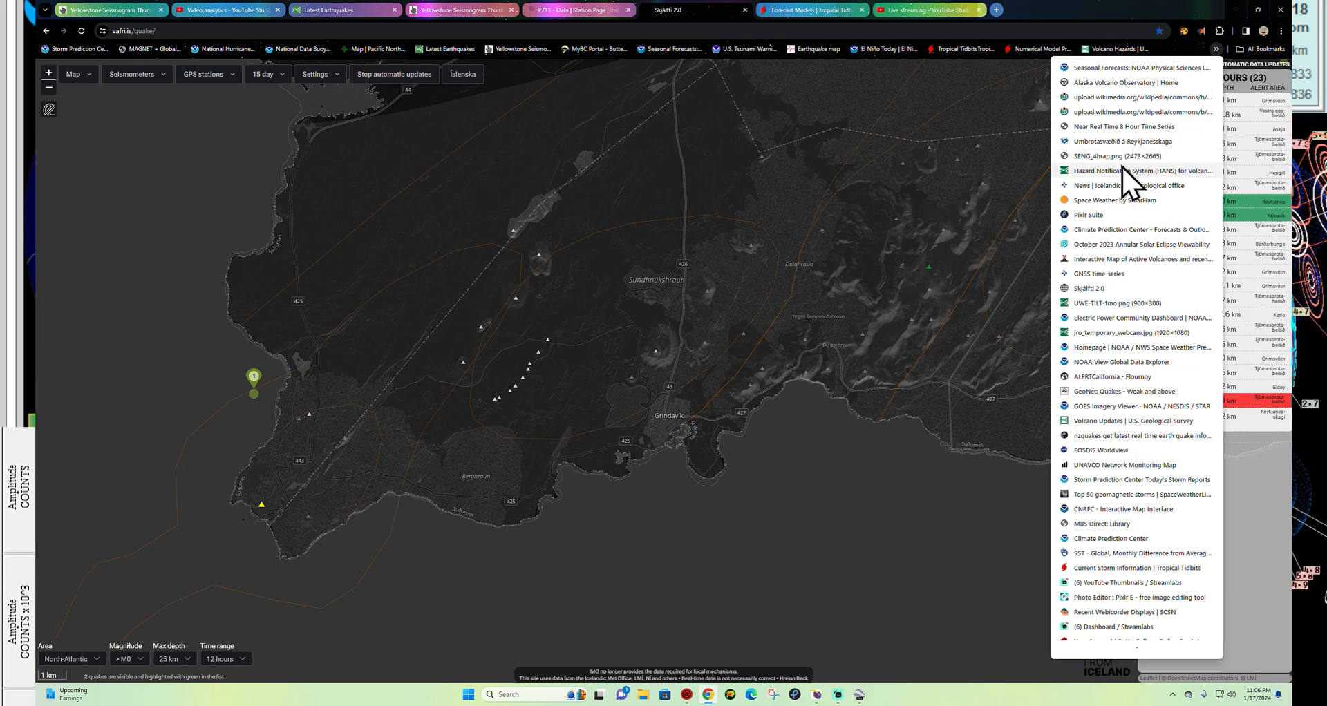
pyautogui.click(1119, 156)
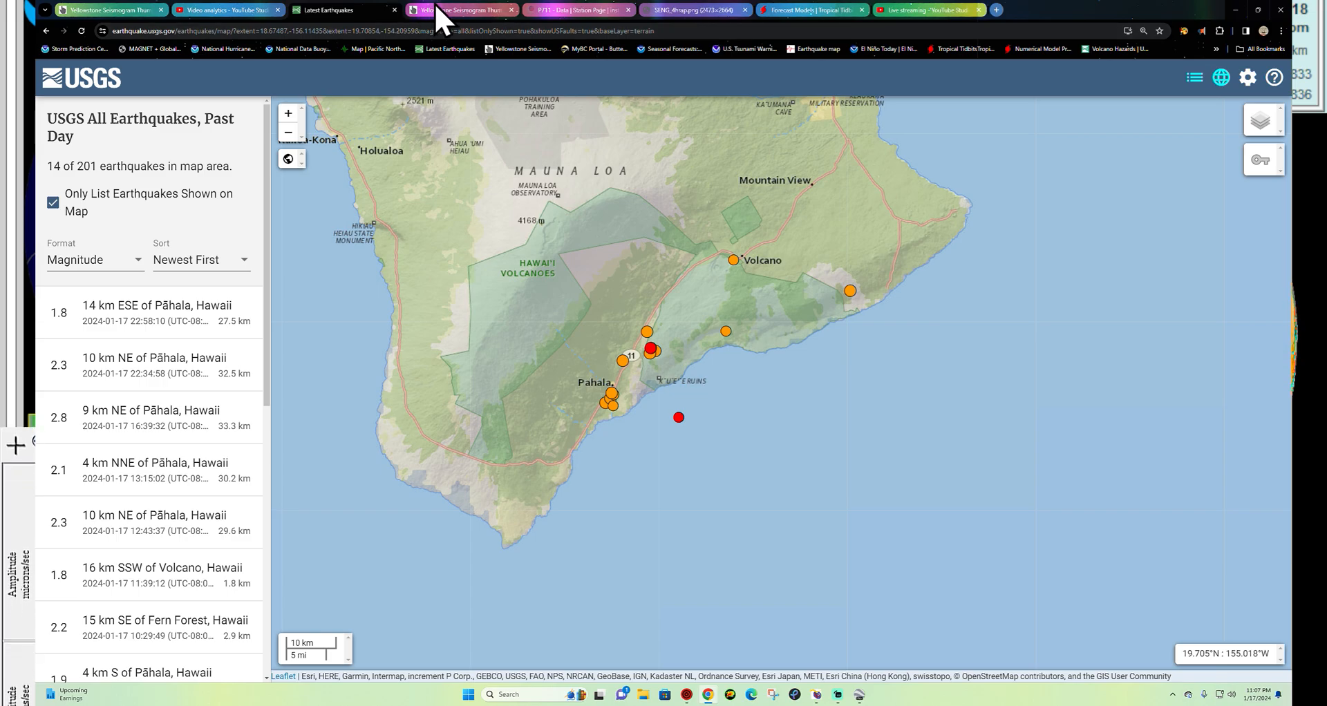
# - On the USGS home page, advance the volcano Event Notifications to the next notice
pyautogui.click(458, 10)
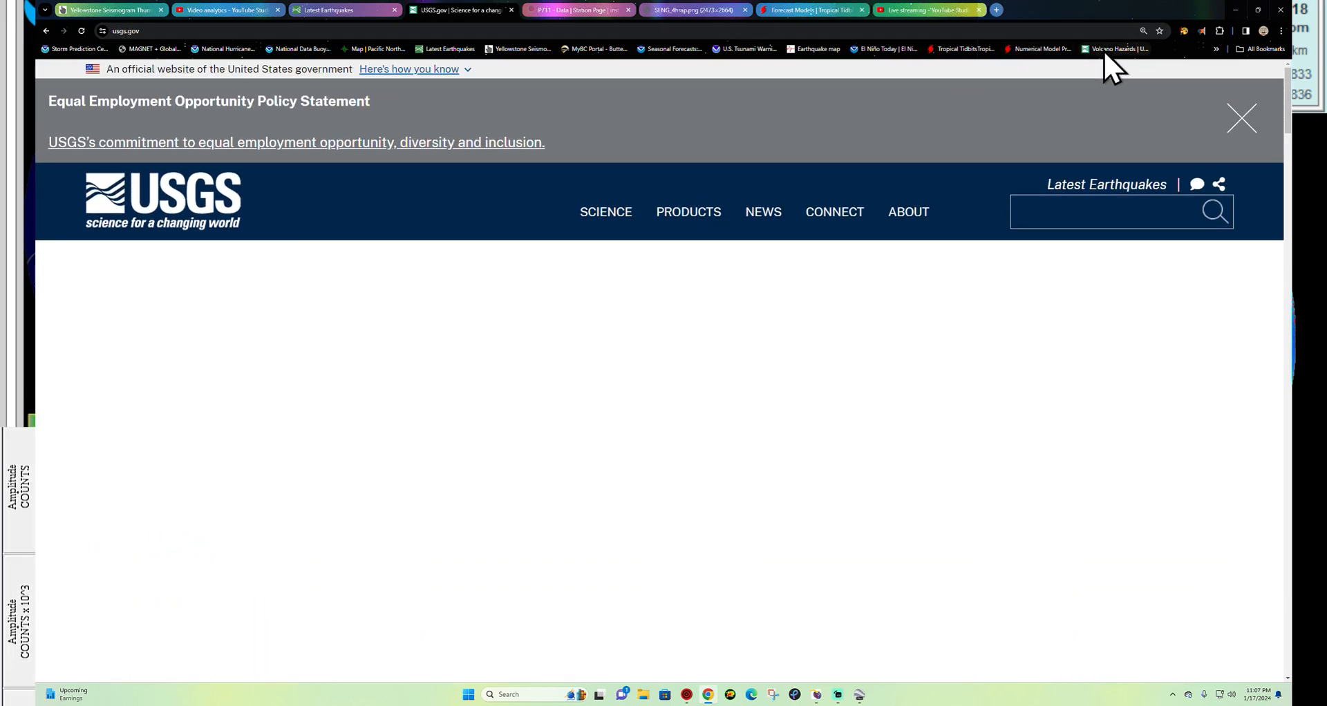
pyautogui.moveTo(409, 398)
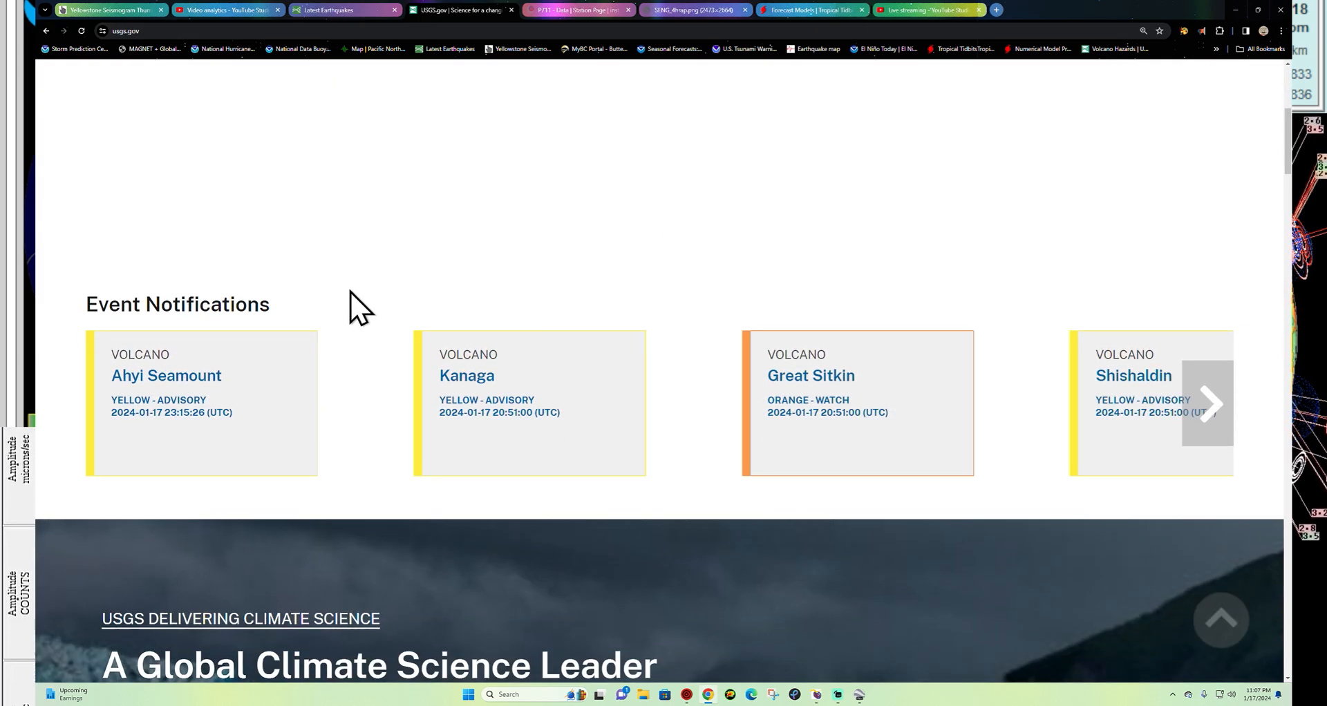
pyautogui.scroll(-3)
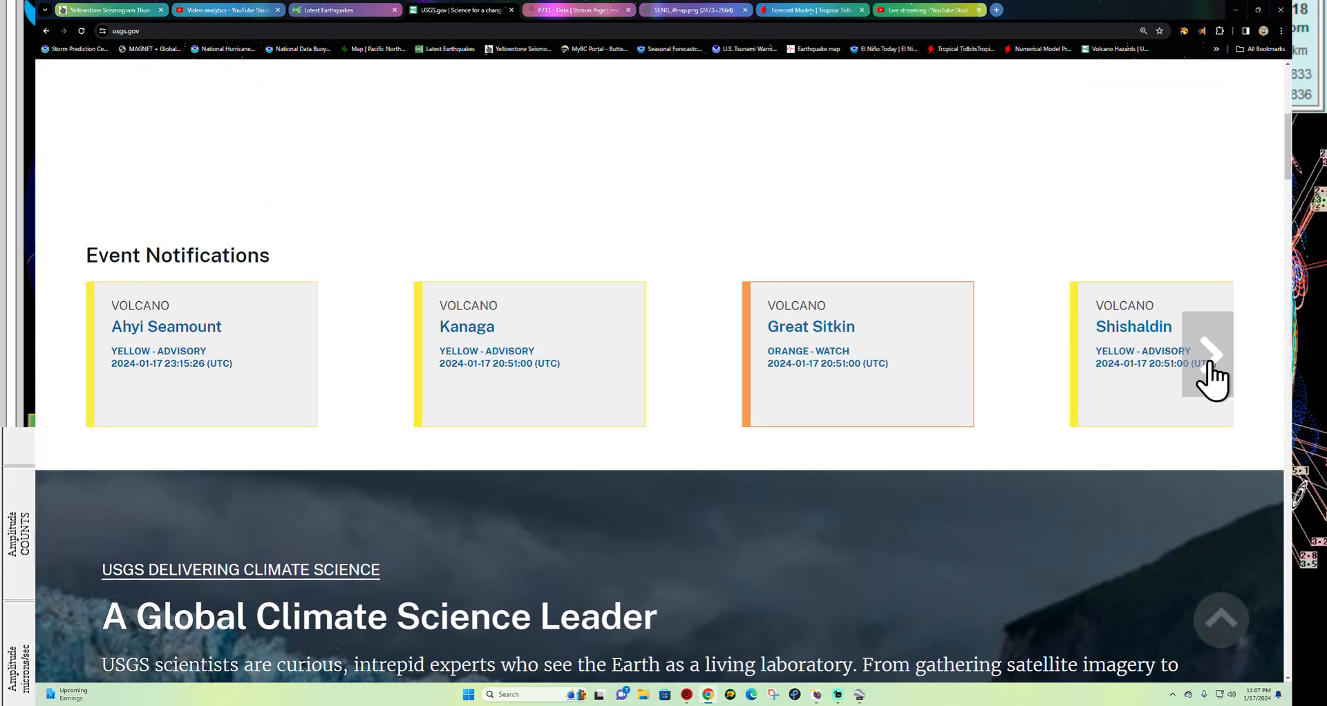
pyautogui.click(1211, 354)
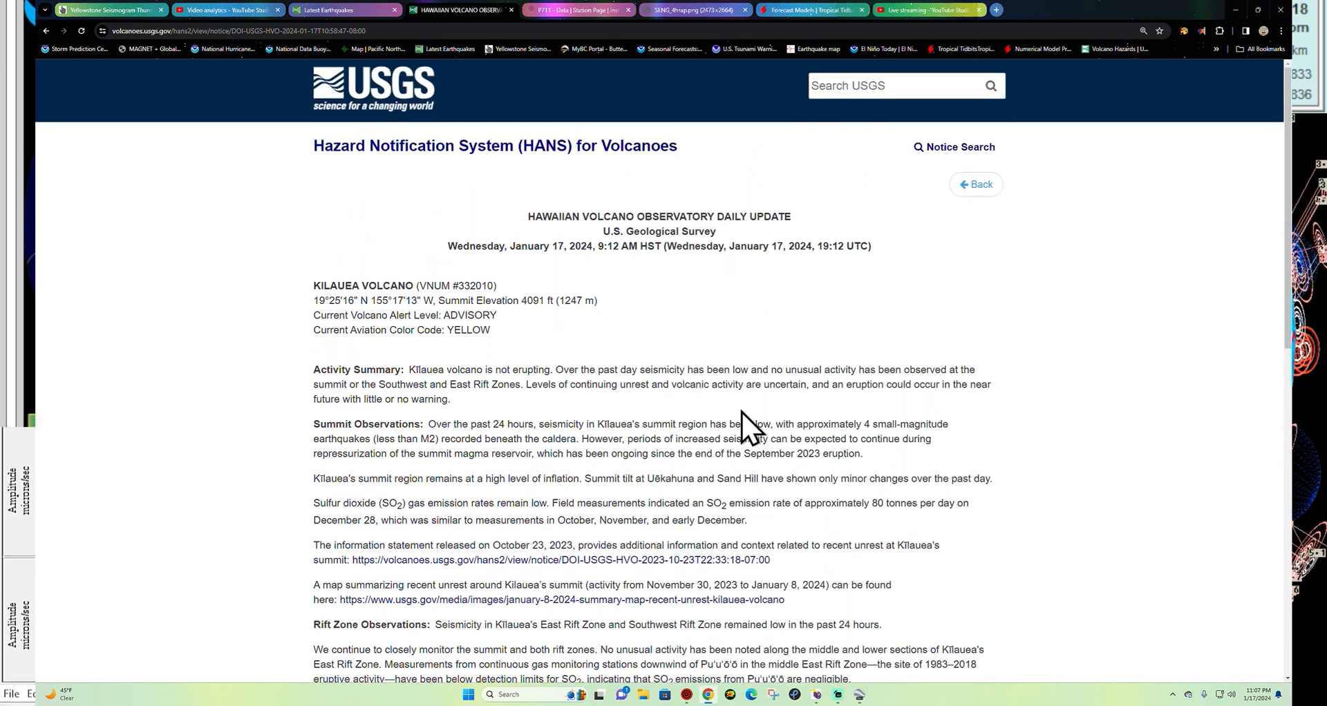
# - Read the HANS Kīlauea daily update down to its More Information links, then bring up the saved pages list
pyautogui.scroll(-3)
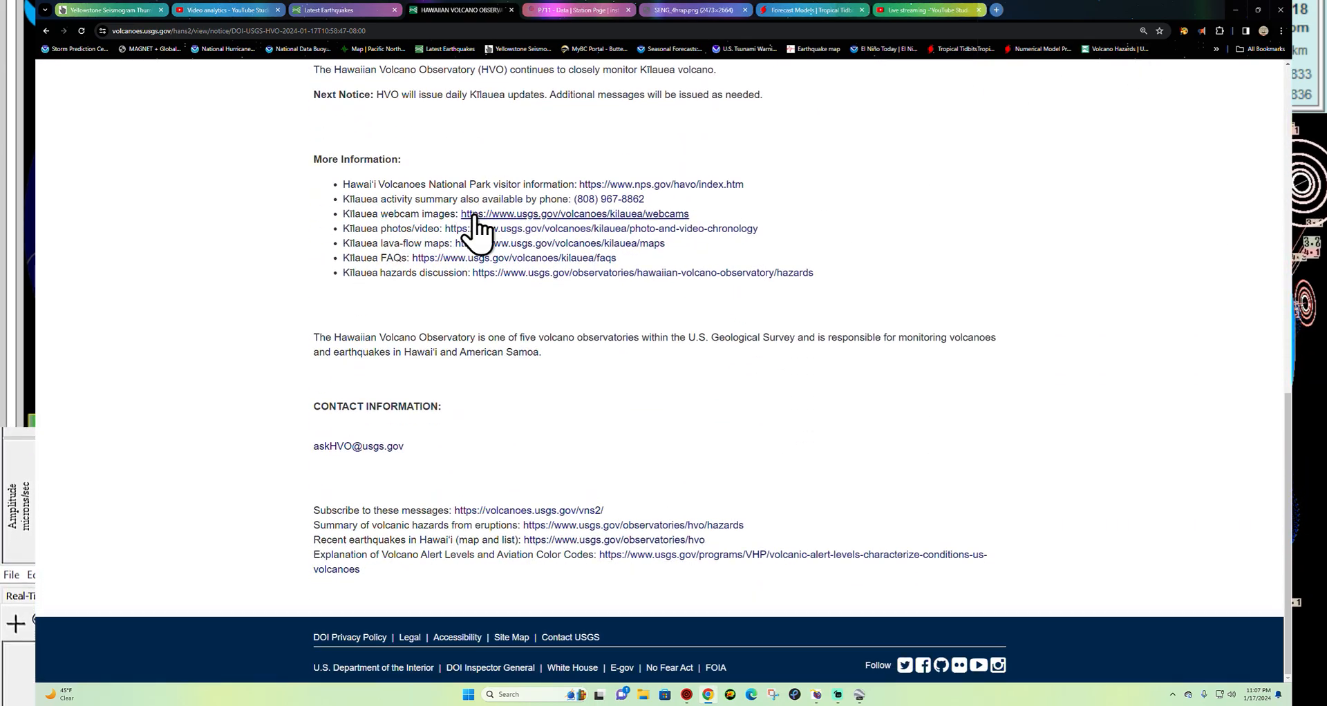
pyautogui.moveTo(1106, 92)
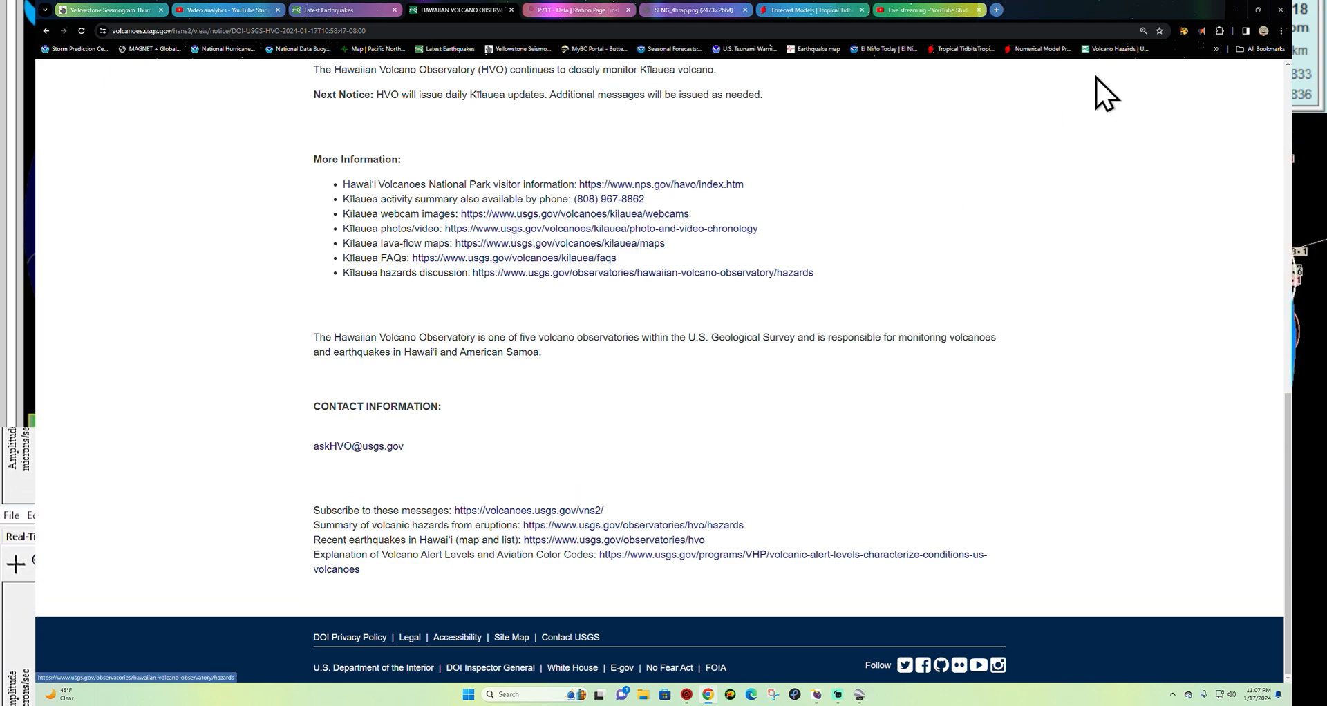
pyautogui.click(1217, 49)
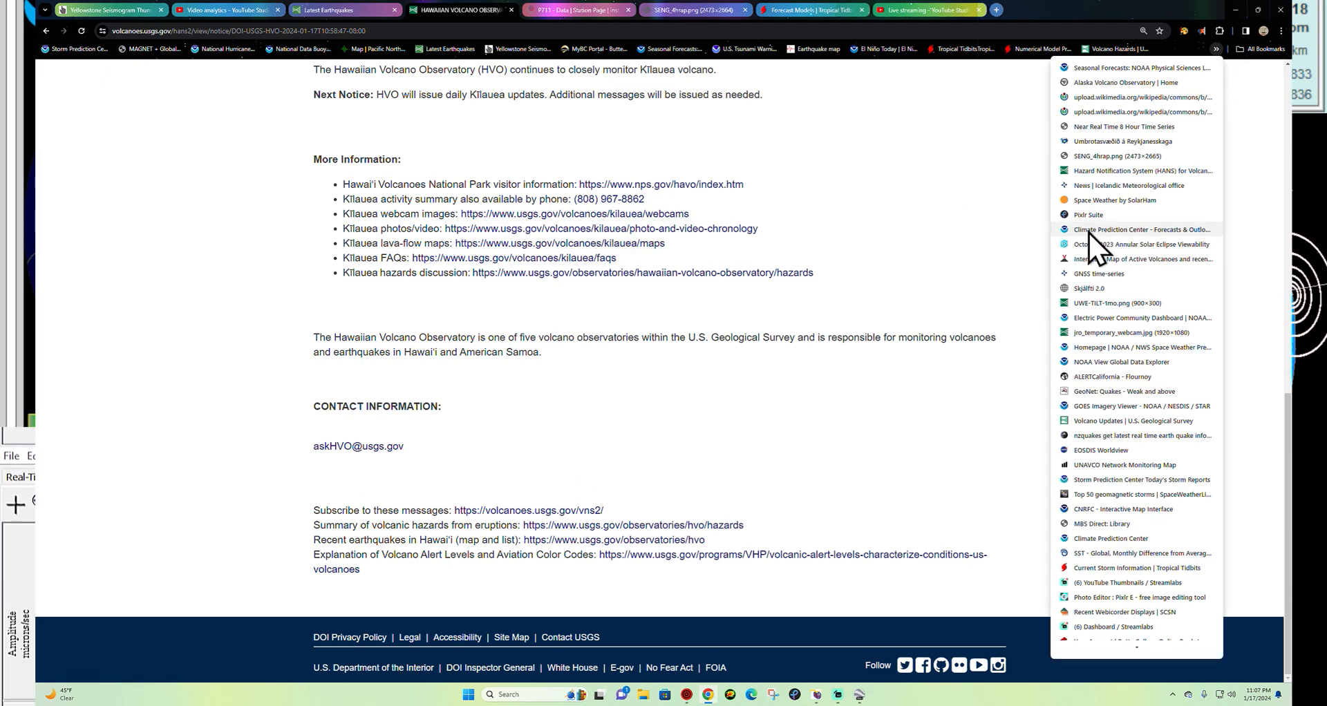
pyautogui.moveTo(1129, 160)
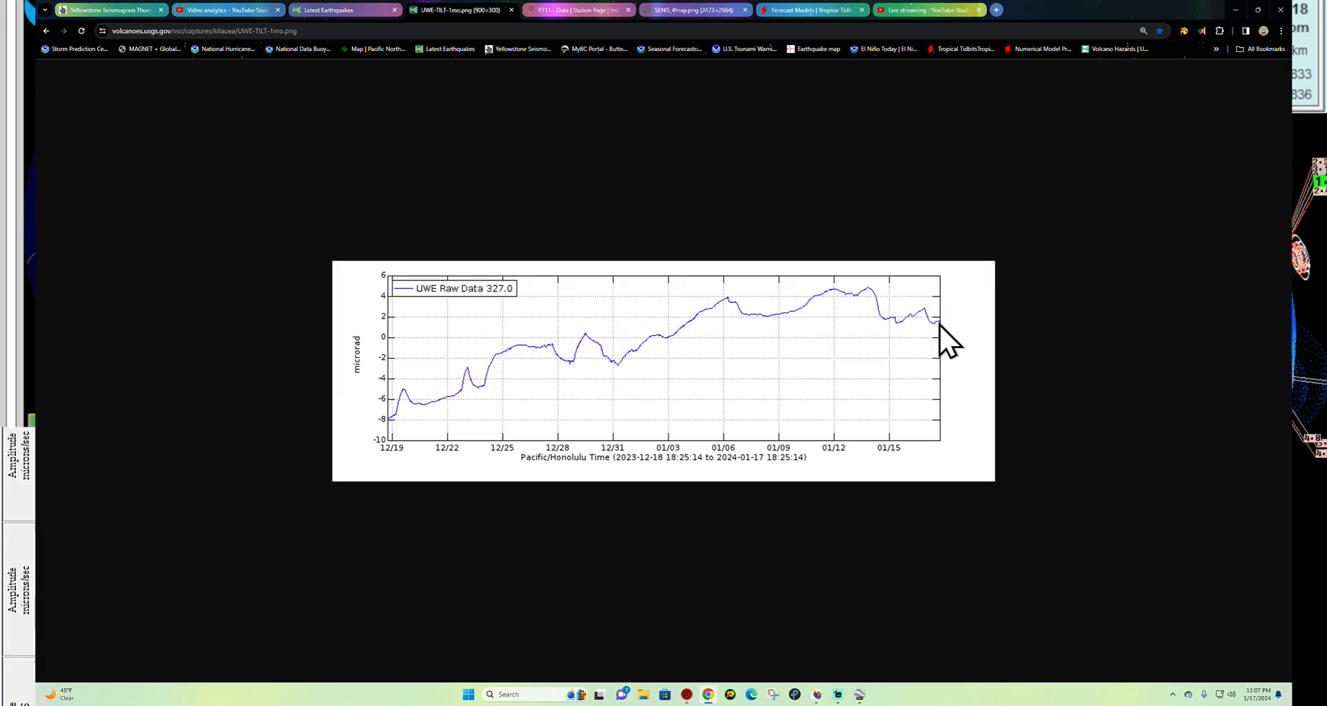
pyautogui.moveTo(414, 327)
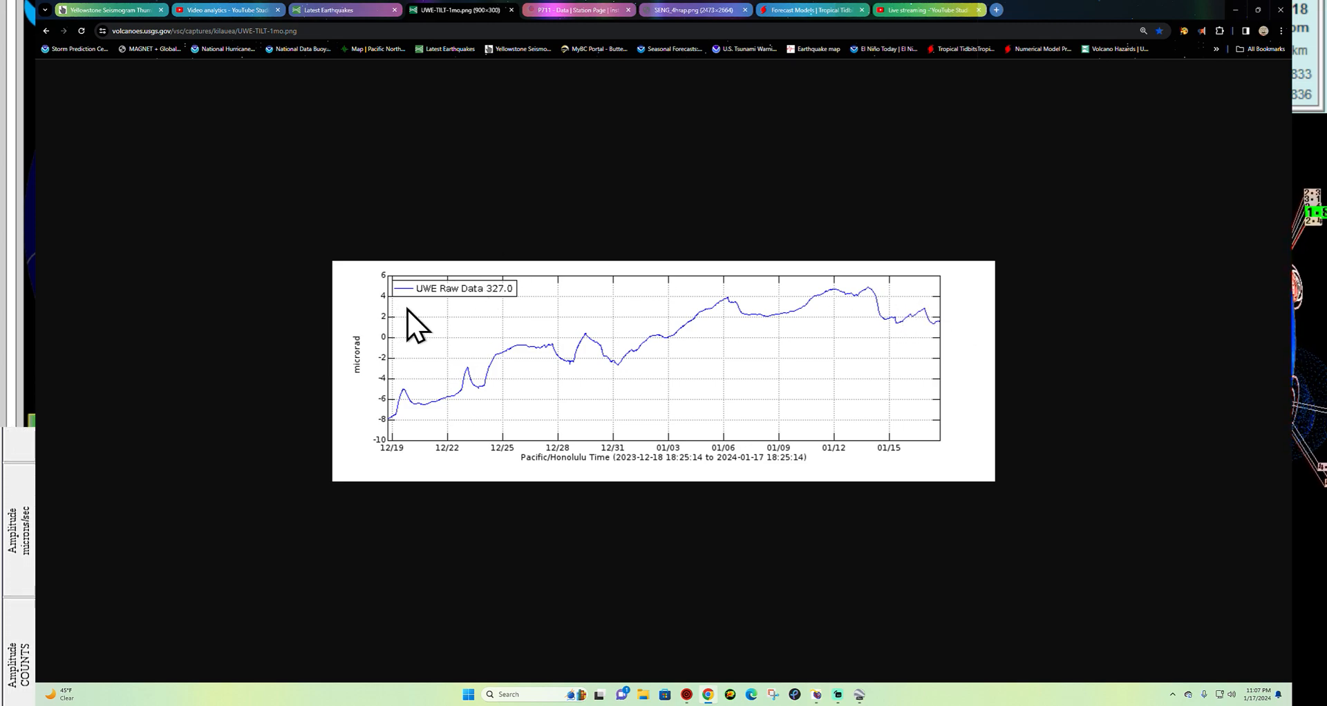
pyautogui.moveTo(956, 342)
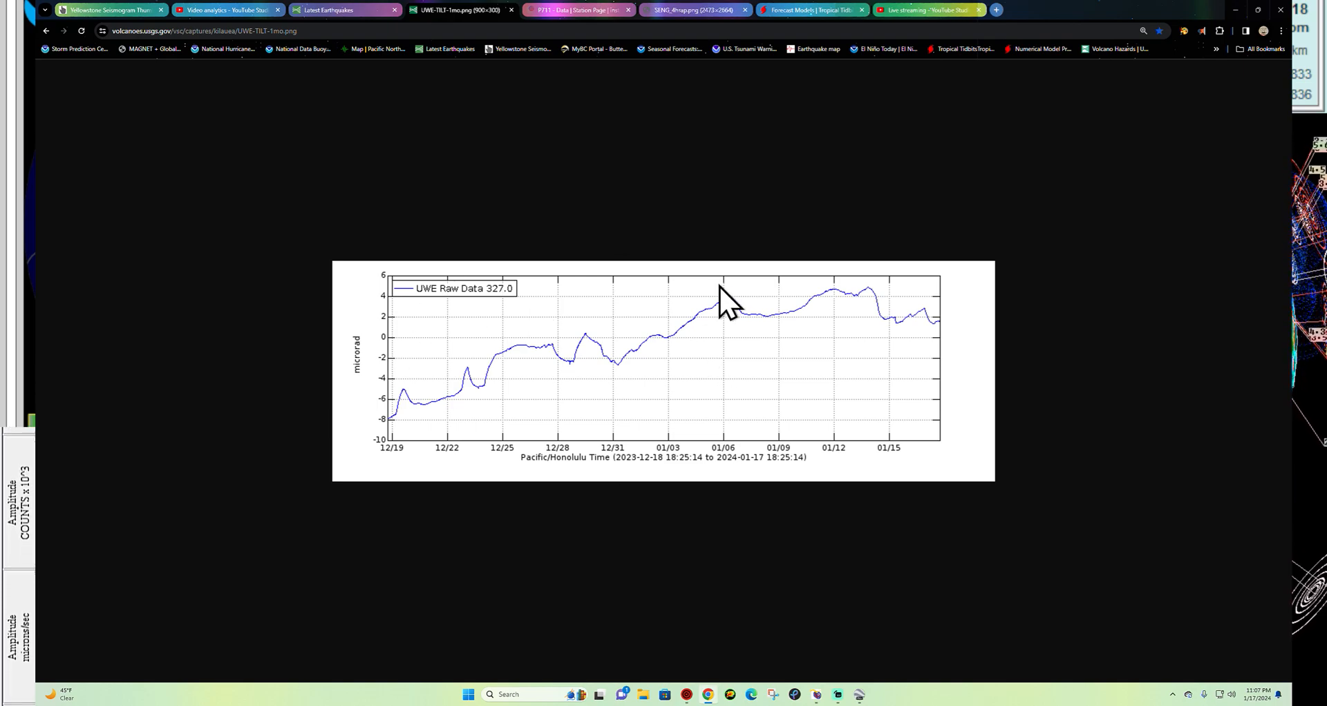
pyautogui.moveTo(573, 63)
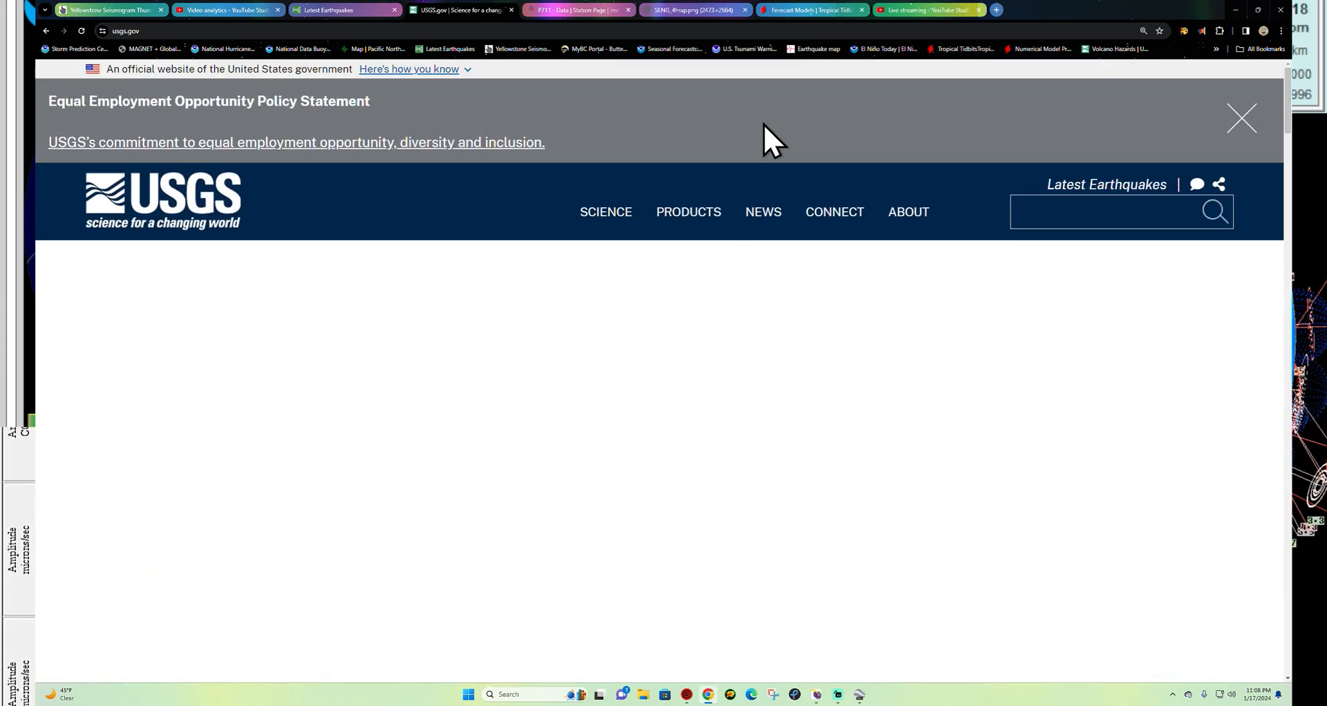
# - Review the M3.3 Coupeville quake details and zoom the map toward the M2.0 Neah Bay quake
pyautogui.click(343, 10)
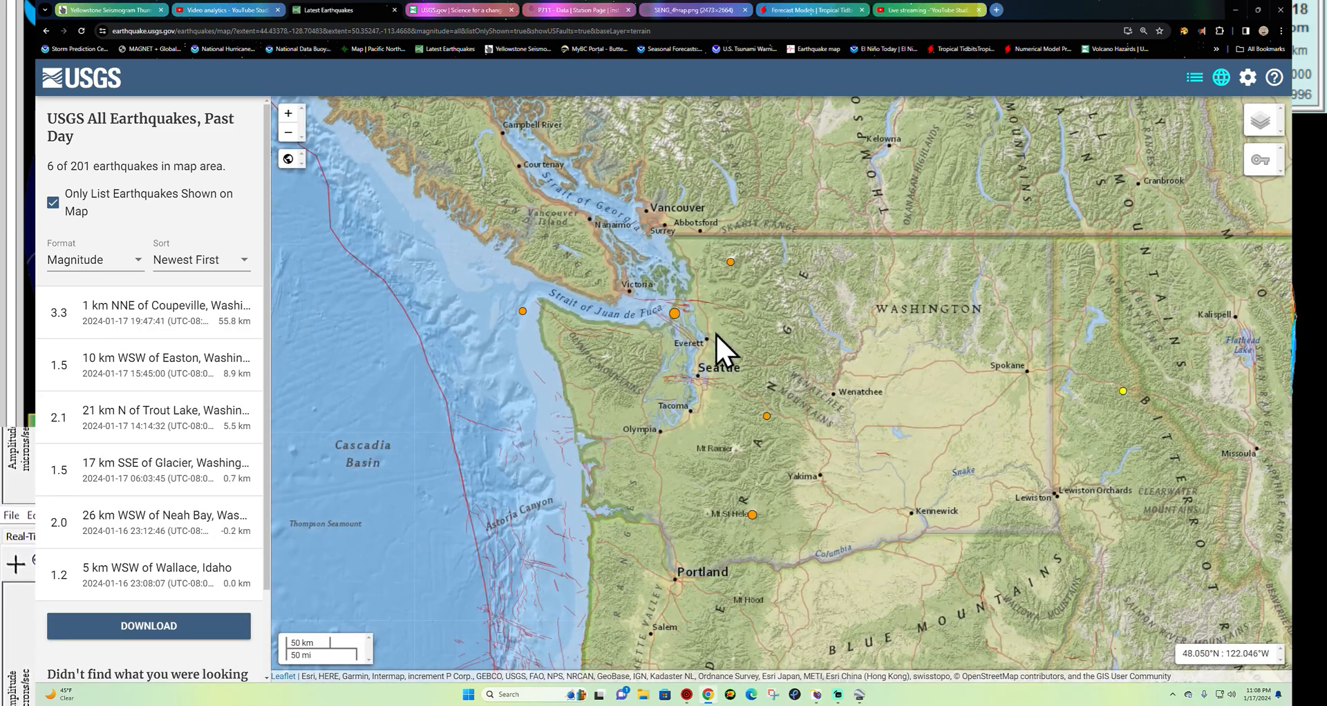
pyautogui.click(673, 312)
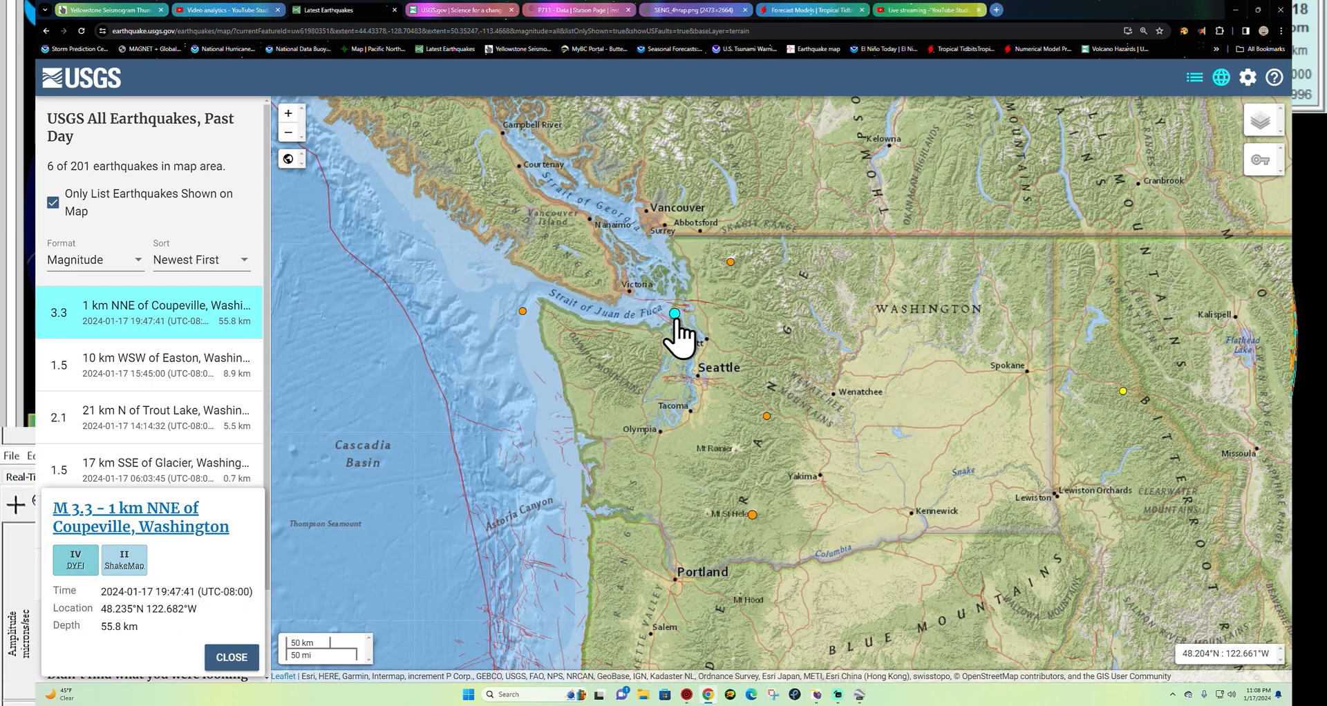
pyautogui.moveTo(39, 431)
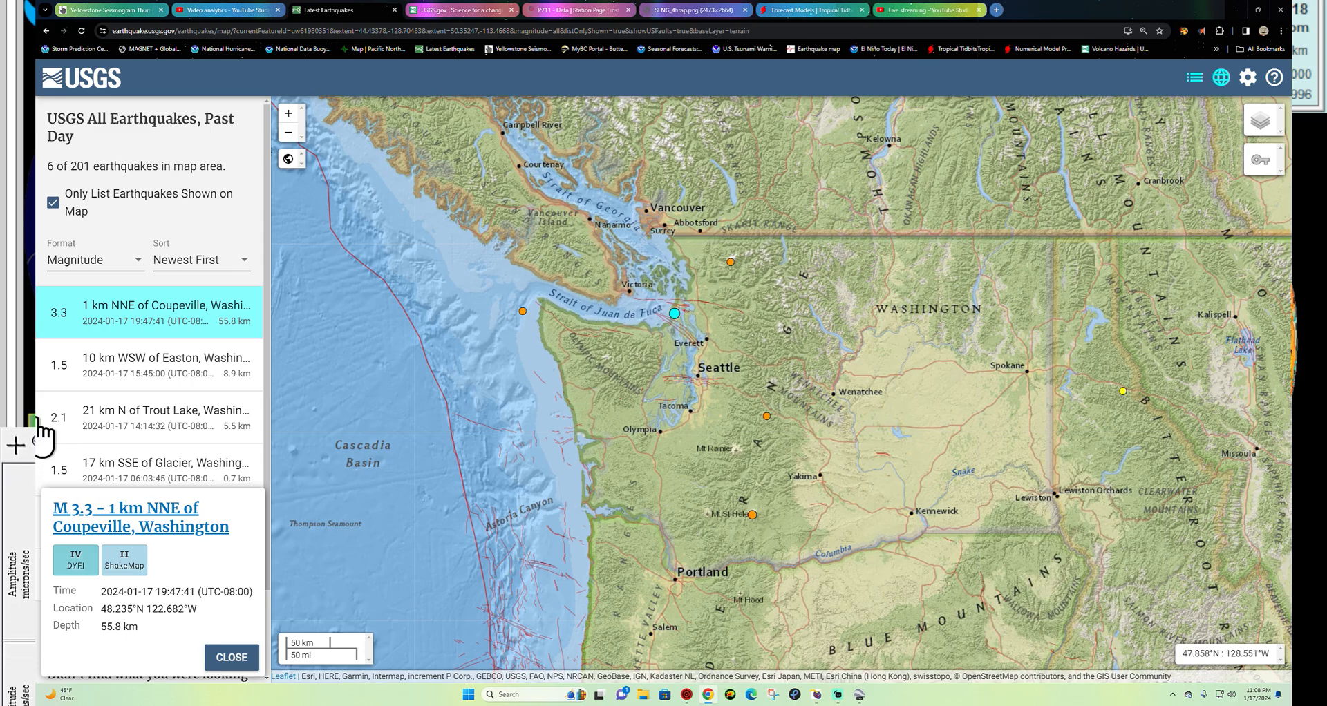
pyautogui.moveTo(218, 324)
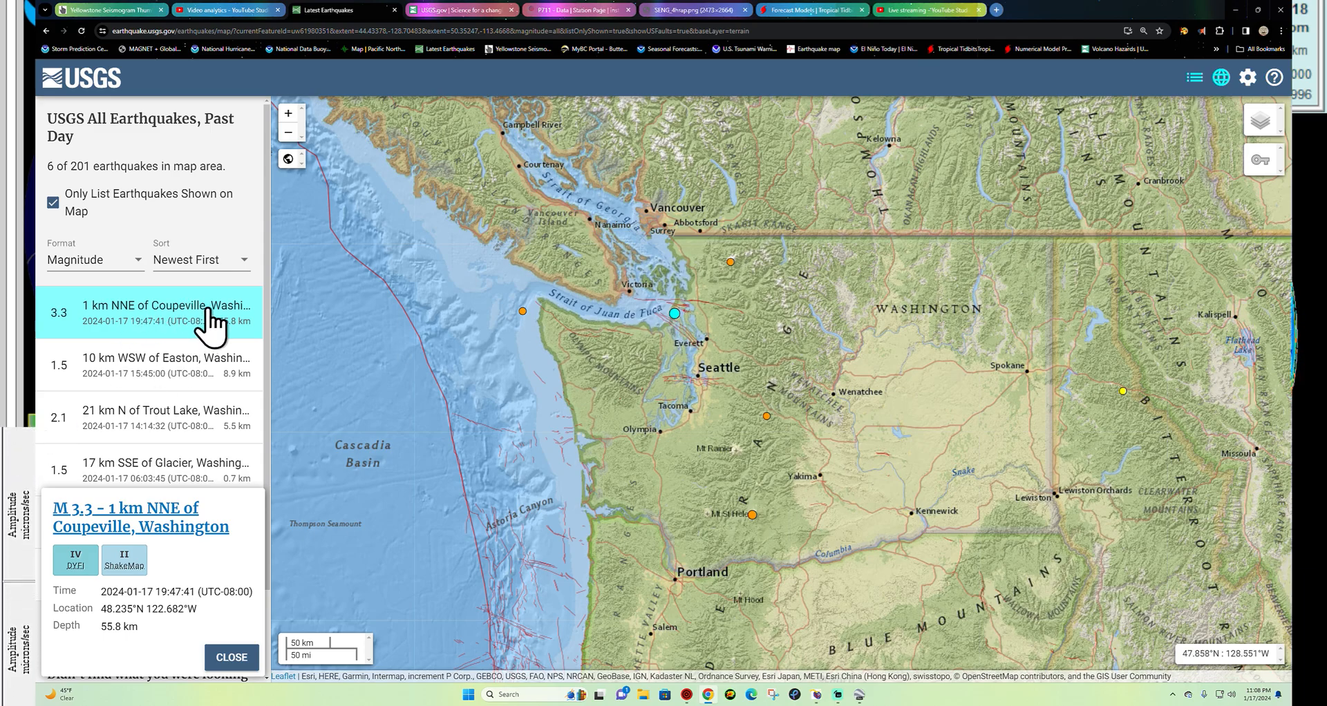
pyautogui.moveTo(75, 339)
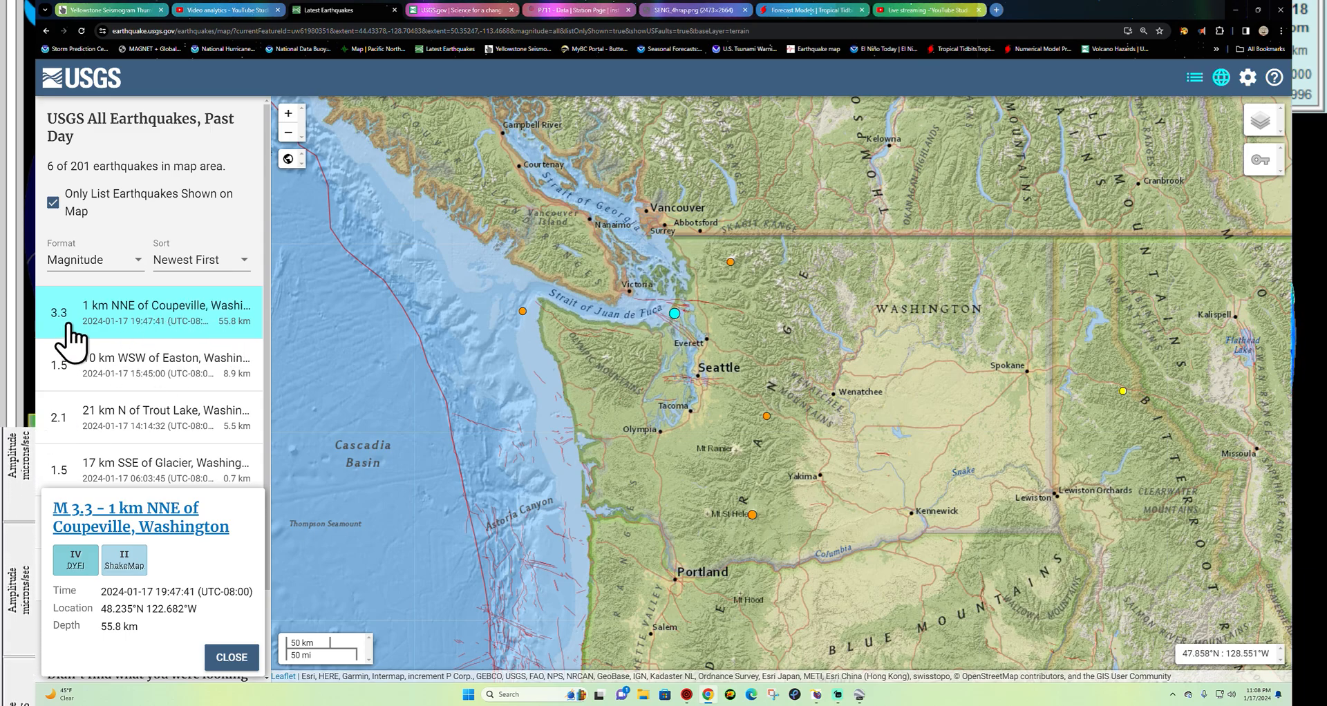
pyautogui.moveTo(656, 354)
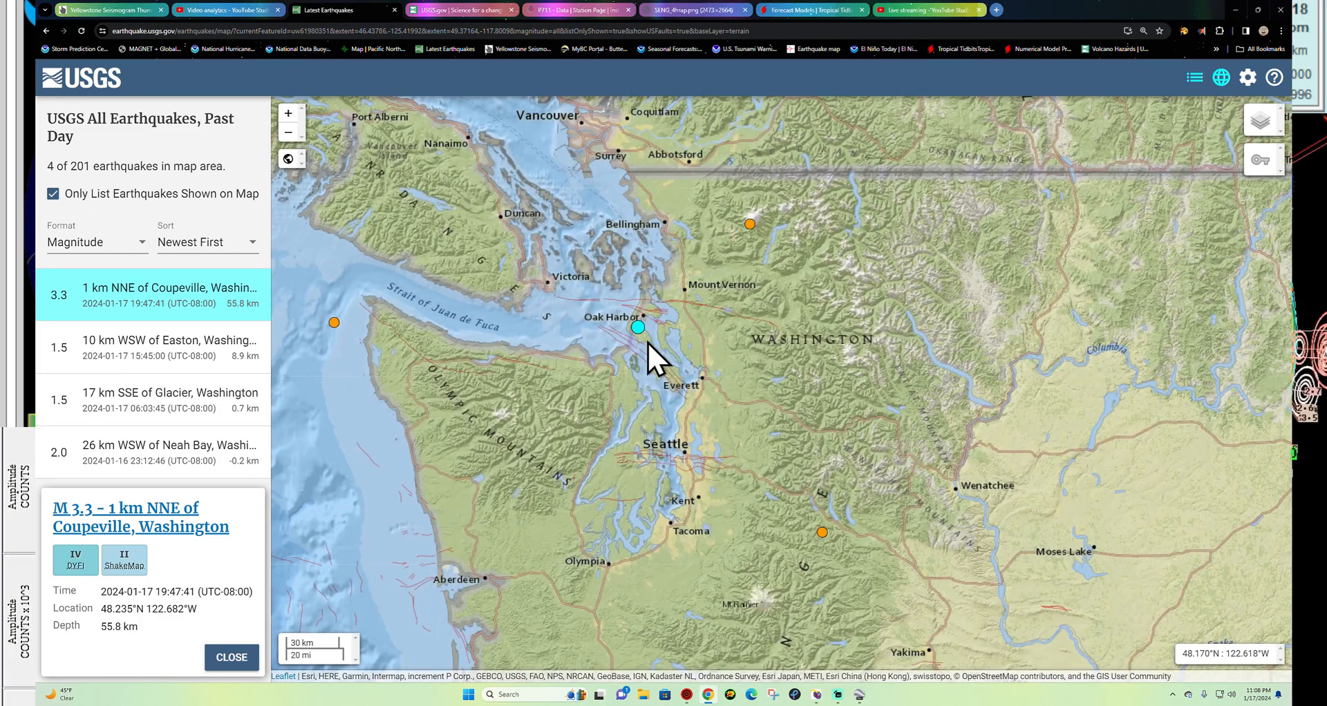
pyautogui.scroll(-3)
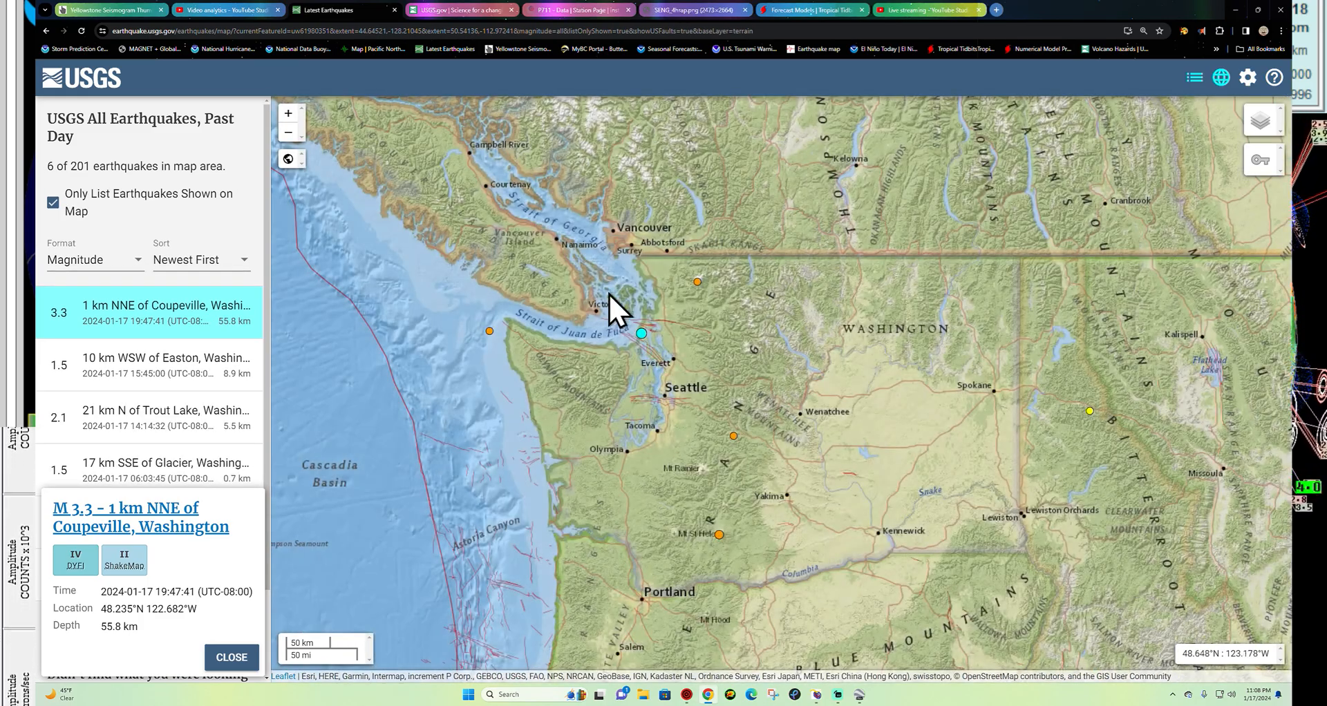
pyautogui.moveTo(491, 349)
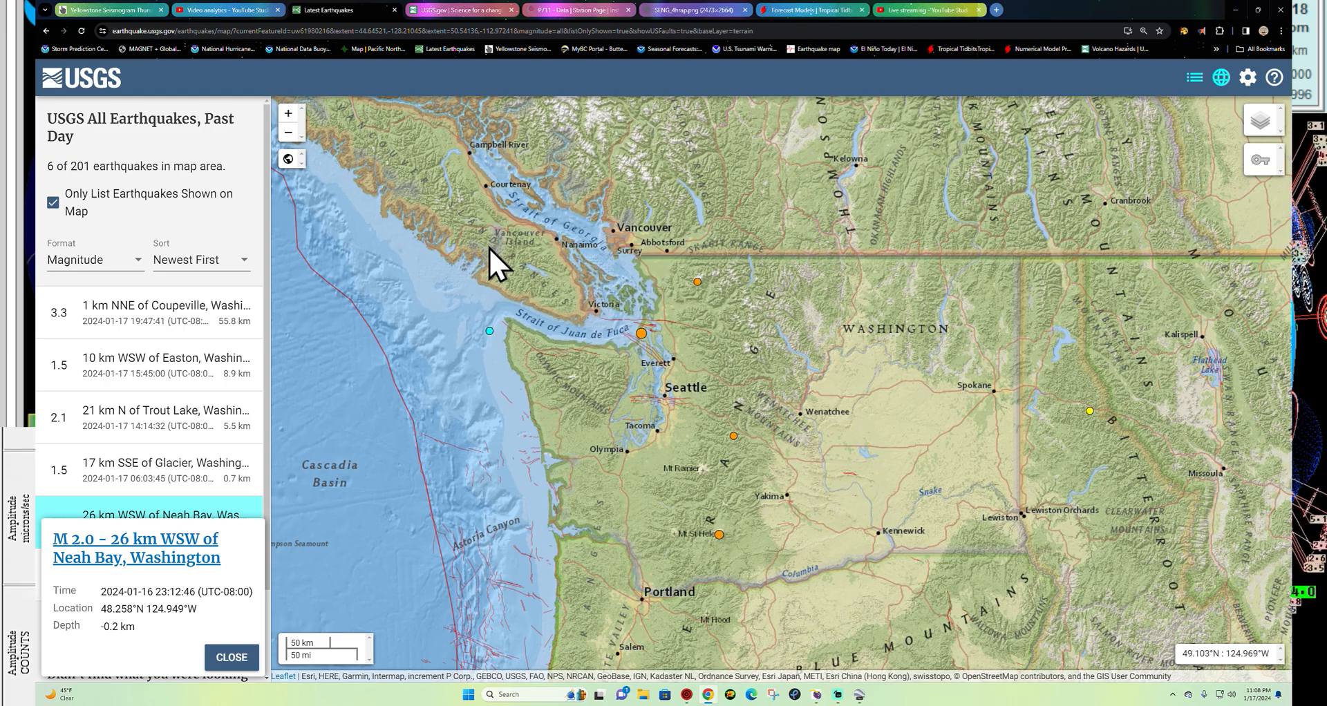
pyautogui.moveTo(495, 349)
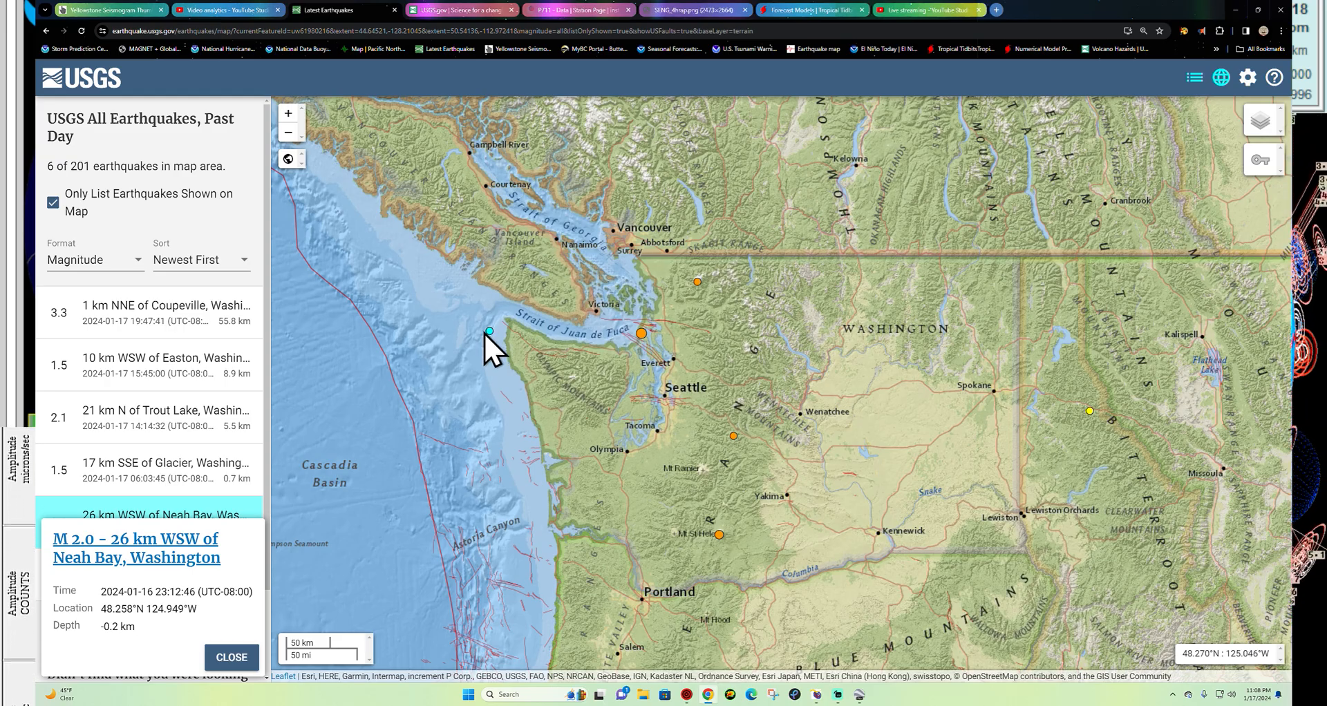
pyautogui.scroll(-3)
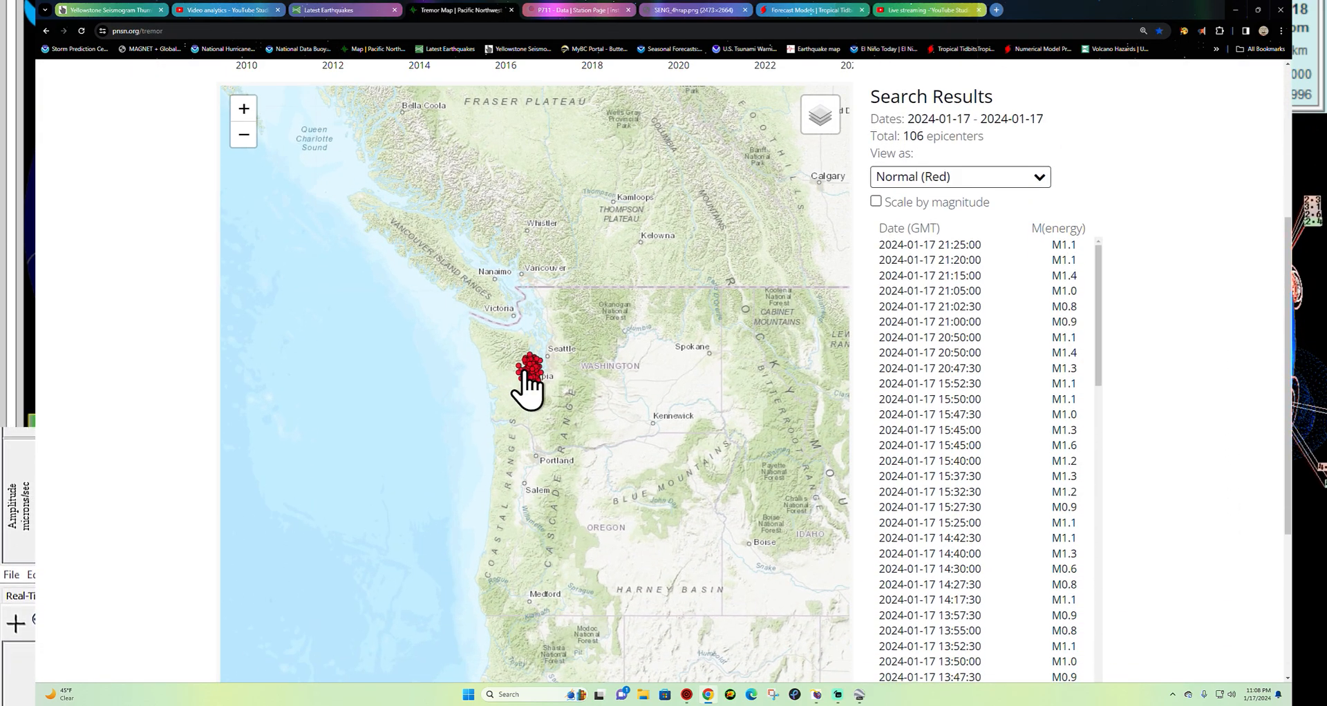
# - Load the past week's tremor epicenters using the 'week' option on the tremor timeline
pyautogui.scroll(-3)
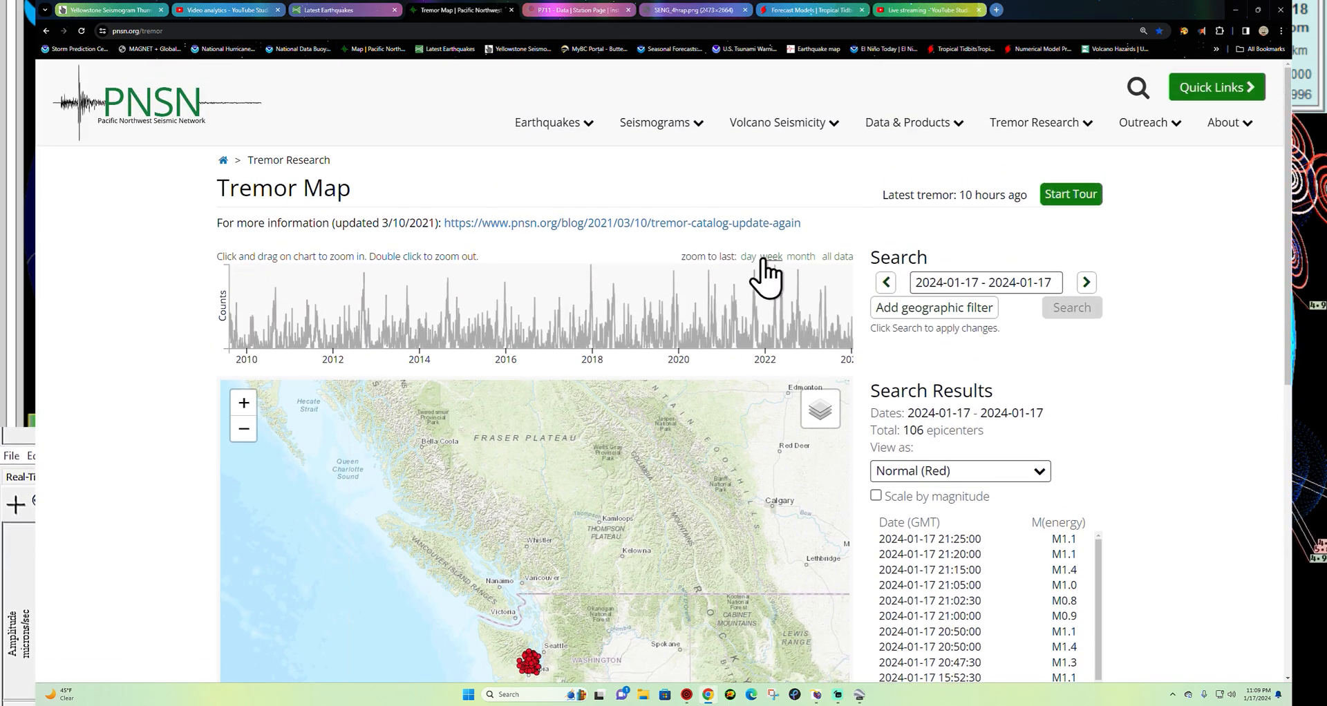
pyautogui.click(766, 256)
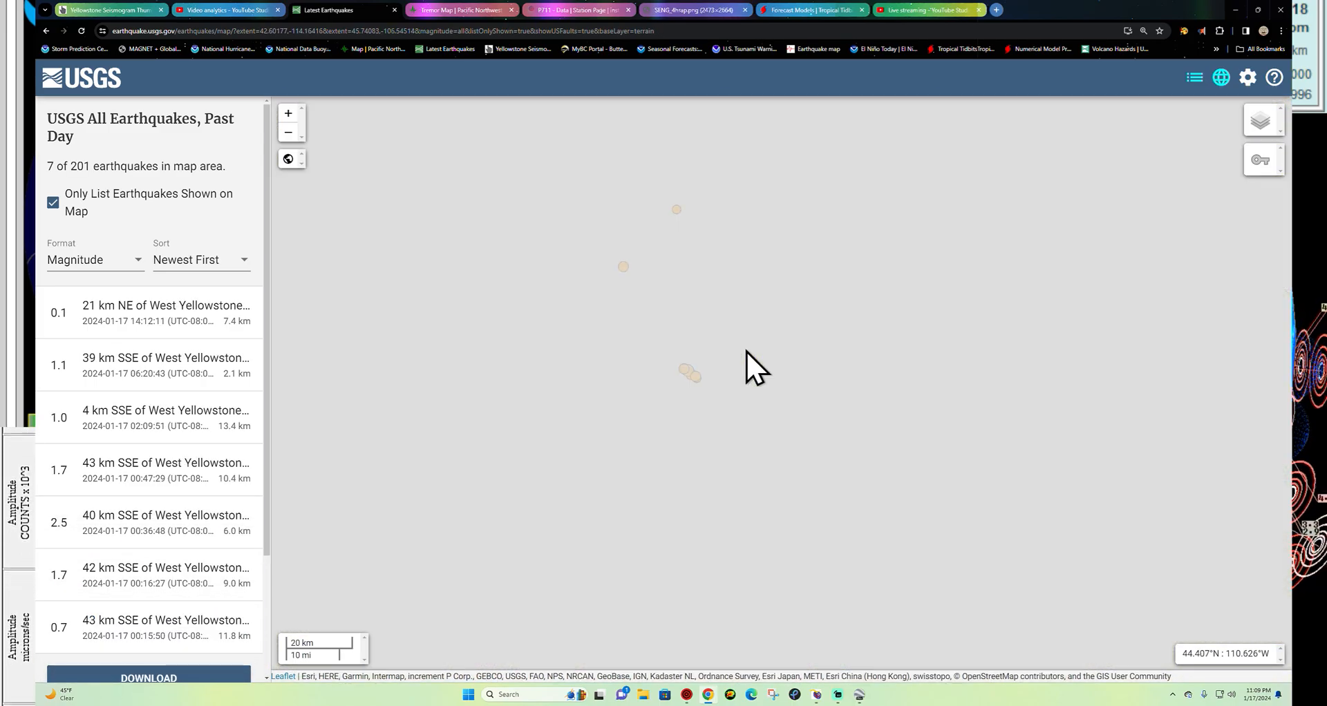
# - Leave the West Yellowstone quake list for the Yellowstone seismograms page
pyautogui.click(164, 312)
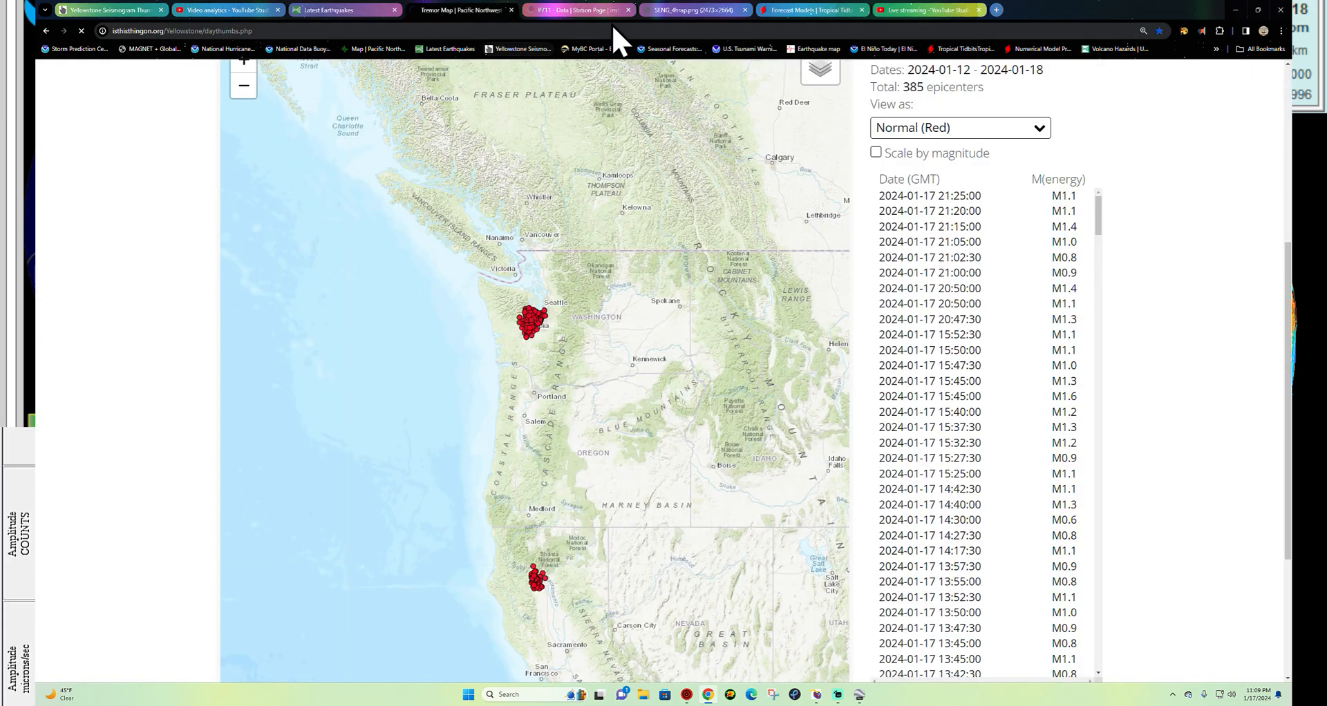
# - Reload the station thumbnails, look through the layout and bring up the full YPM Purple Mountain seismogram
pyautogui.click(458, 10)
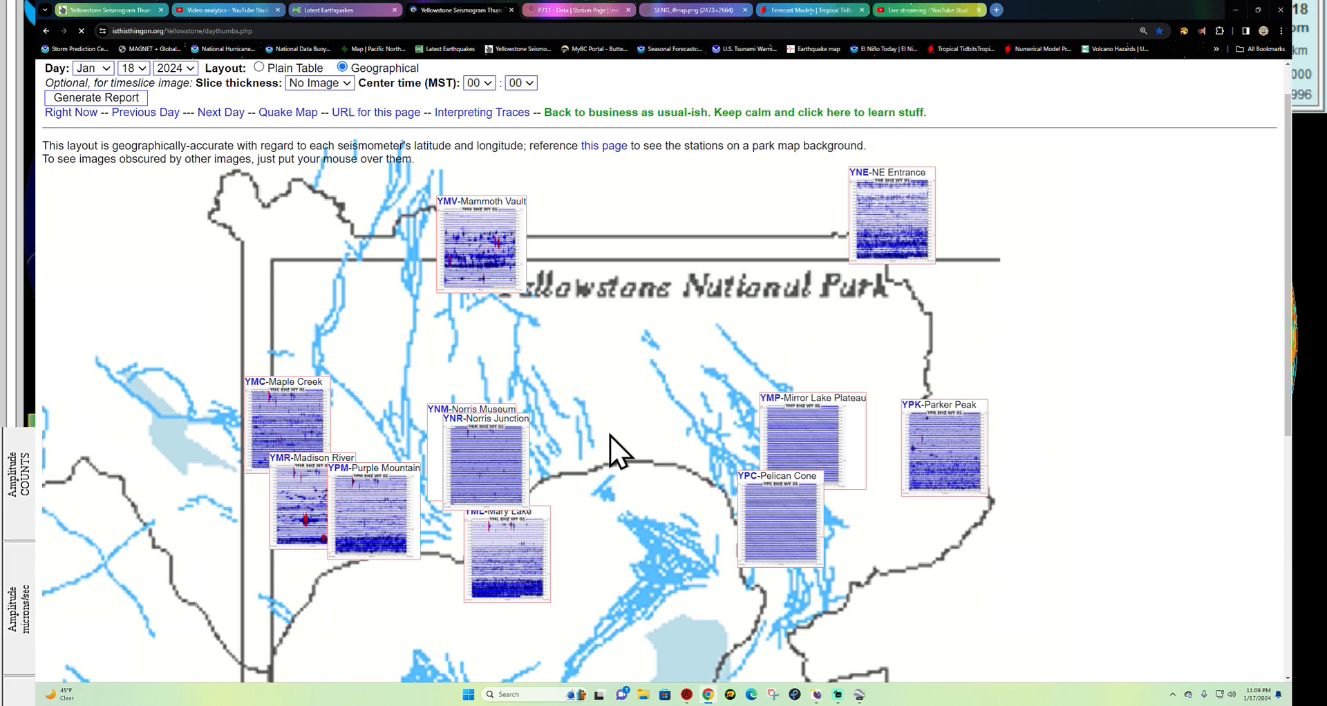
pyautogui.scroll(-3)
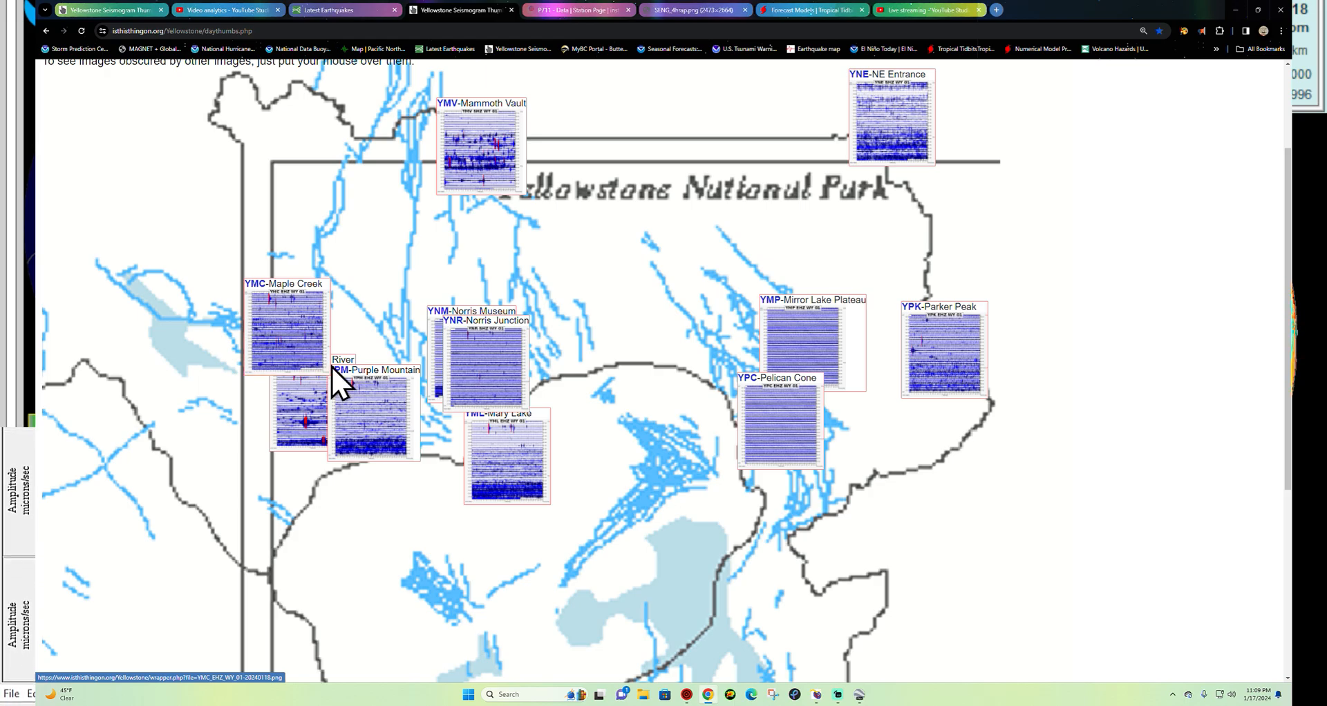
pyautogui.moveTo(455, 390)
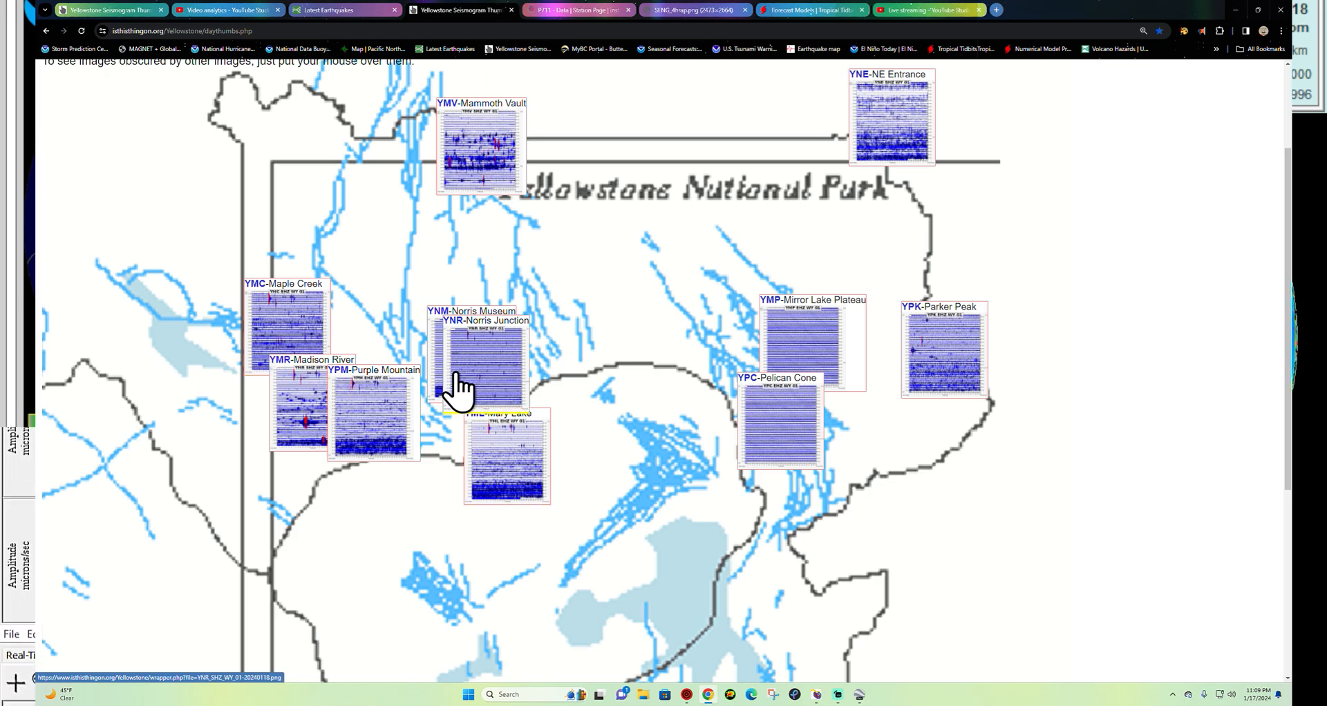
pyautogui.moveTo(495, 459)
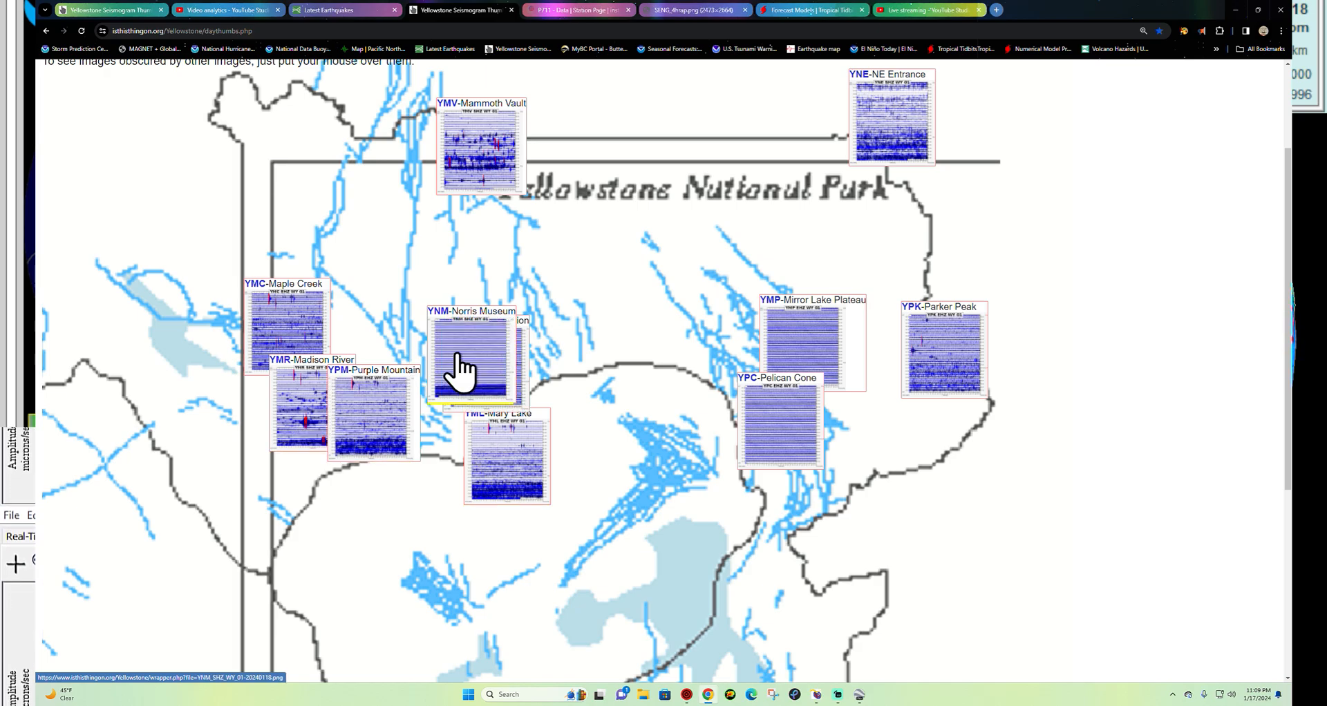
pyautogui.moveTo(423, 291)
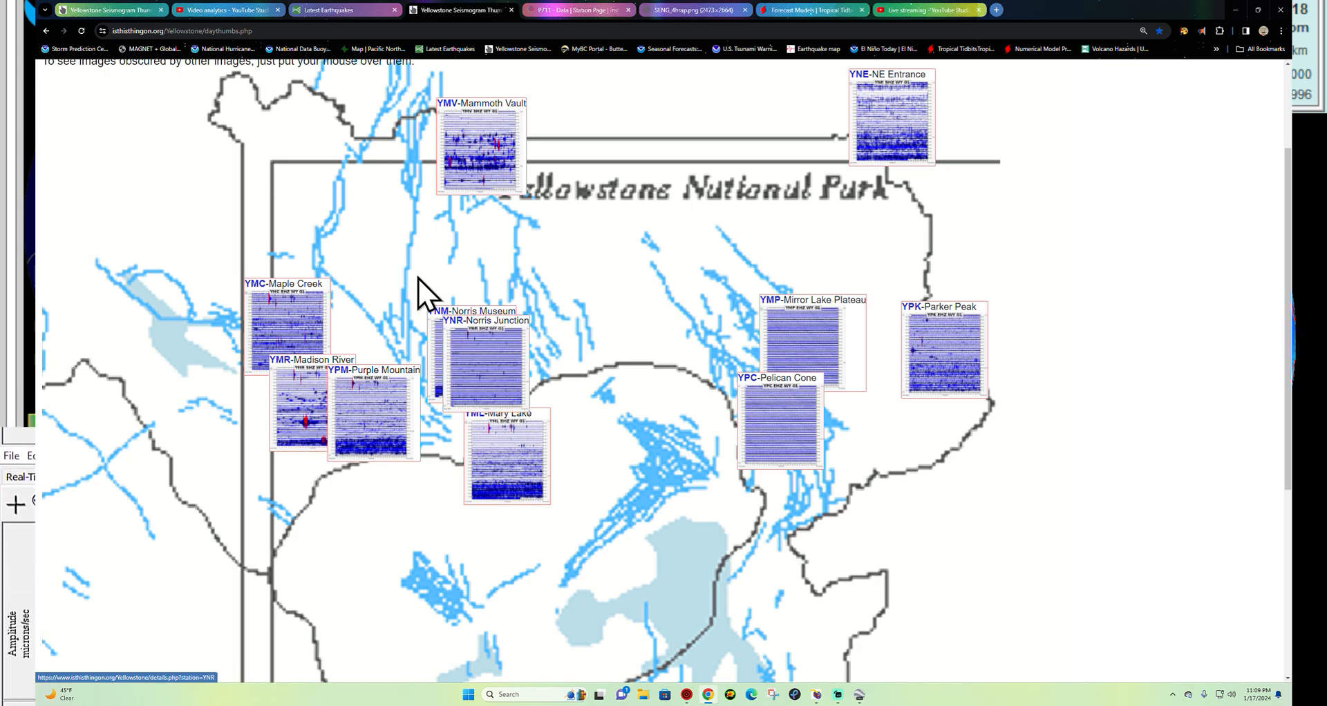
pyautogui.scroll(3)
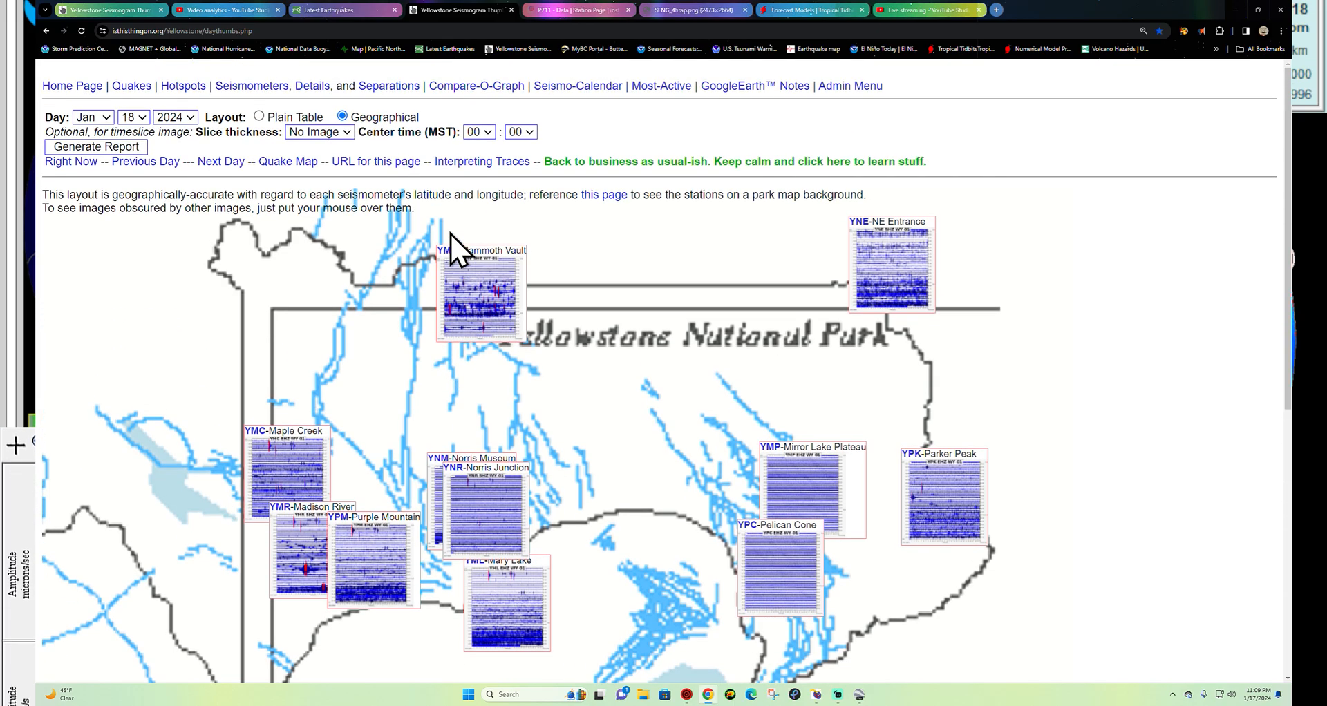
pyautogui.scroll(-3)
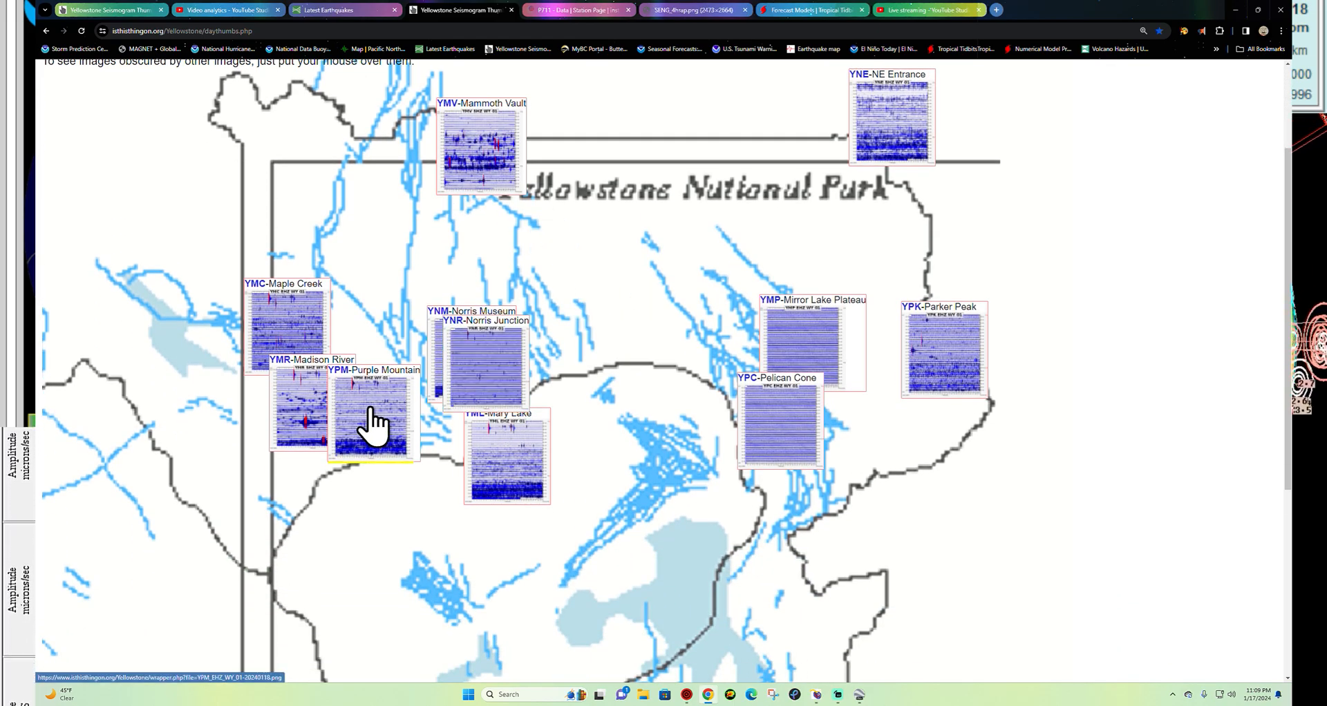
pyautogui.click(371, 415)
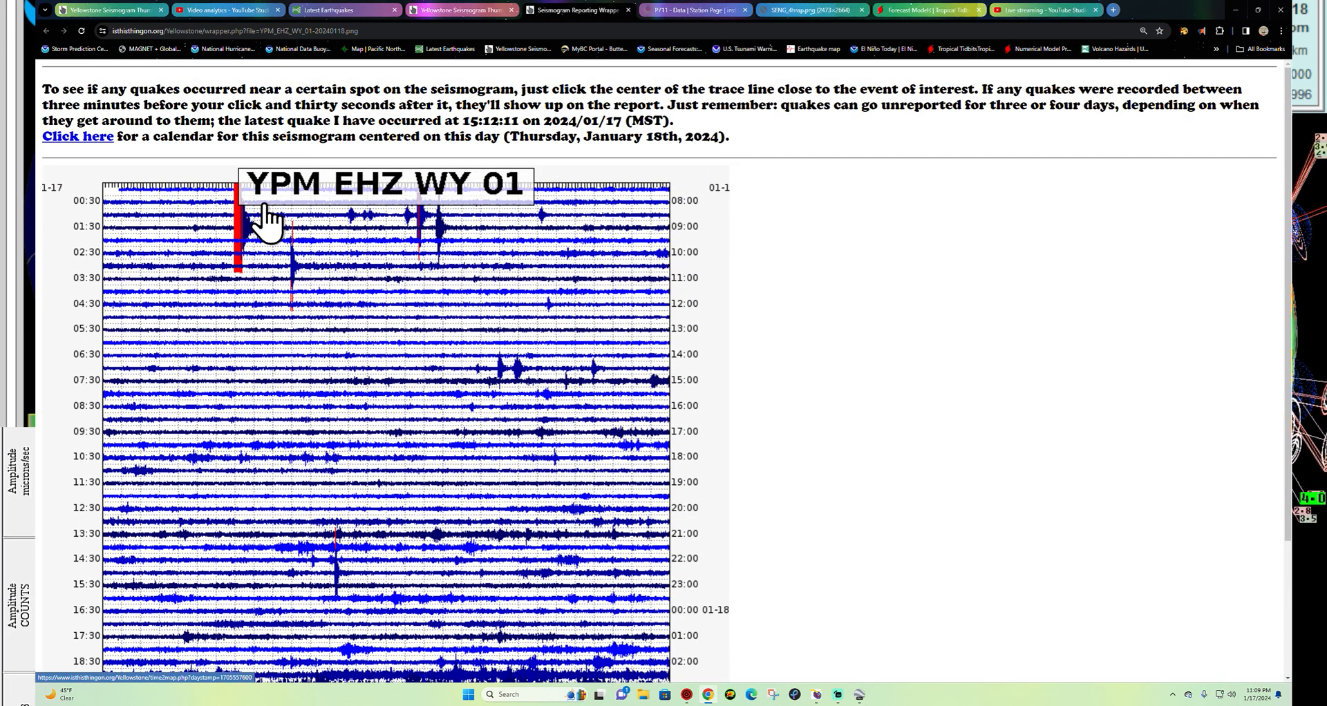
# - Bring up the full YNM Norris Museum seismogram in its own tab
pyautogui.scroll(-3)
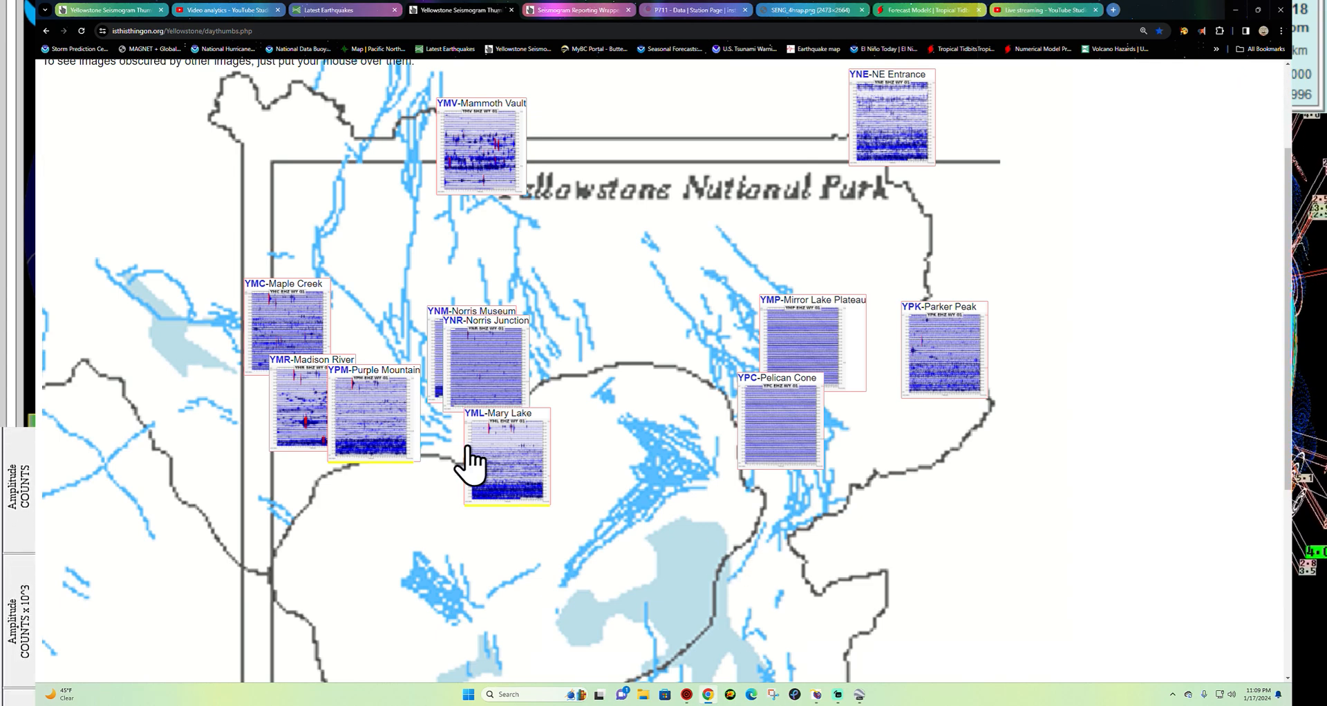
pyautogui.moveTo(367, 466)
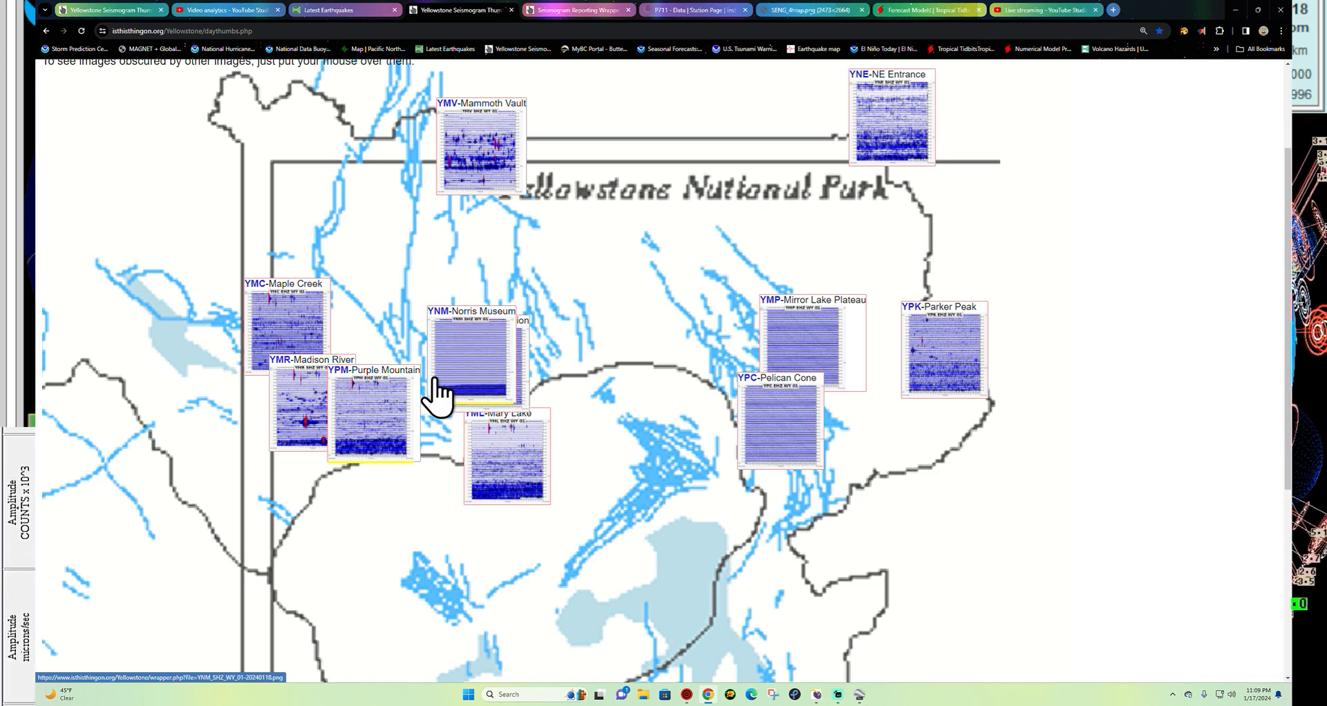
pyautogui.click(470, 360)
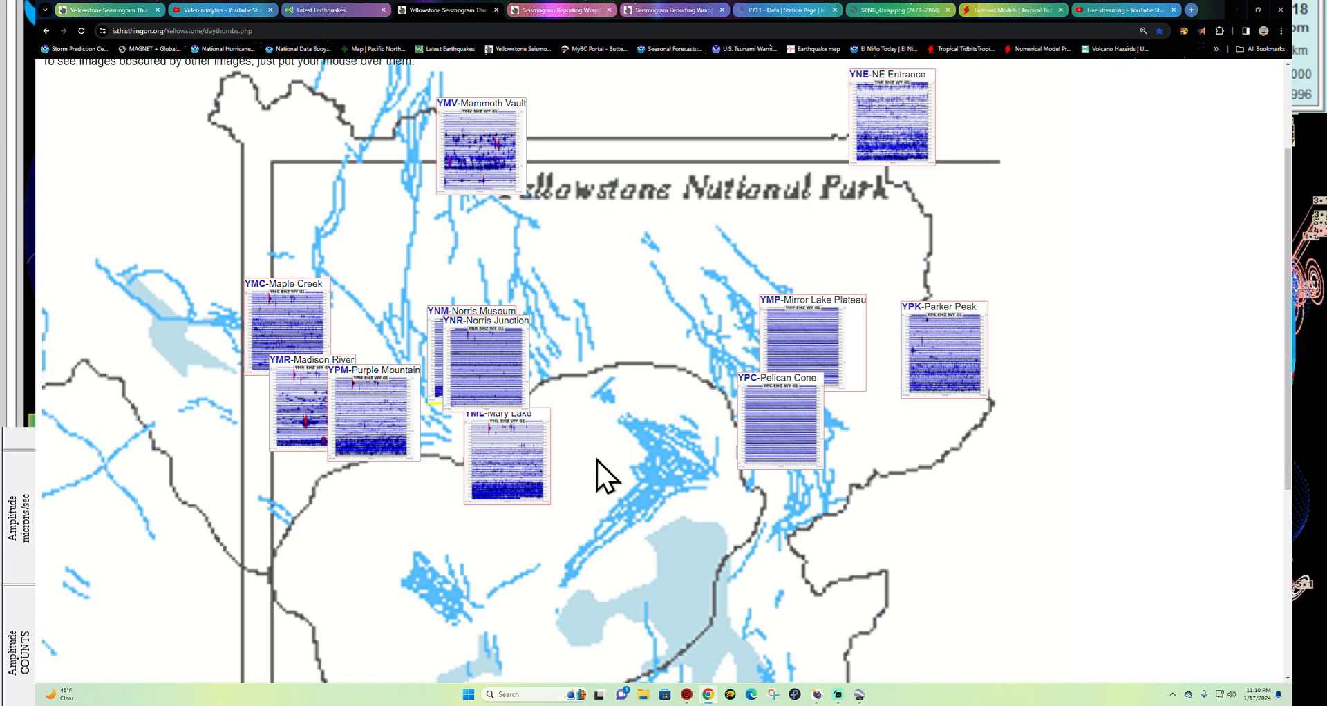
pyautogui.click(485, 355)
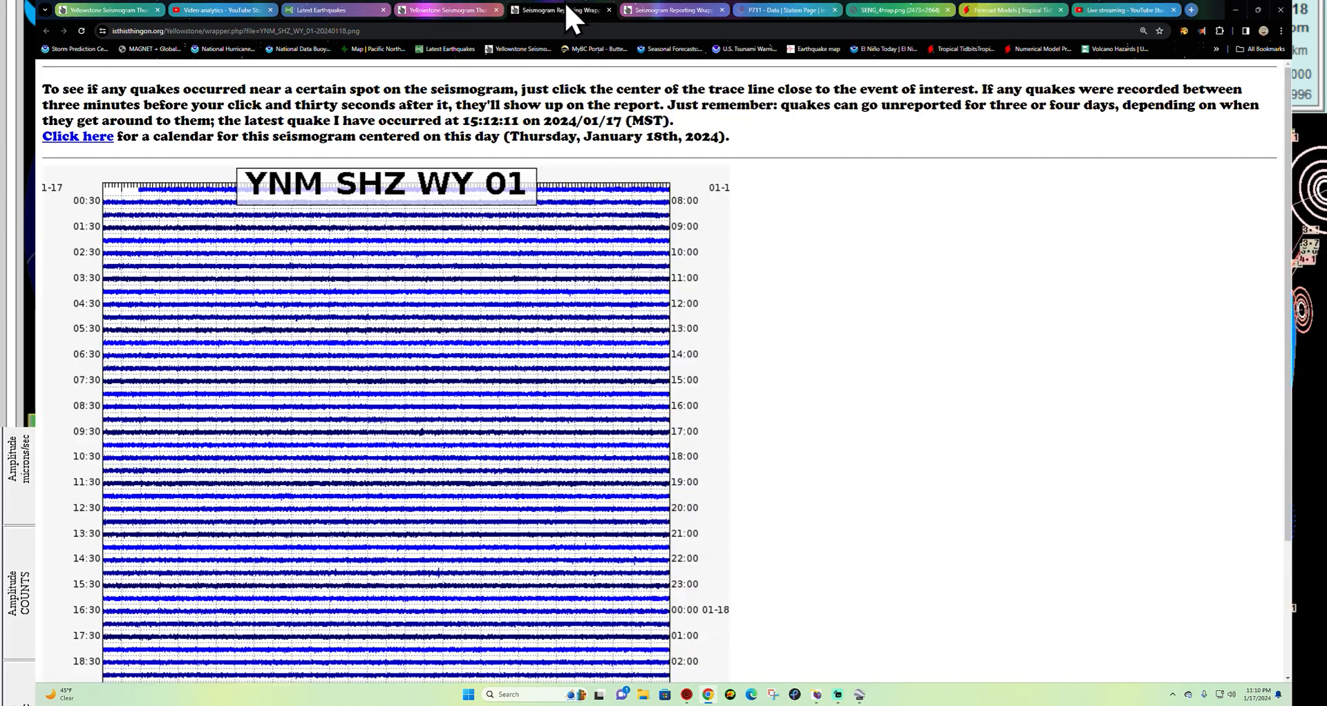
# - Load the 'Windy: Wind map & weather forecast' bookmark from the overflow list
pyautogui.click(1260, 48)
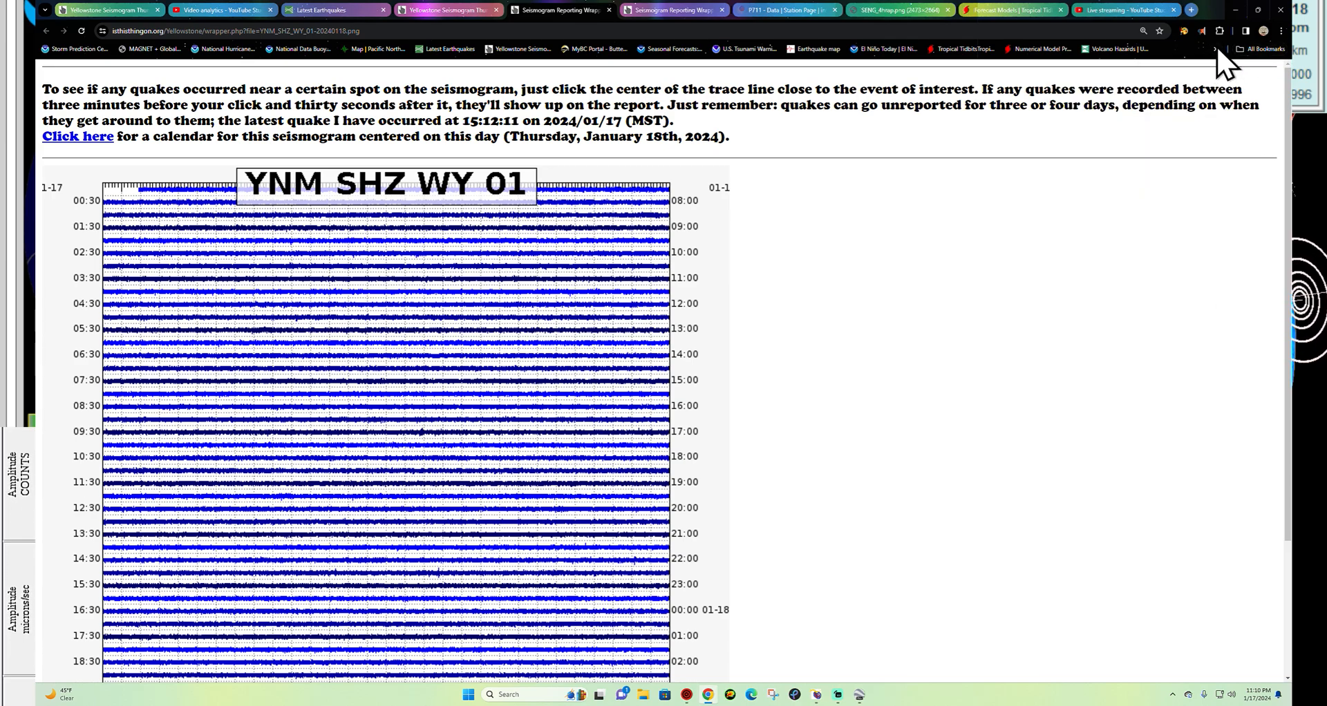
pyautogui.click(1216, 48)
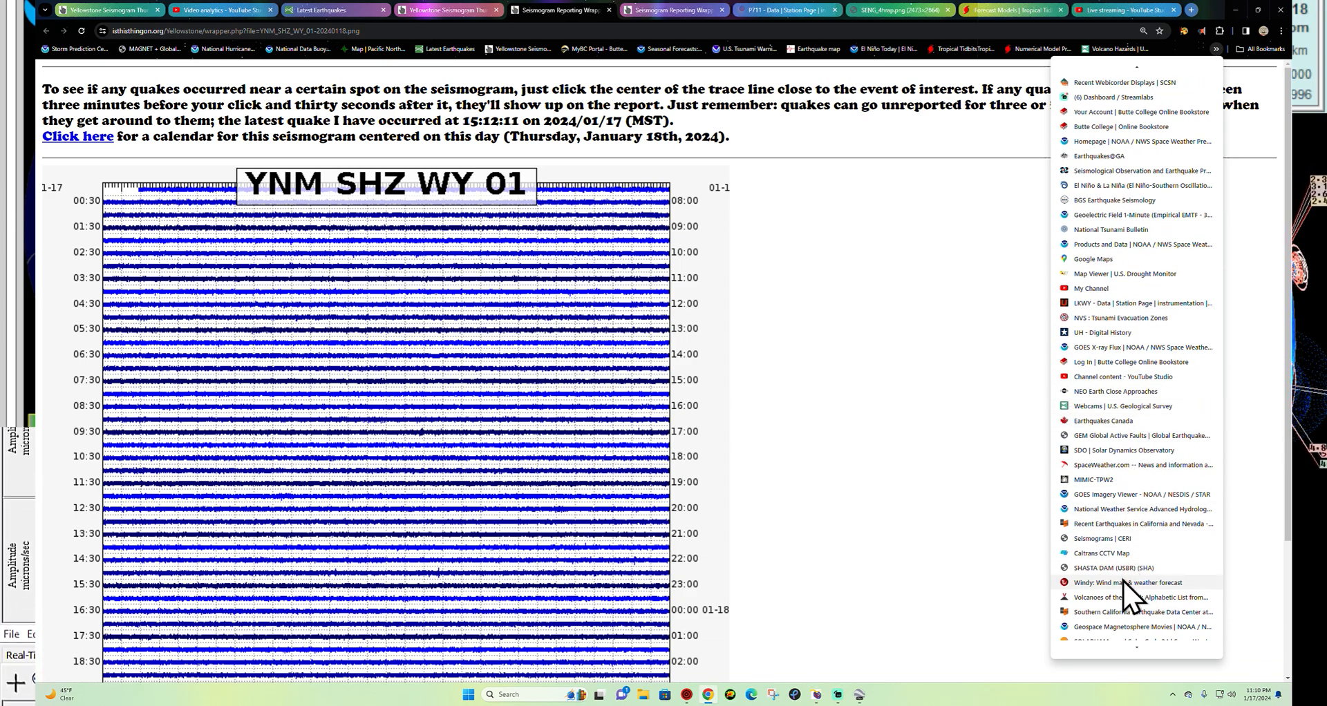
pyautogui.click(1125, 581)
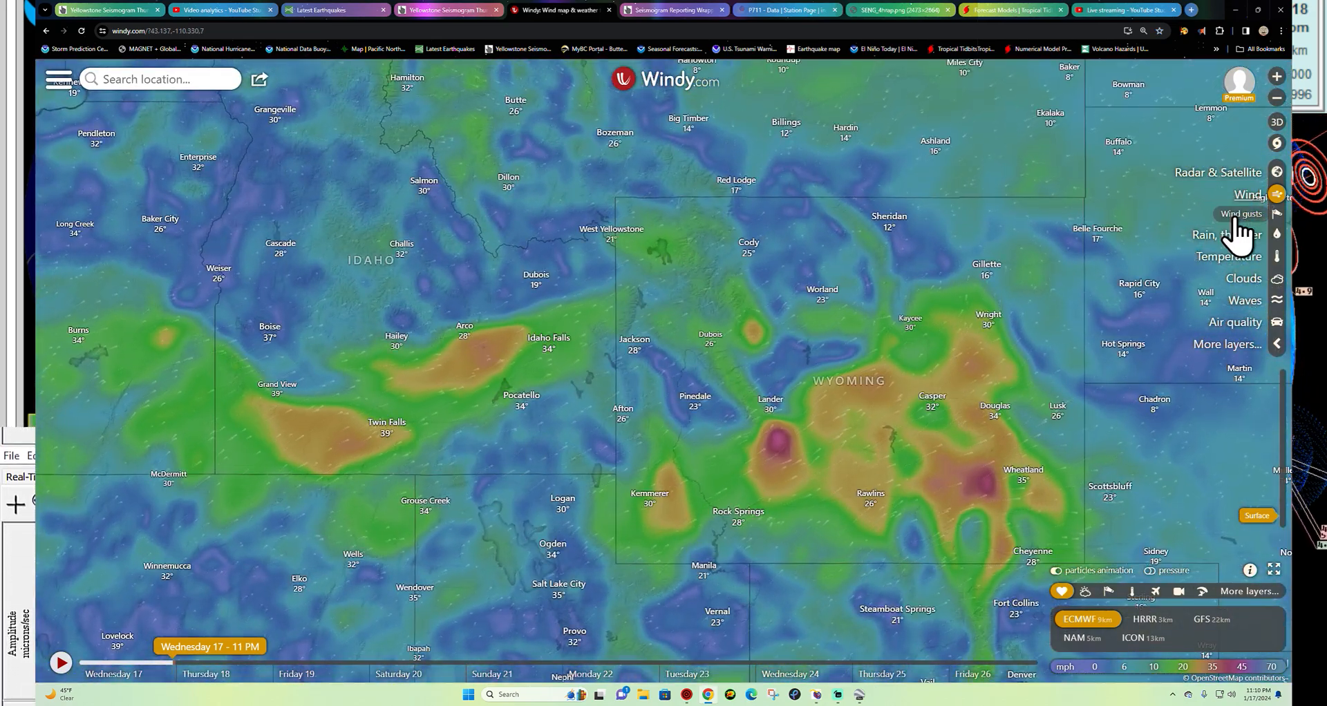
# - Switch to the Wind gusts layer and read the 43 mph gust east of West Yellowstone
pyautogui.click(1240, 213)
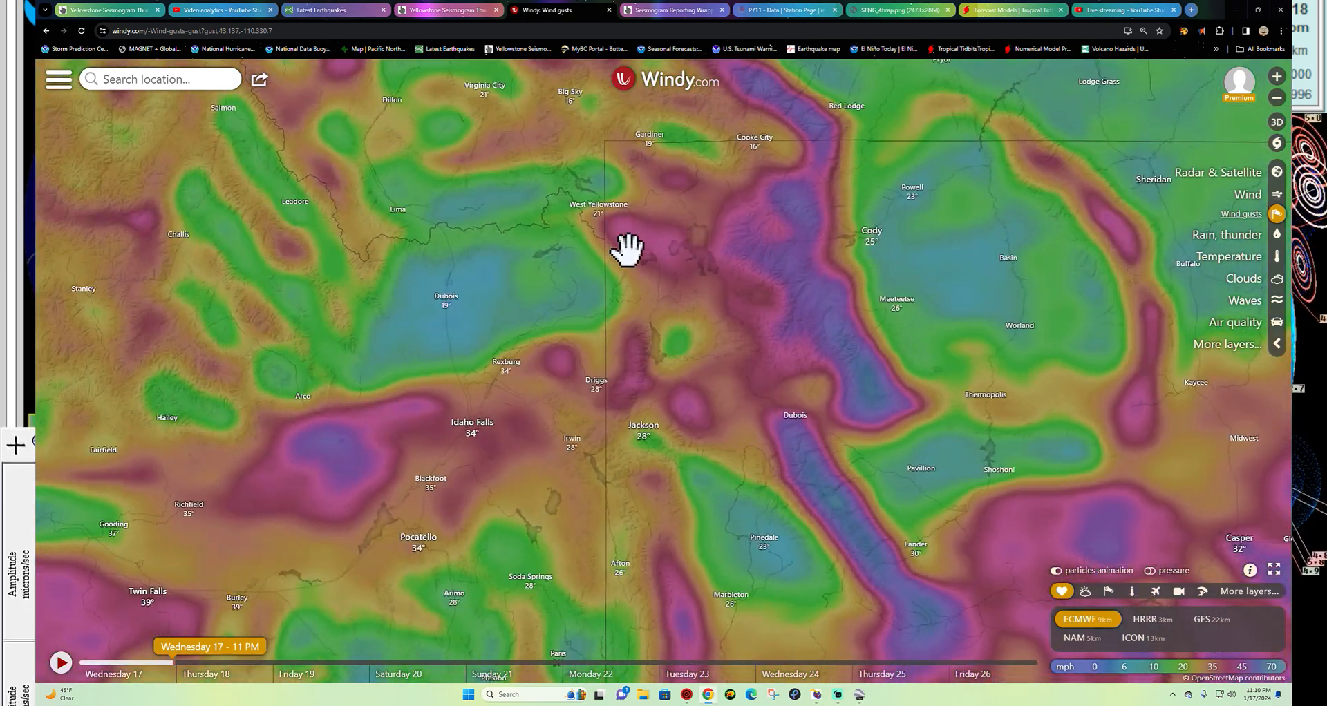
pyautogui.moveTo(626, 250); pyautogui.dragTo(643, 378)
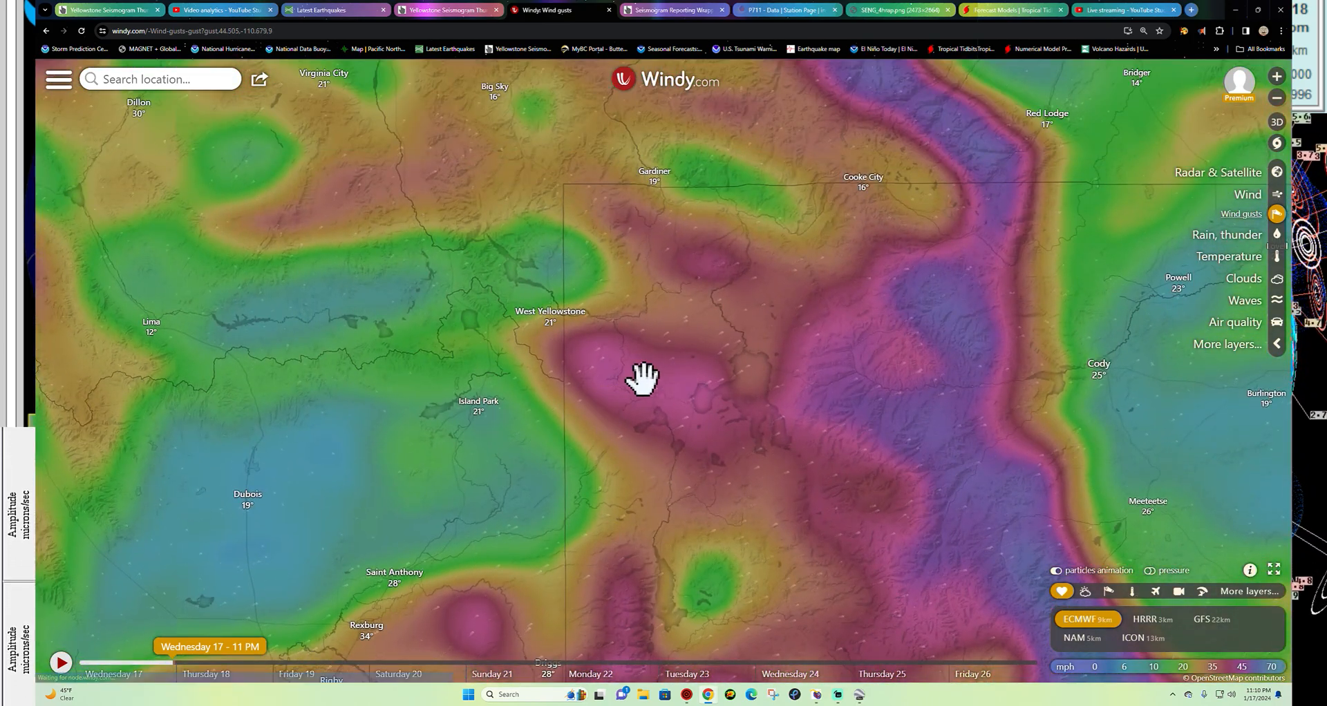
pyautogui.click(616, 375)
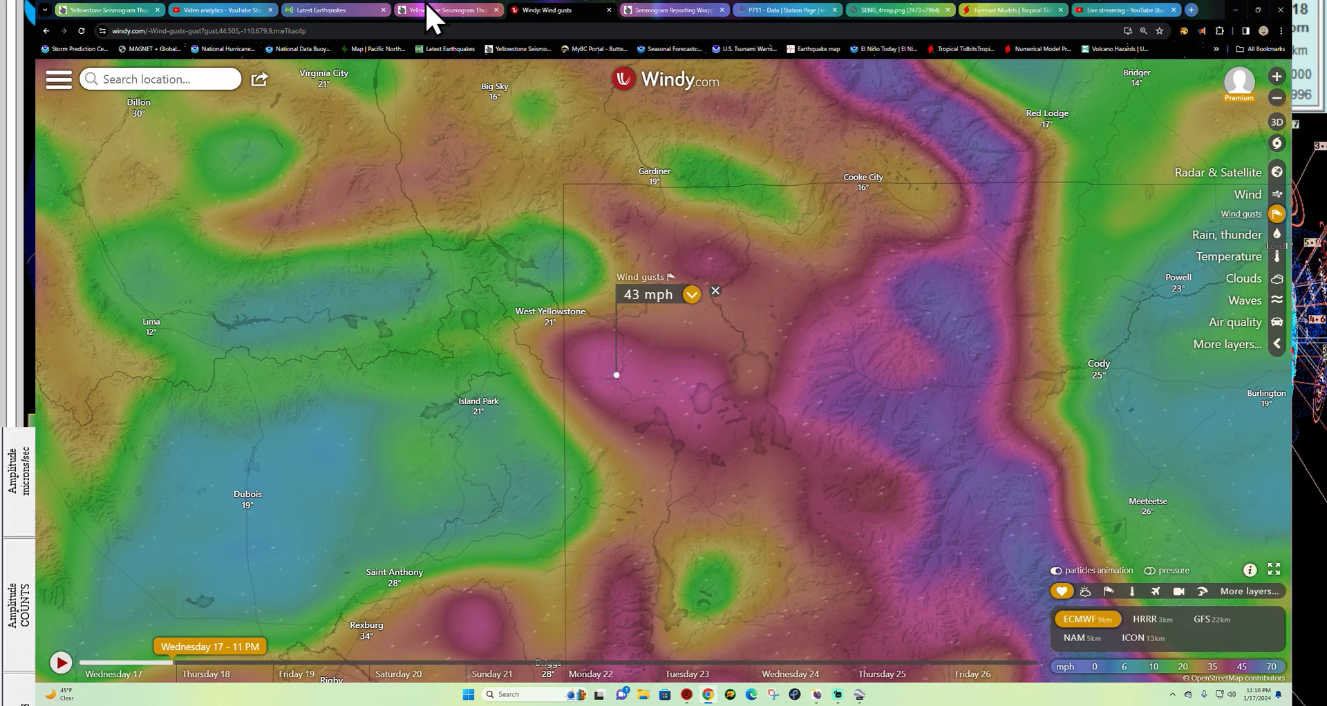
# - Return to the Yellowstone National Park station thumbnails map on isthisthingon.org
pyautogui.click(444, 10)
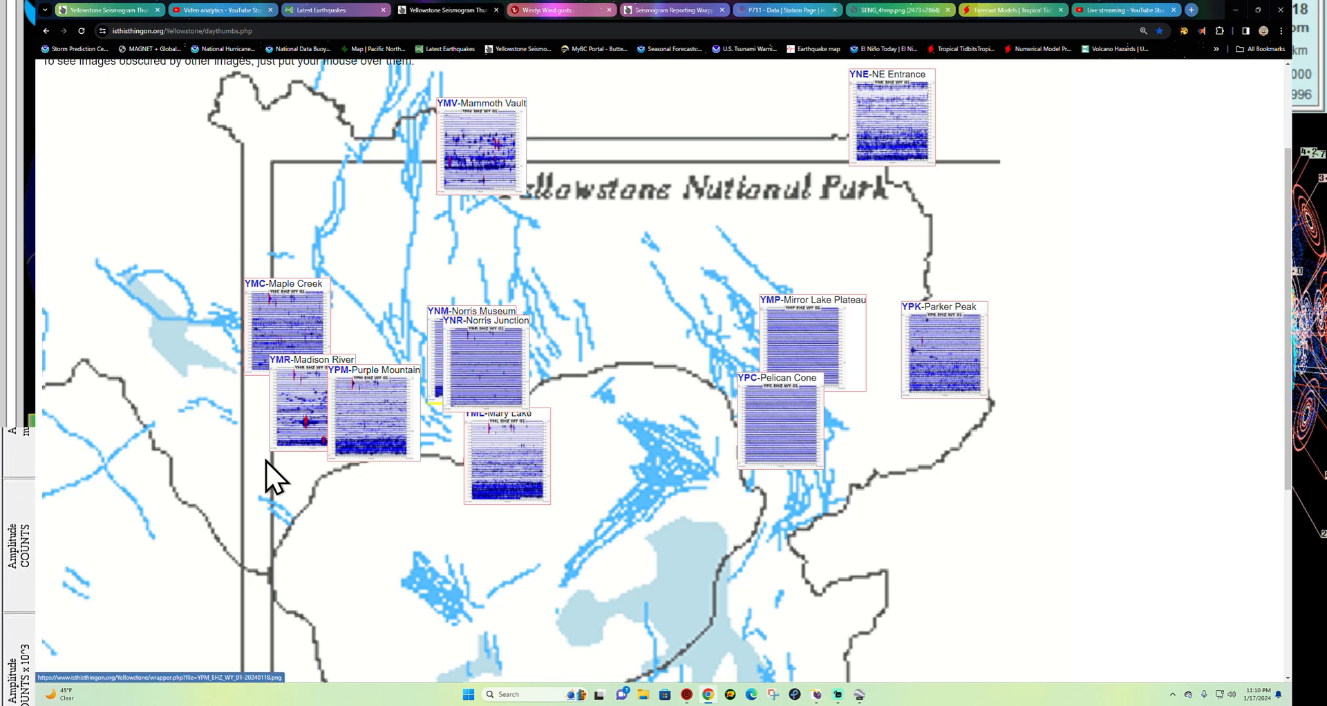
pyautogui.moveTo(505, 466)
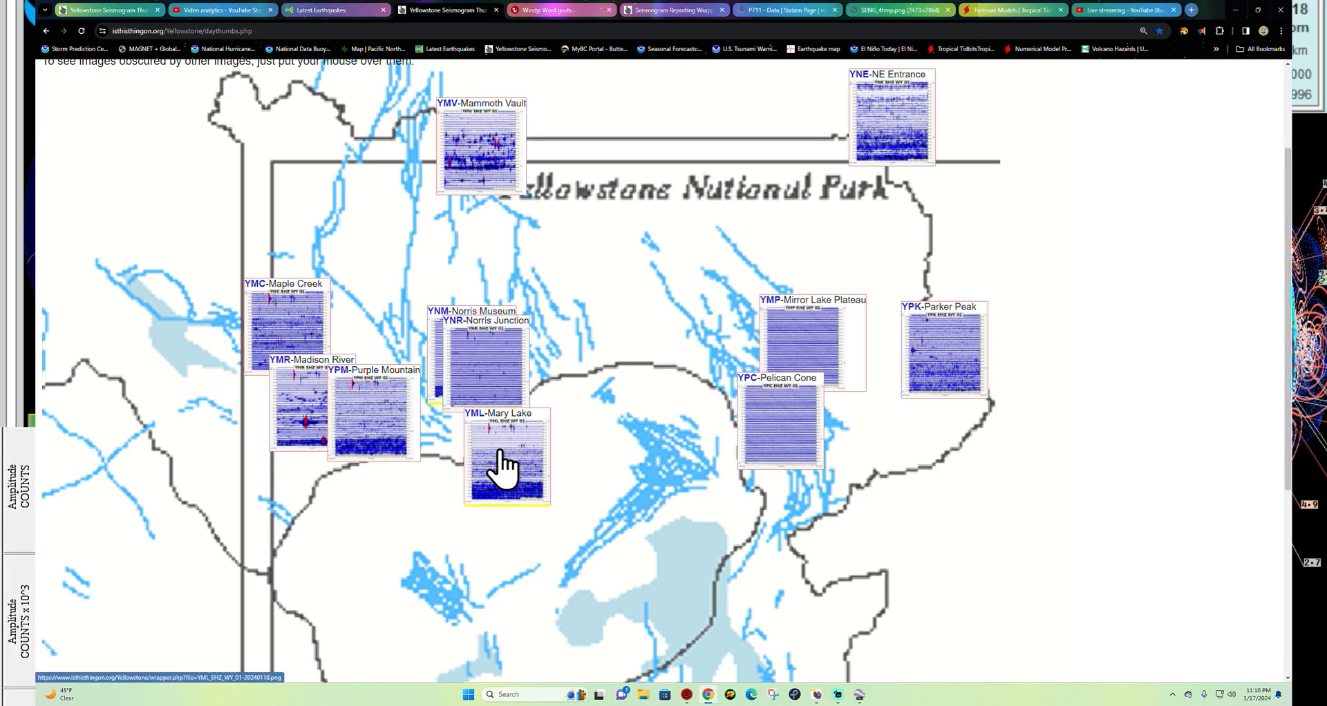
pyautogui.moveTo(593, 487)
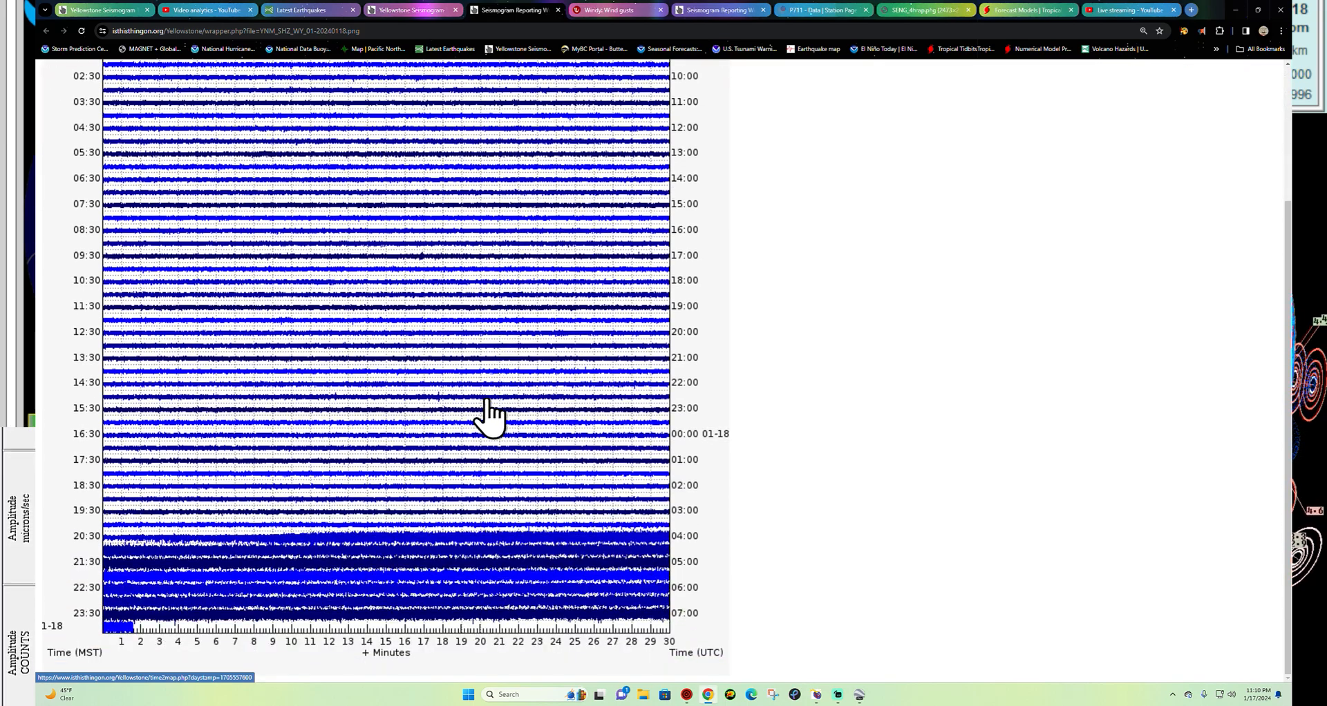
pyautogui.moveTo(331, 587)
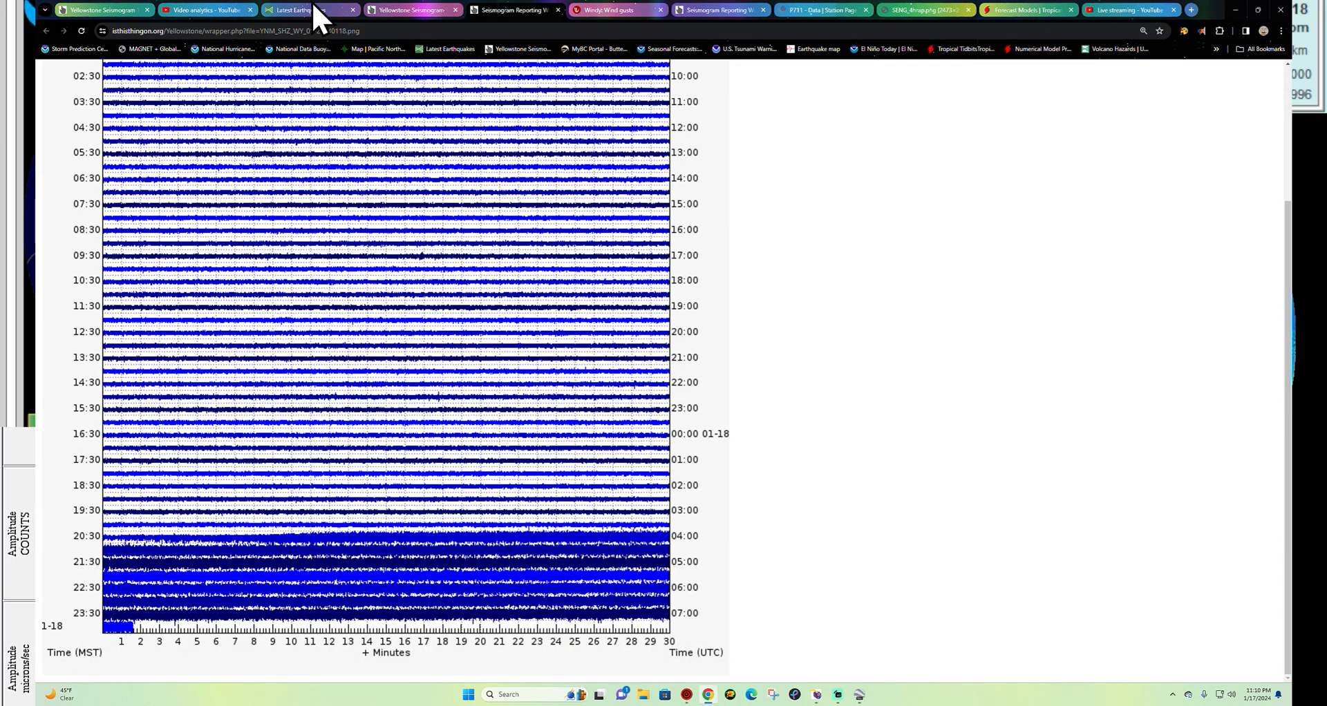
# - Switch to the USGS Latest Earthquakes map of past-day quakes across southern California
pyautogui.click(298, 10)
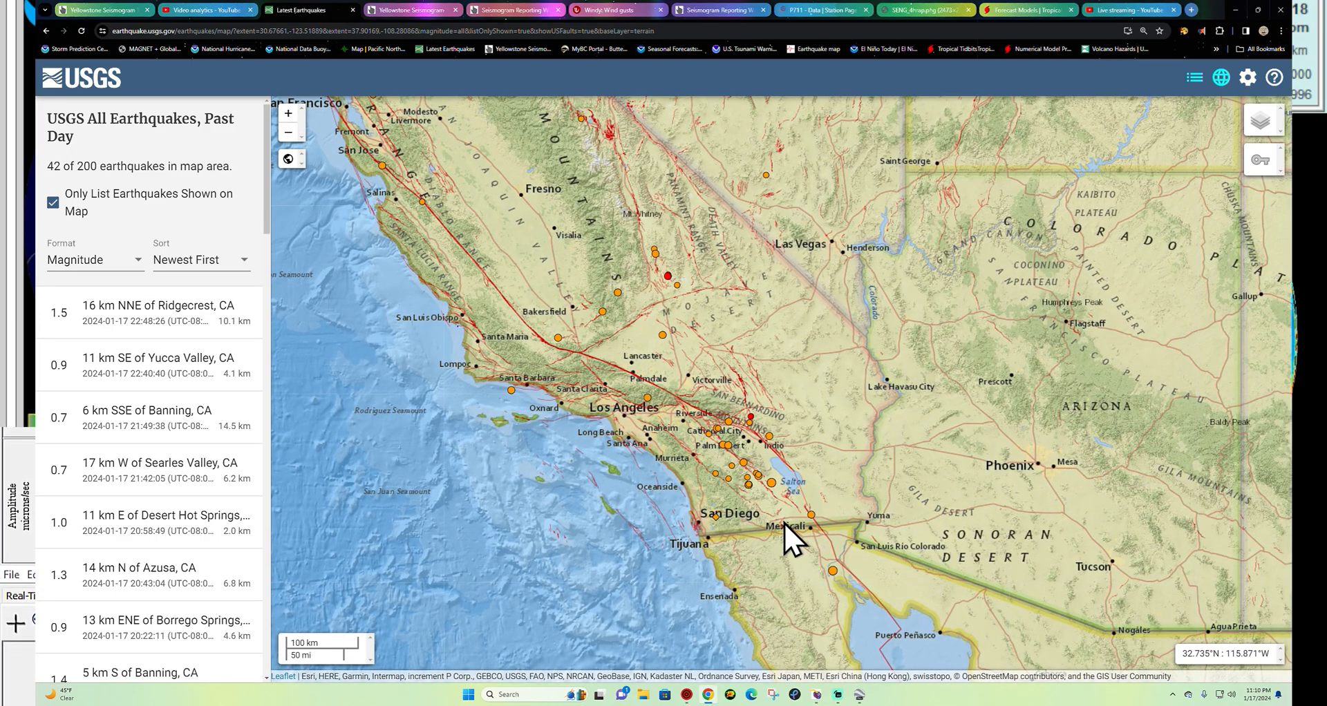
pyautogui.moveTo(732, 440)
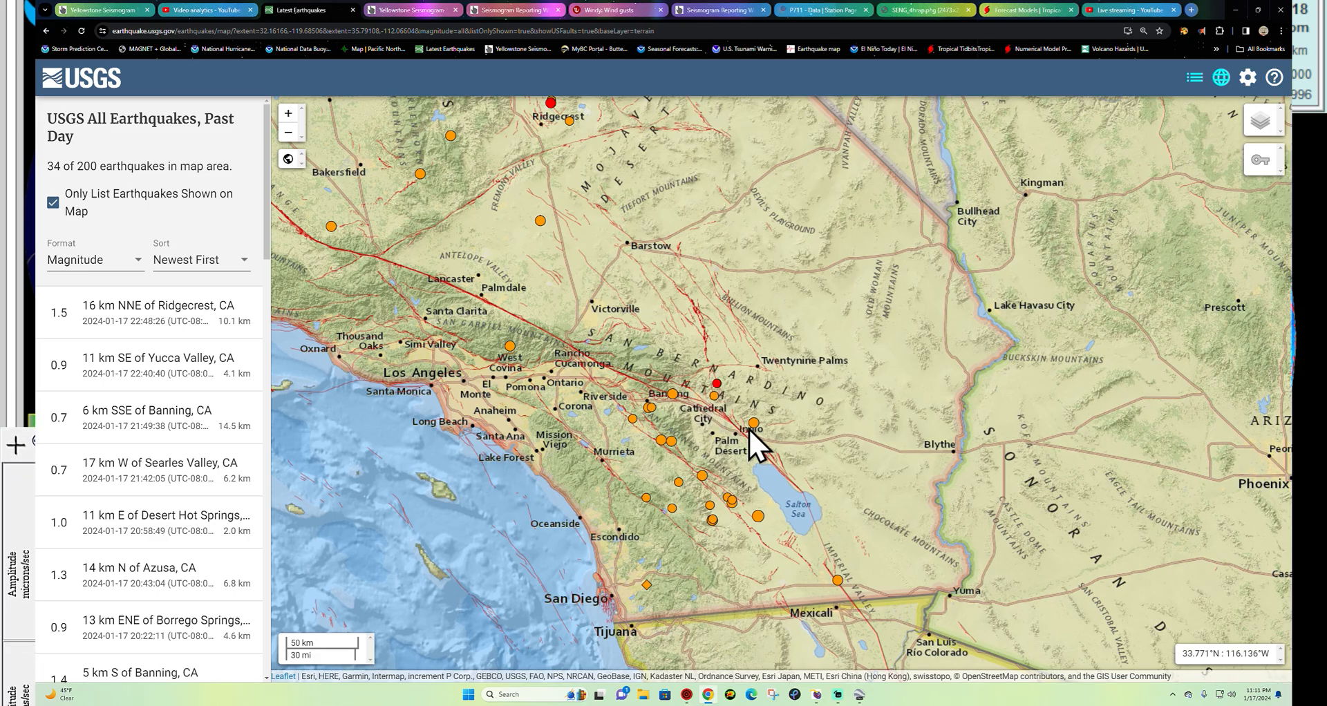
pyautogui.moveTo(723, 435)
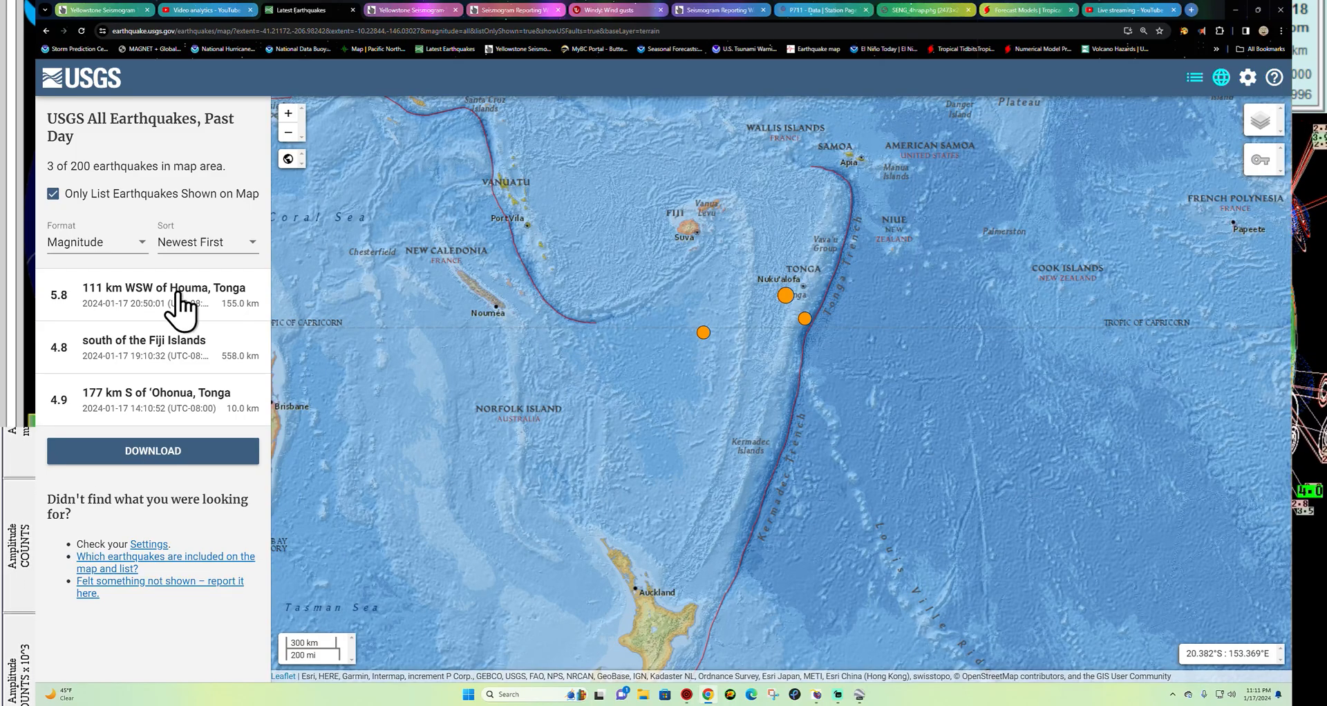
pyautogui.moveTo(677, 354)
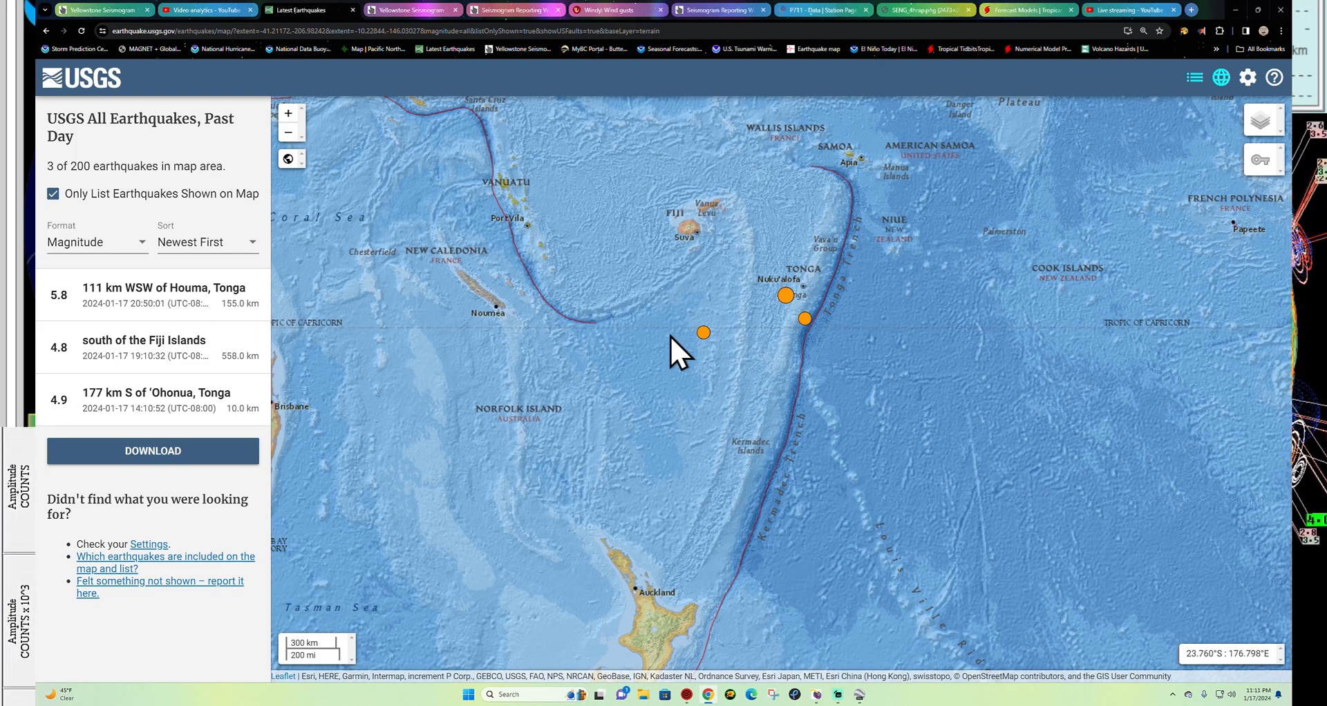
# - Review the M 5.8 Houma, Tonga quake details, then pan to the South Sandwich Islands
pyautogui.click(144, 347)
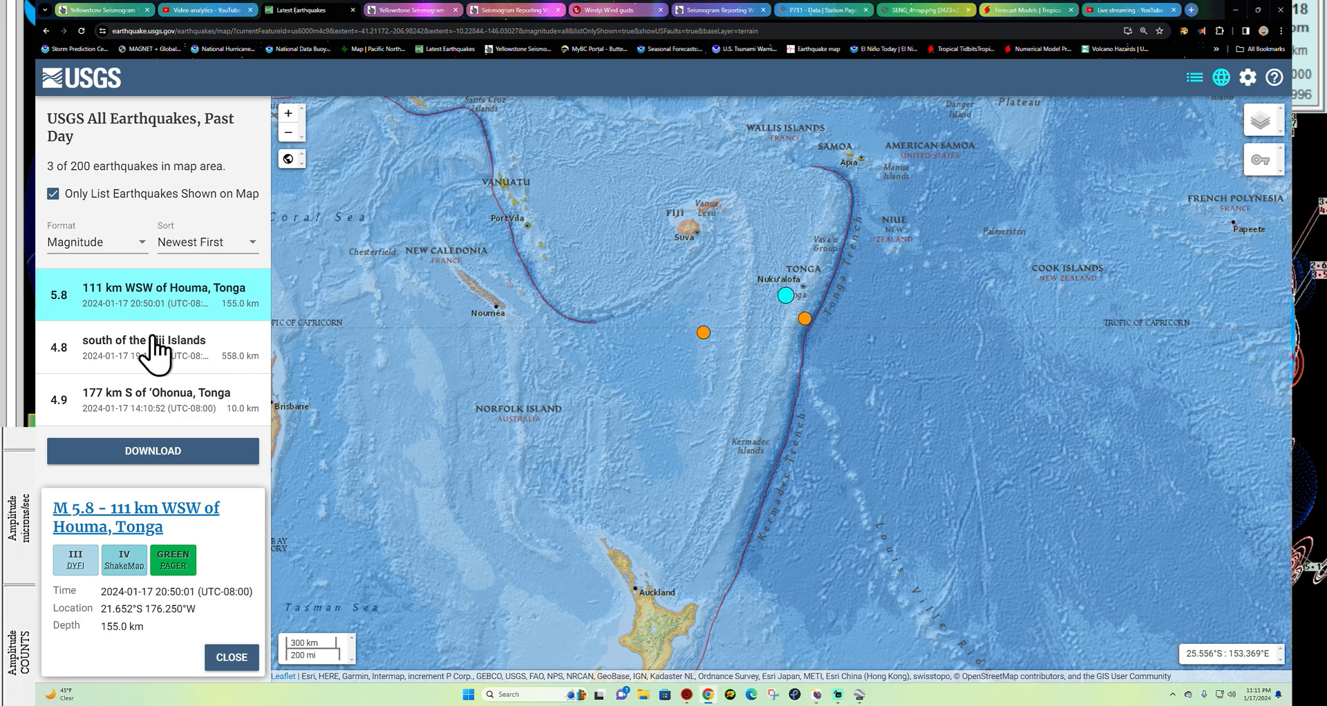
pyautogui.moveTo(884, 368)
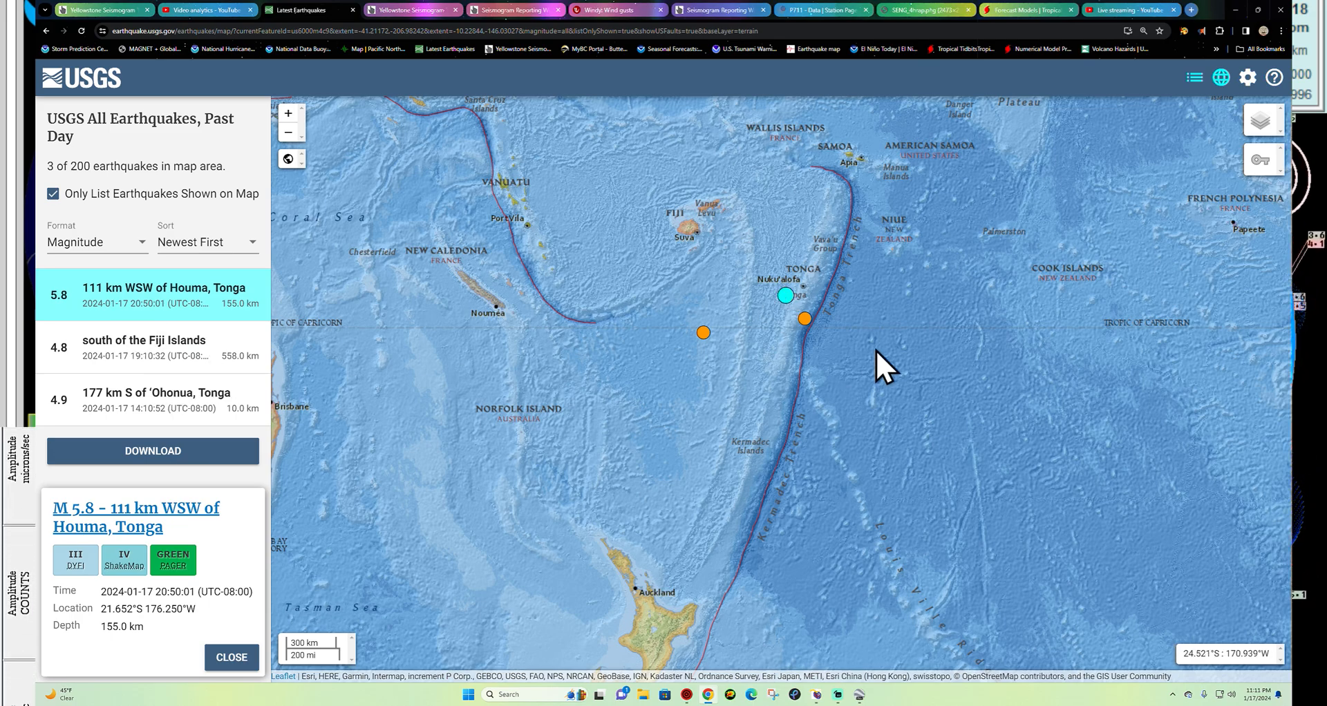
pyautogui.moveTo(762, 322)
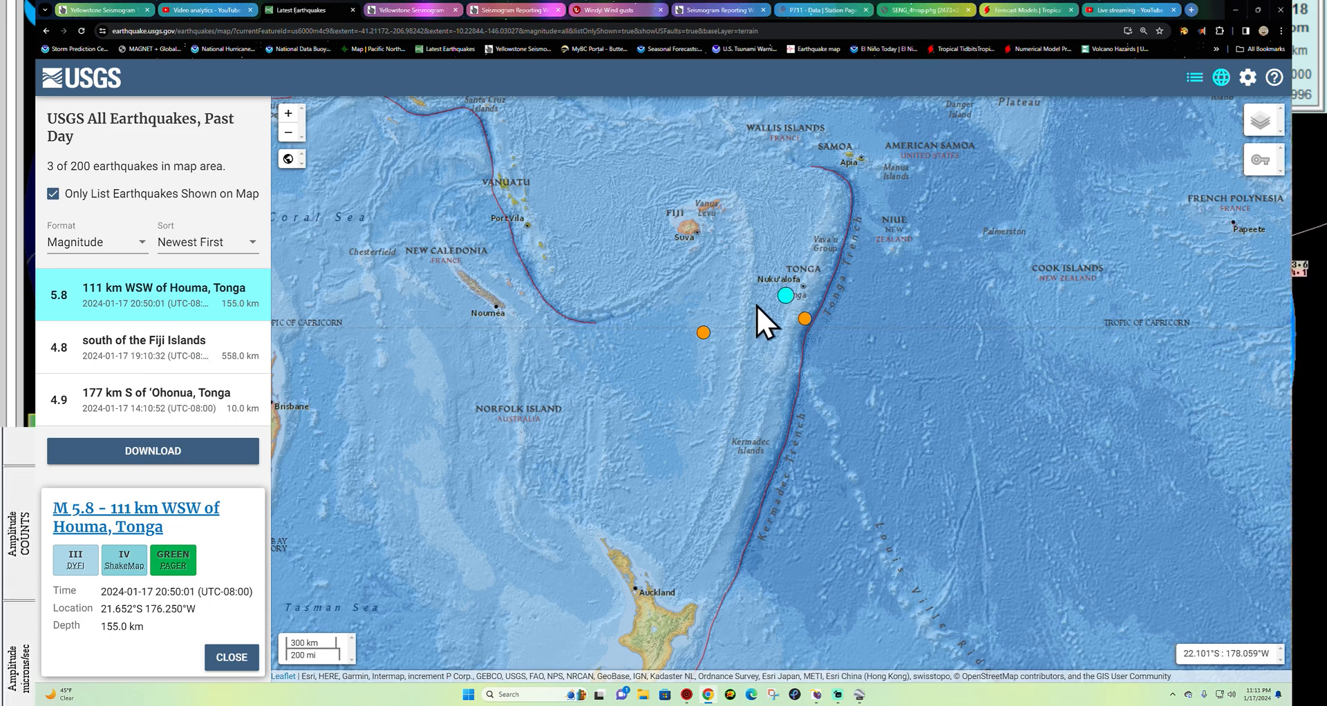
pyautogui.moveTo(758, 367)
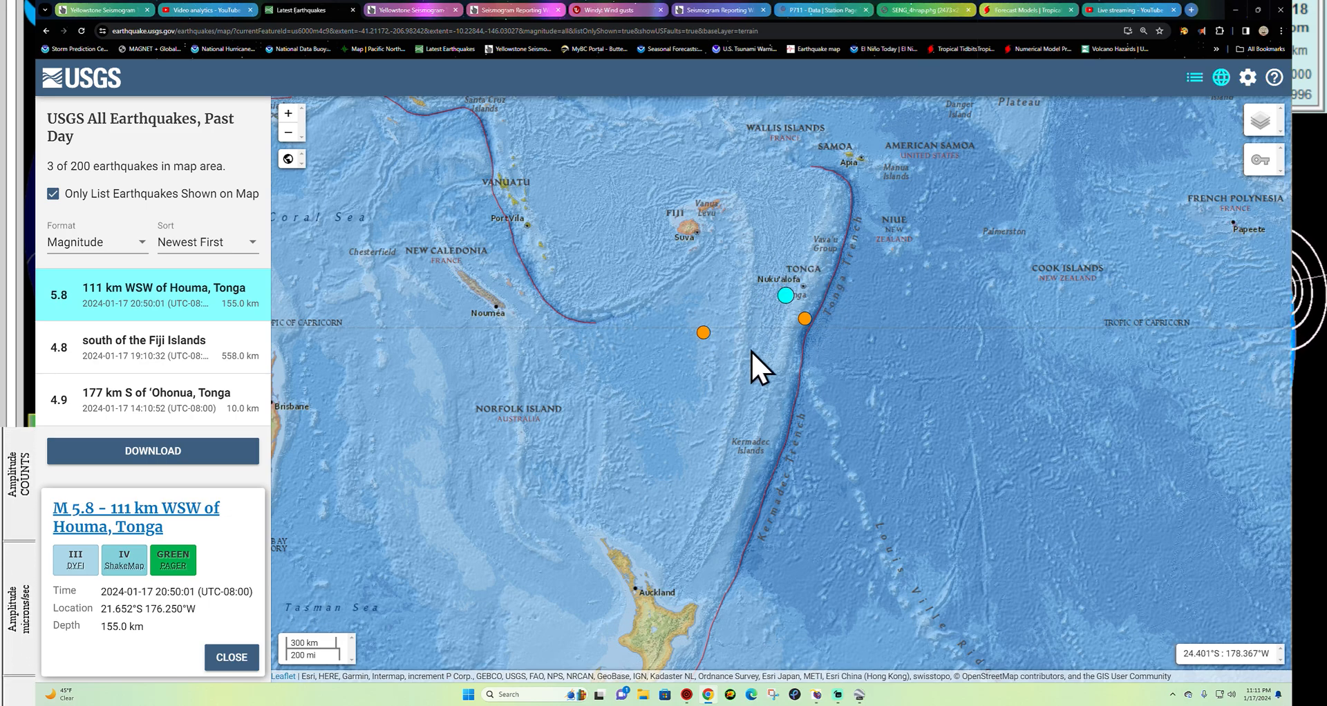
pyautogui.moveTo(698, 664)
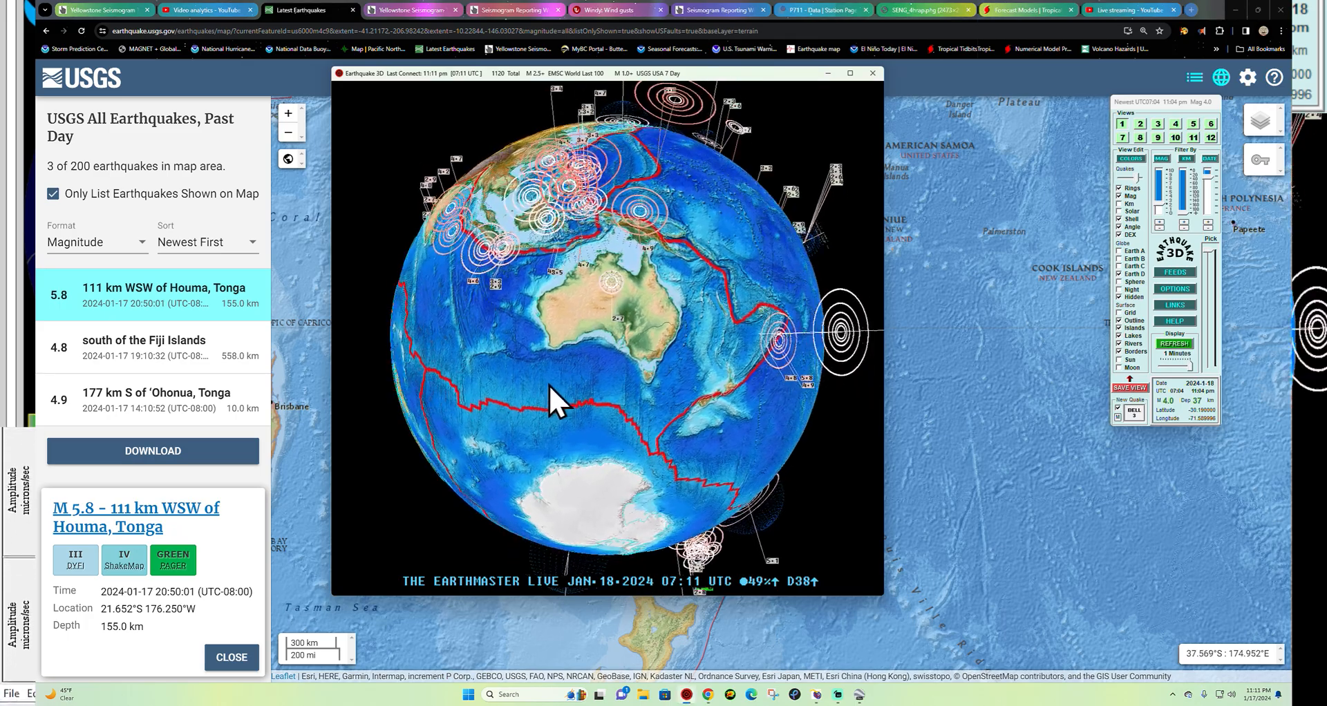
pyautogui.moveTo(559, 398); pyautogui.dragTo(610, 355)
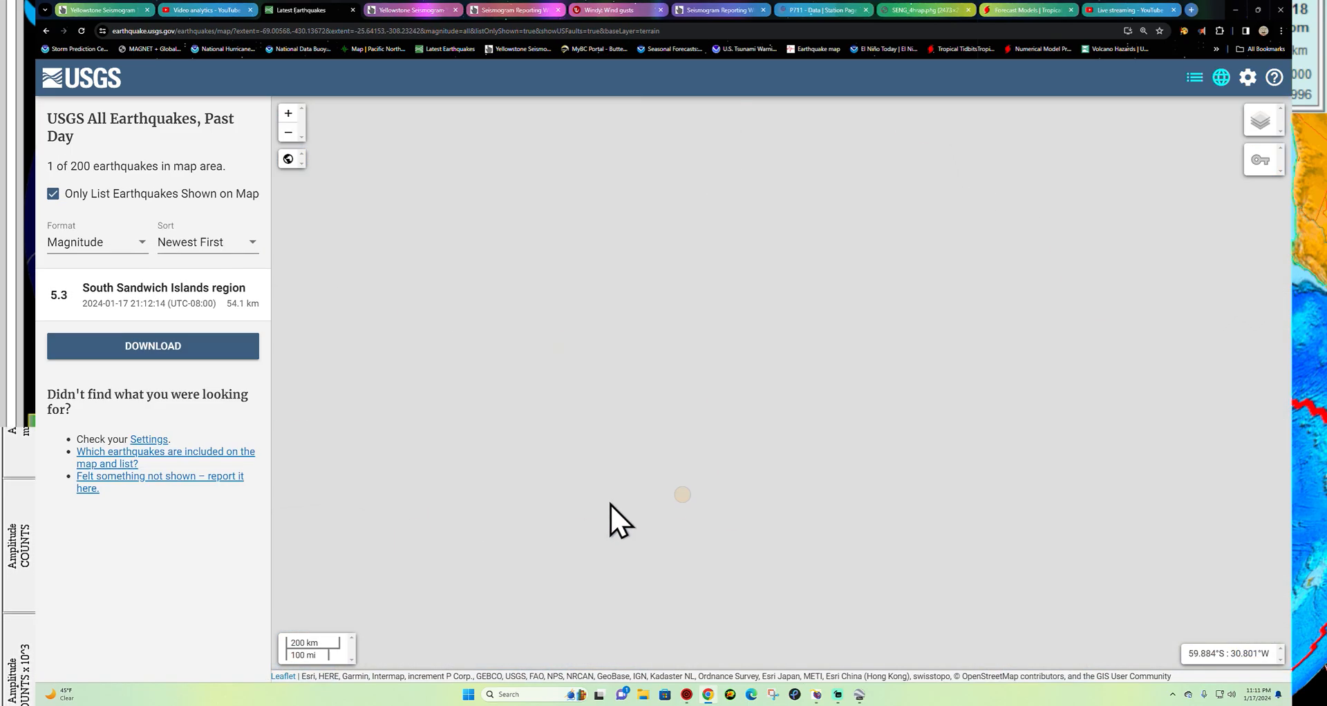
# - Check the M 5.3 South Sandwich Islands and M 5.1 southeast central Pacific quakes, then zoom out to South America
pyautogui.click(681, 495)
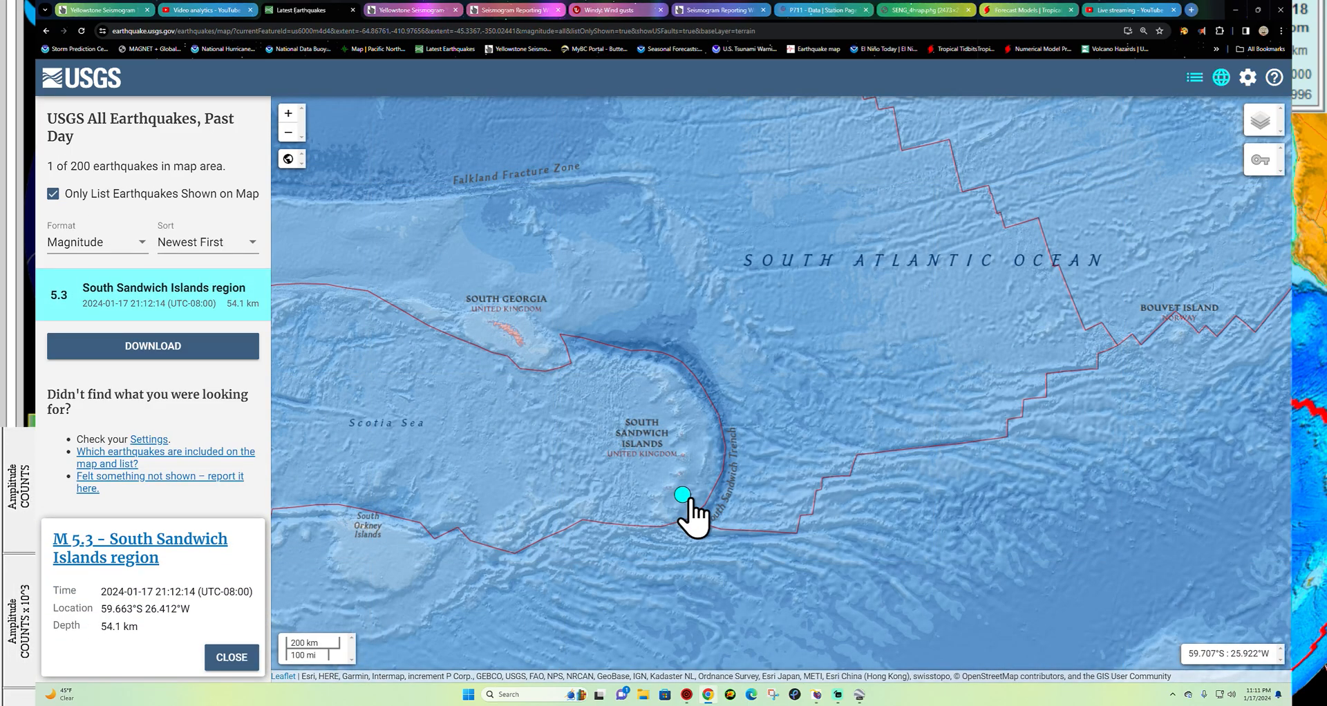
pyautogui.moveTo(661, 380)
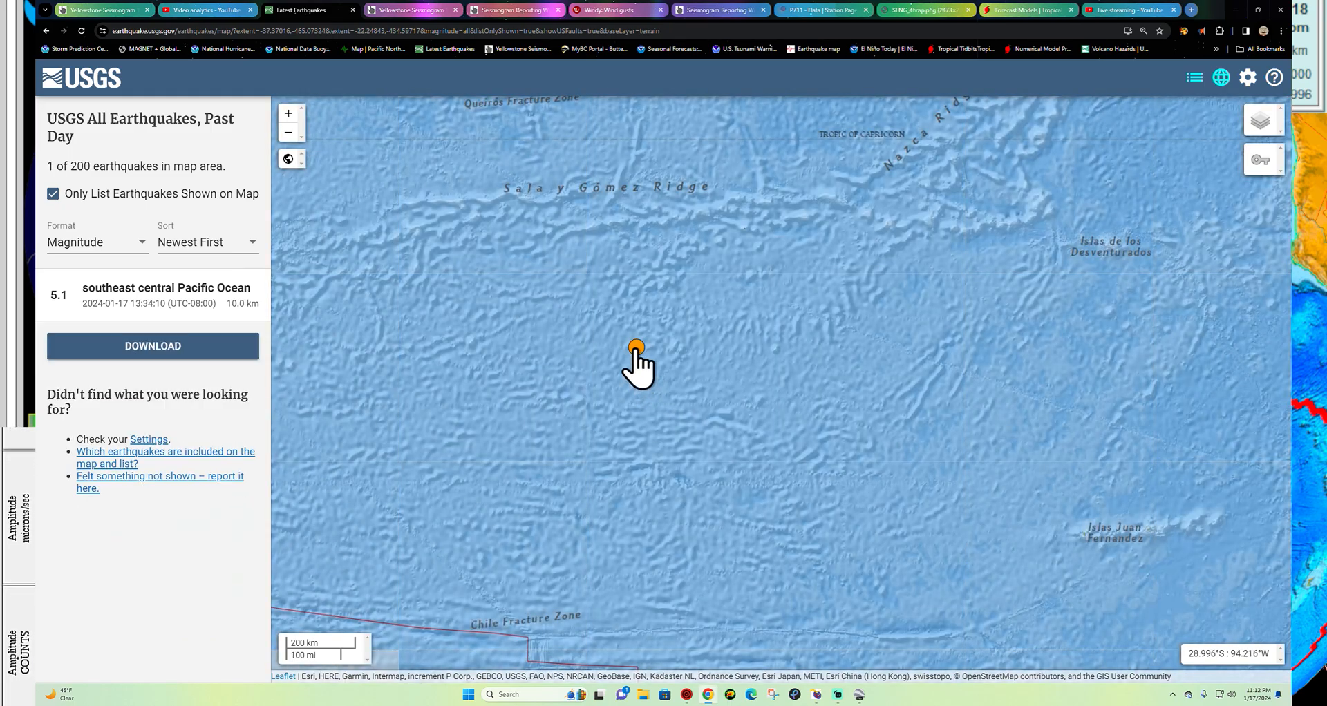
pyautogui.click(636, 348)
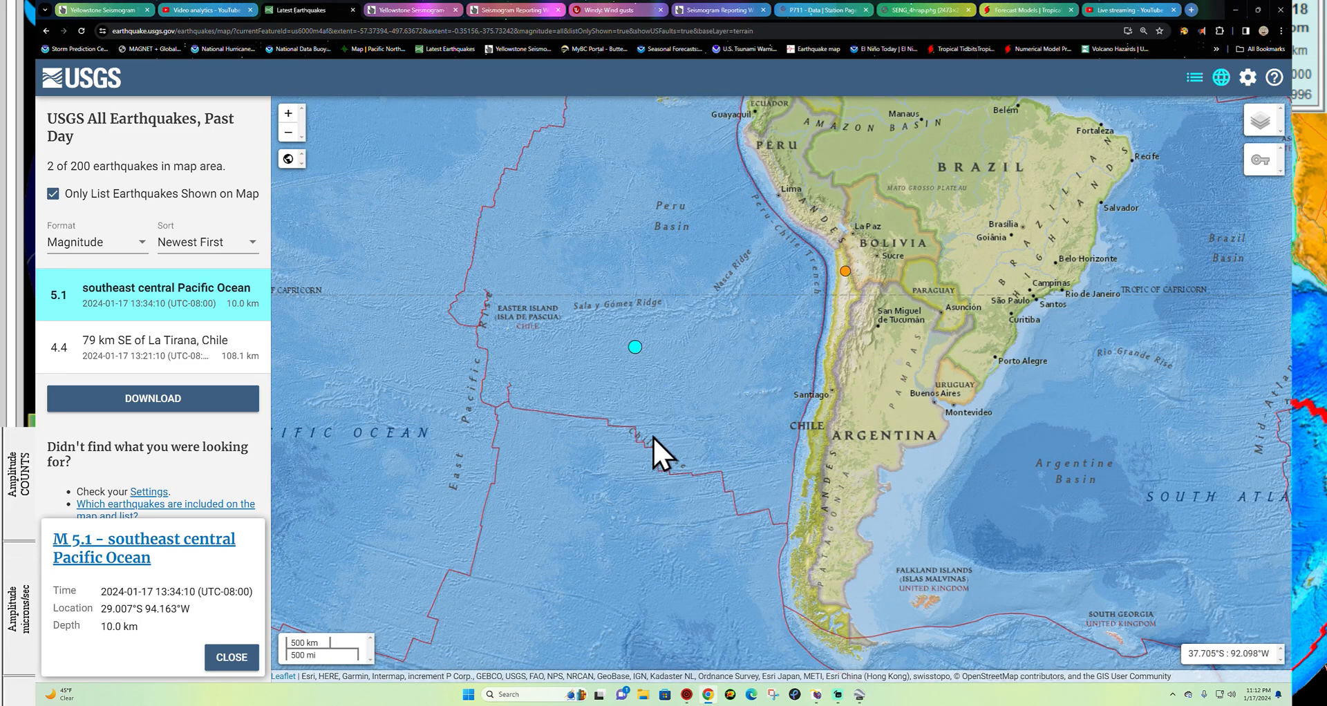
pyautogui.scroll(-3)
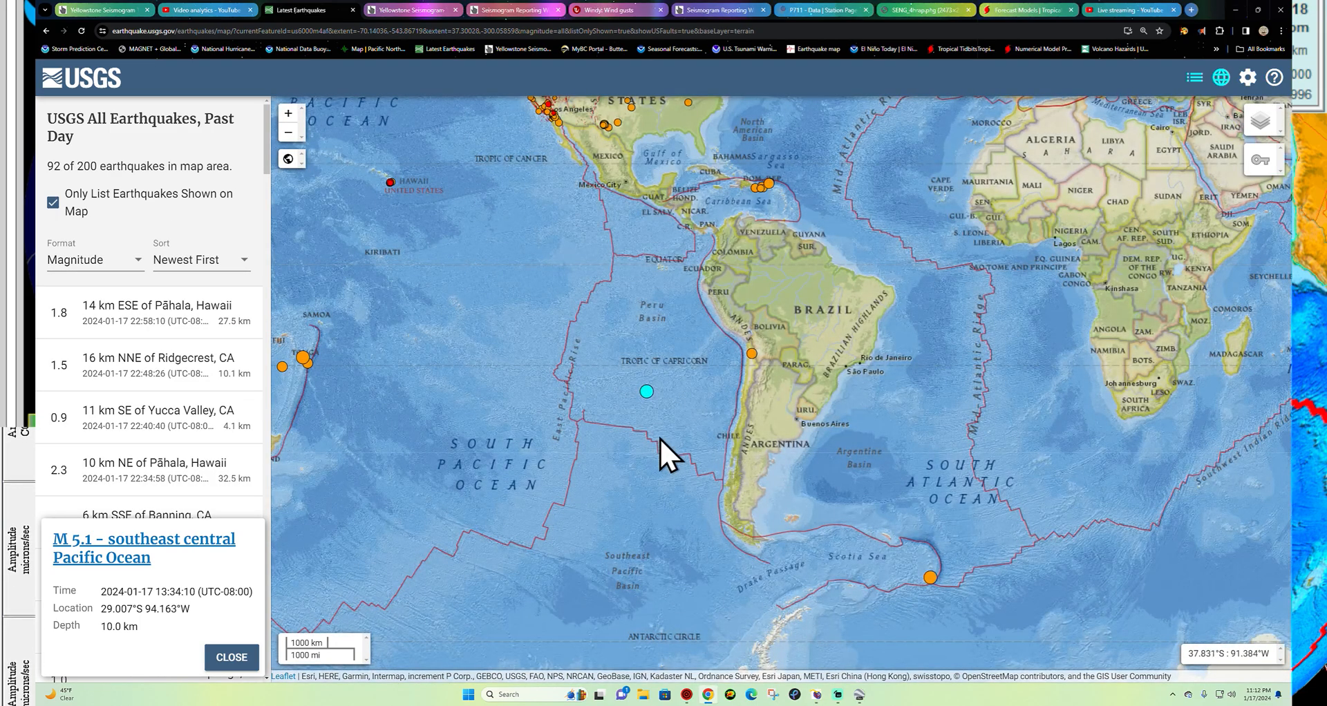
# - Switch the feed to the past month's magnitude 2.5+ quakes via 7 Days All Magnitudes
pyautogui.click(1245, 78)
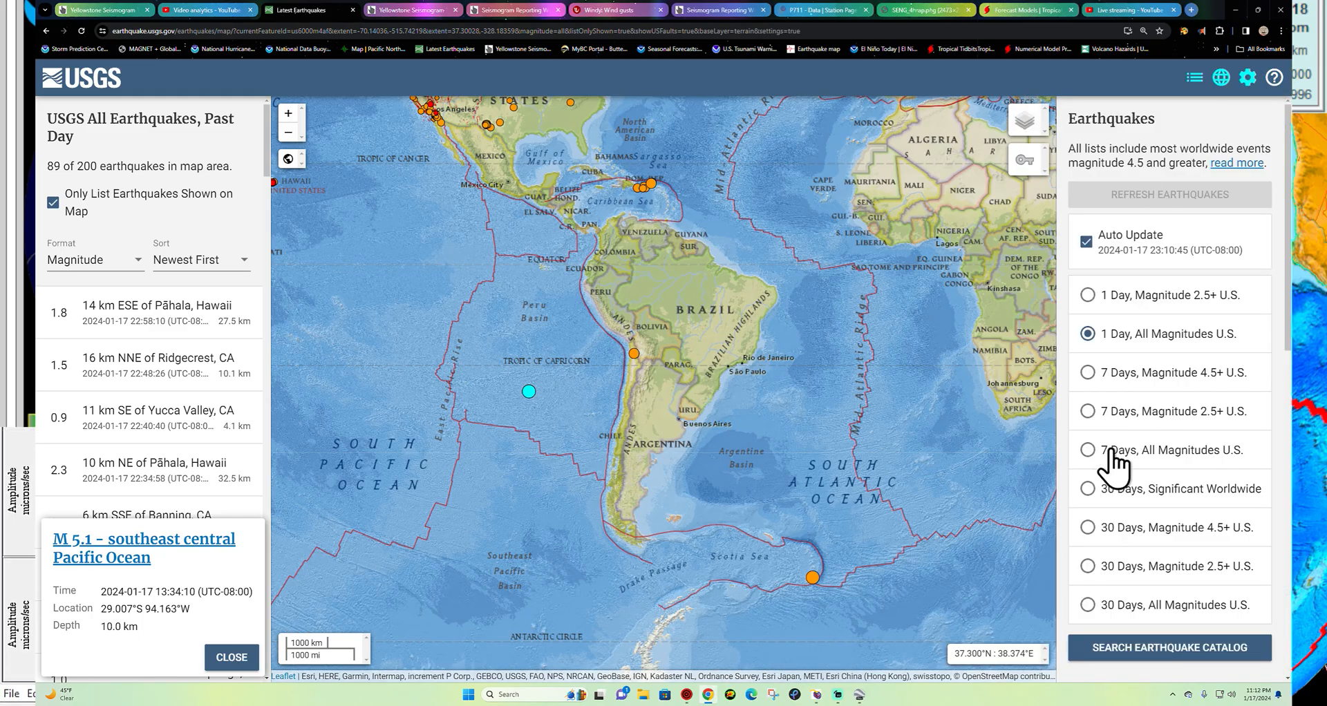
pyautogui.click(1086, 449)
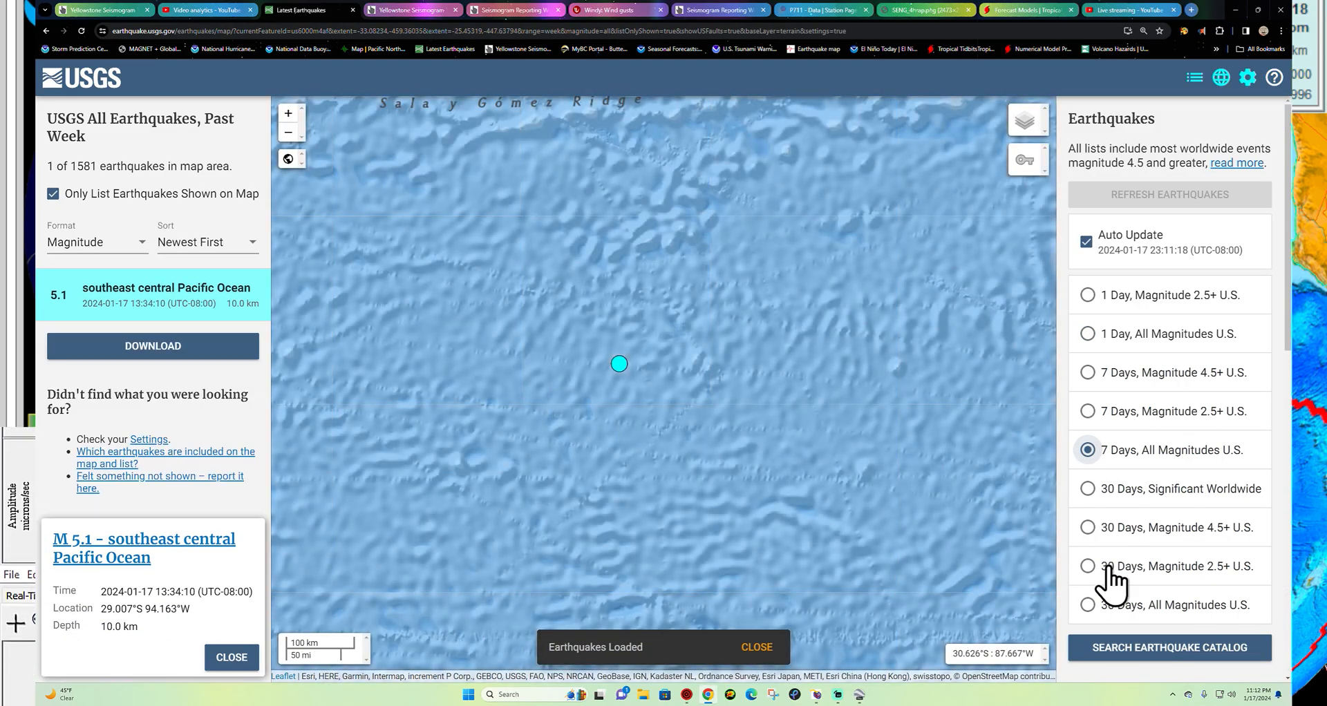
pyautogui.click(1087, 565)
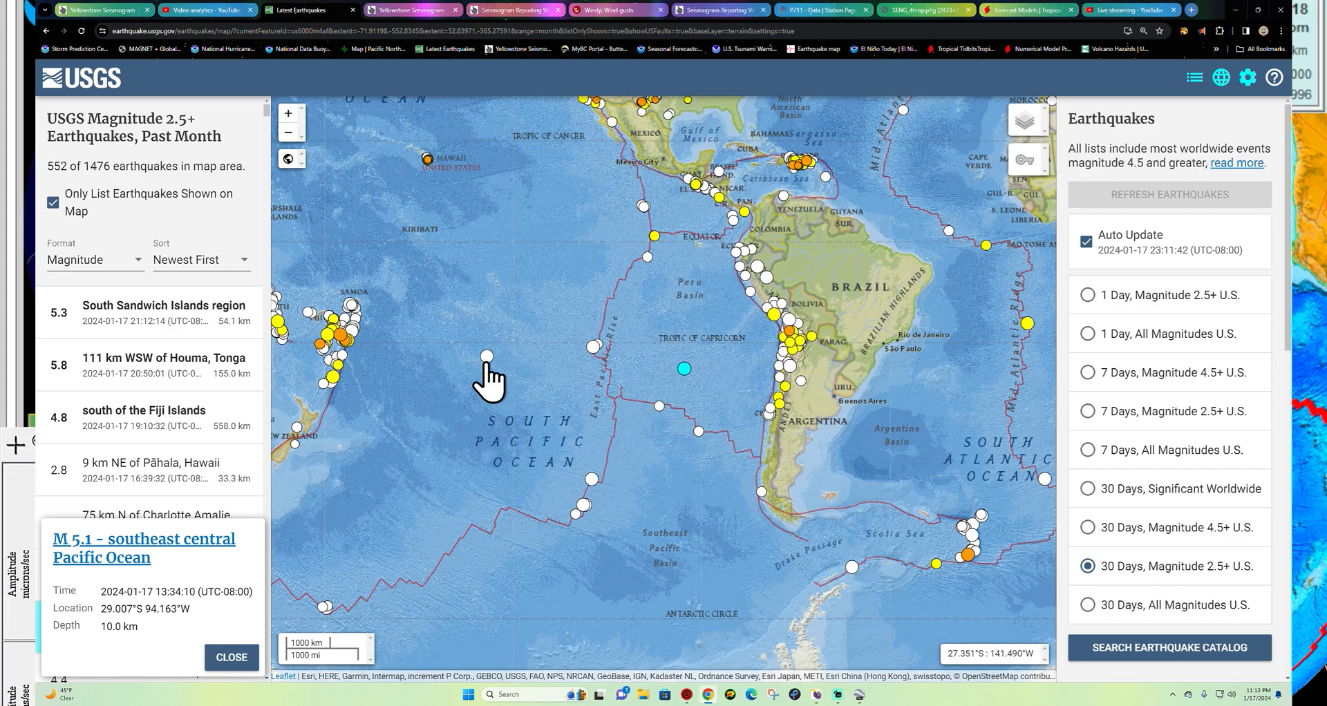
pyautogui.moveTo(489, 376)
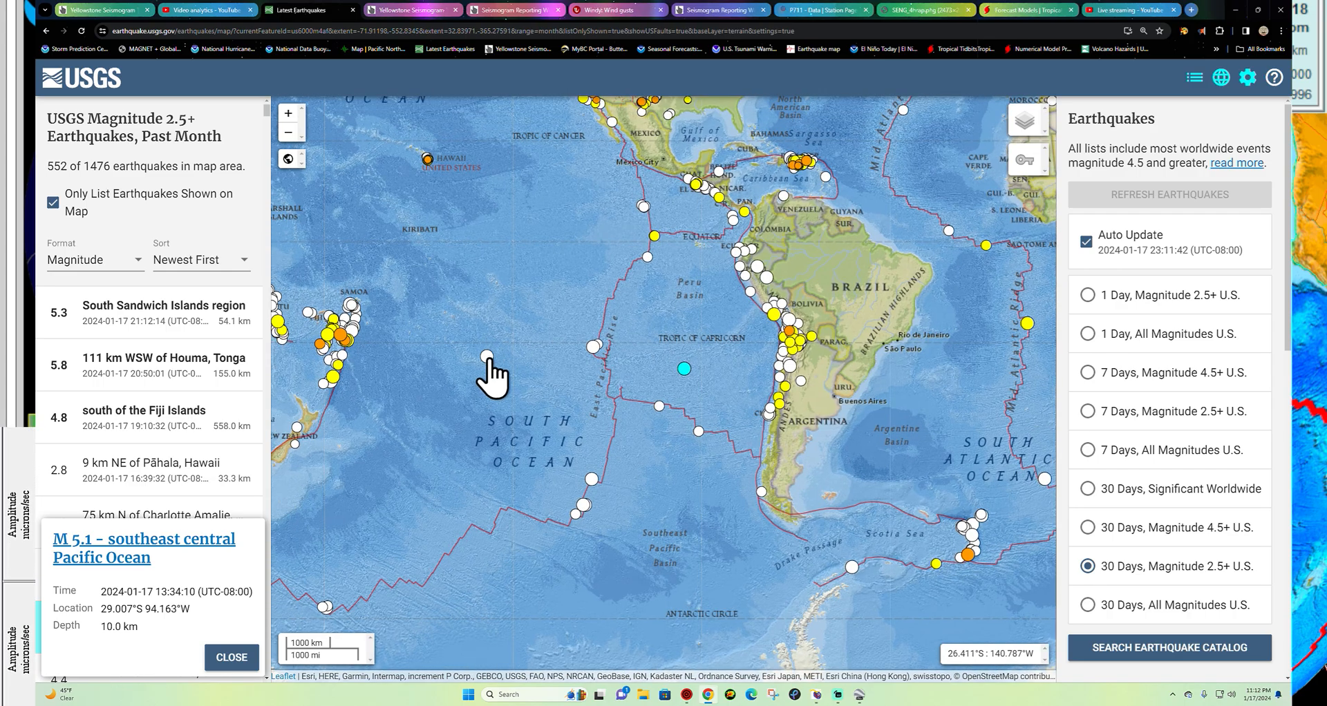
# - Check the M 5.2 South Pacific Ocean quake and open the M 5.1 southeast central Pacific event map
pyautogui.click(486, 357)
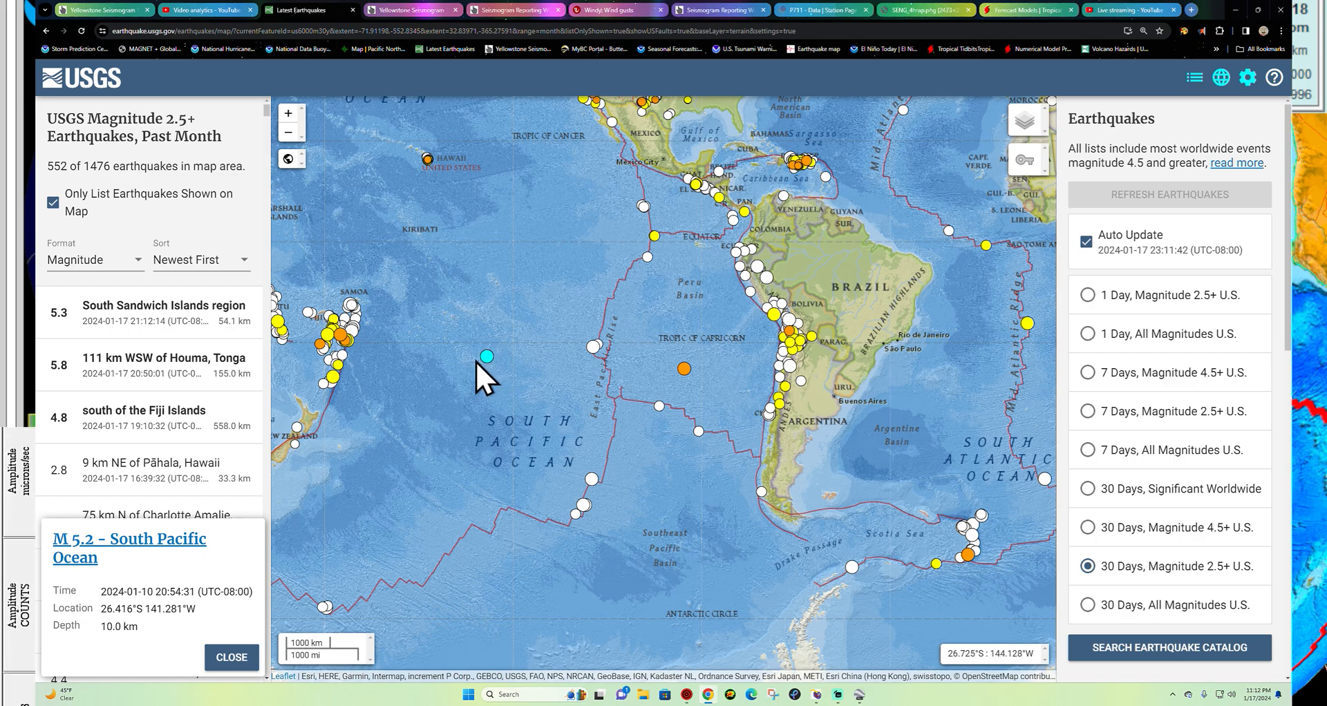
pyautogui.moveTo(665, 384)
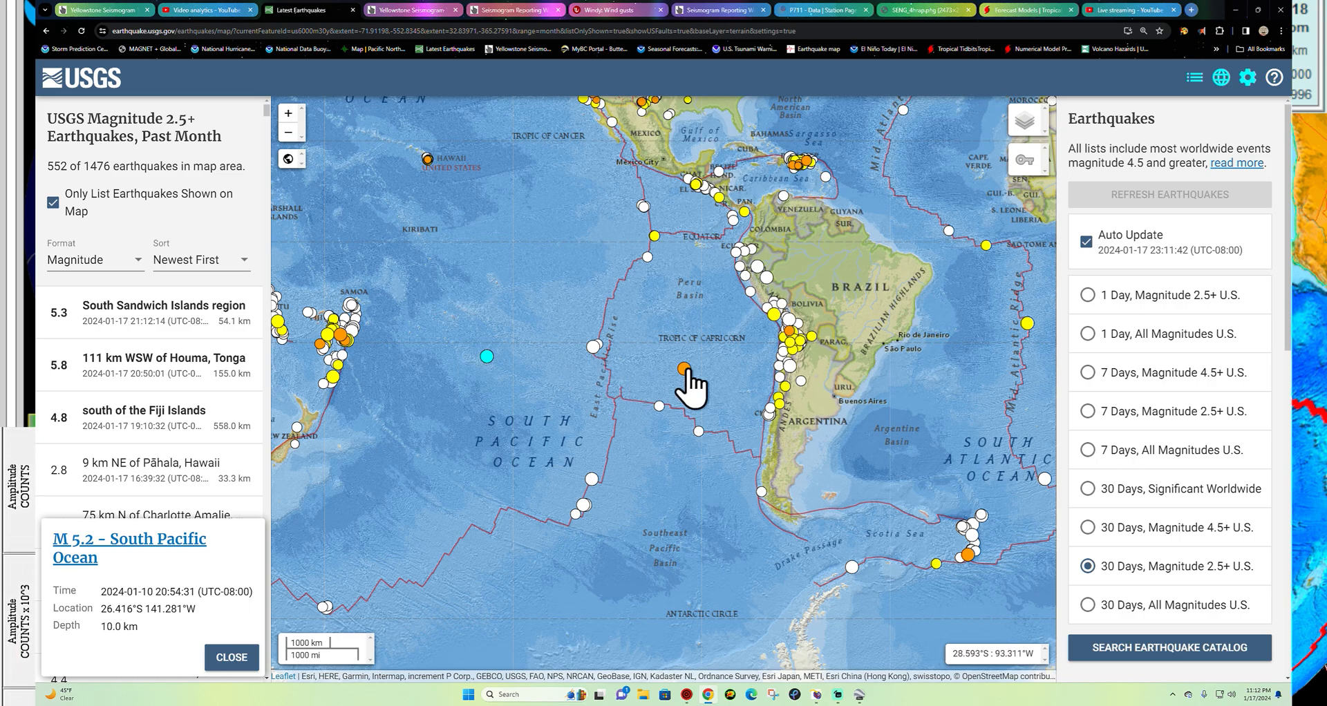
pyautogui.click(684, 369)
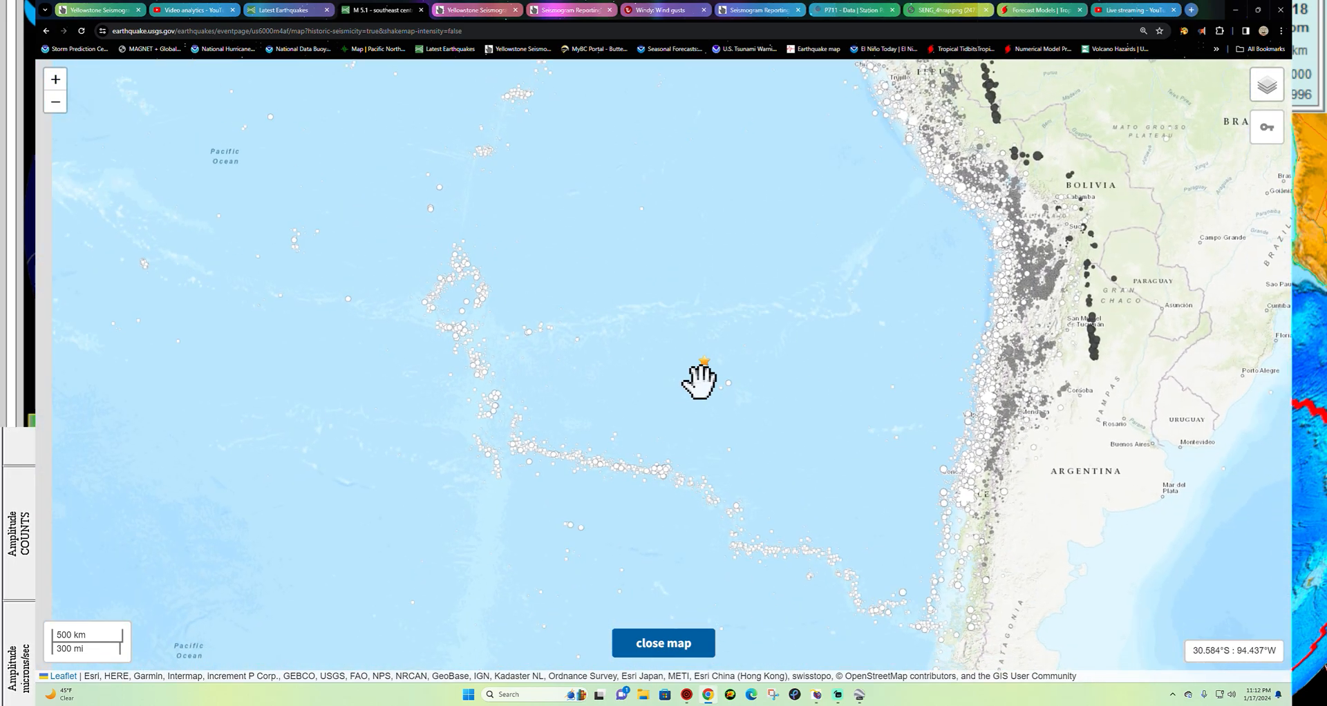
# - Inspect the southeast central Pacific epicentre star up close, then return to the worldwide quake map
pyautogui.moveTo(698, 380); pyautogui.dragTo(530, 244)
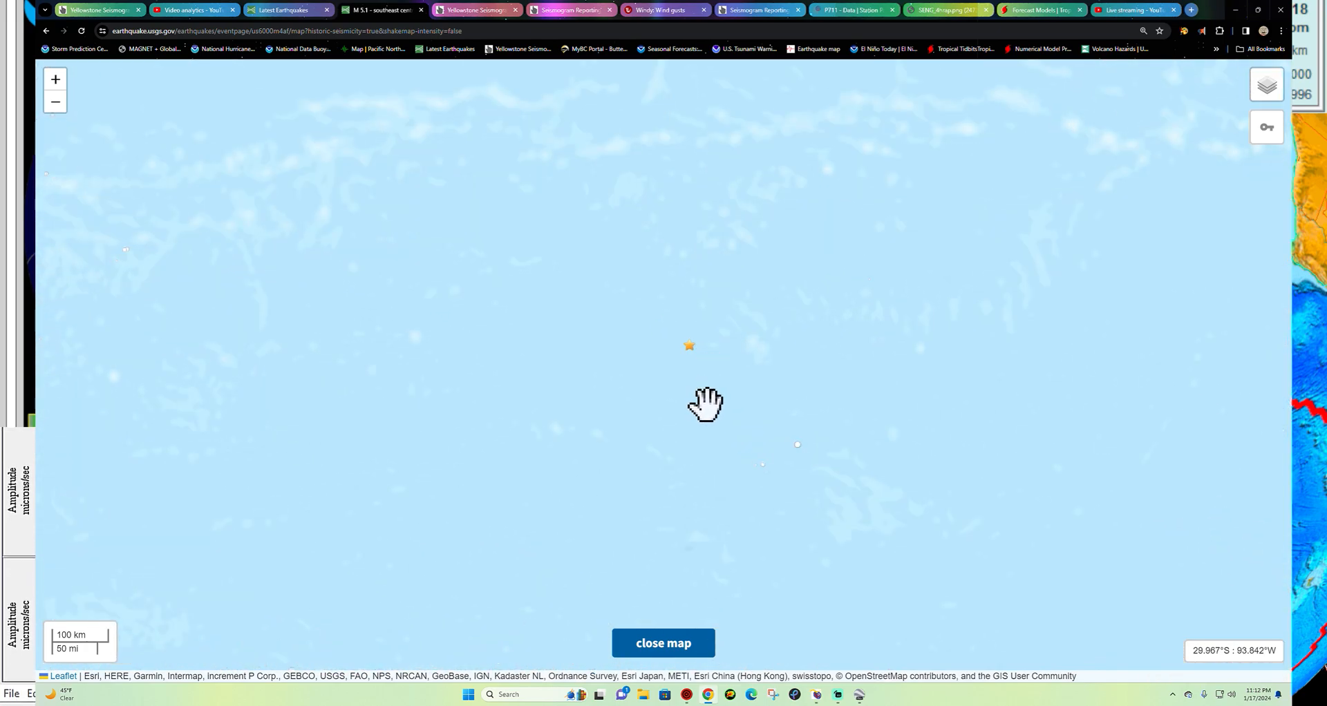
pyautogui.moveTo(705, 404); pyautogui.dragTo(889, 414)
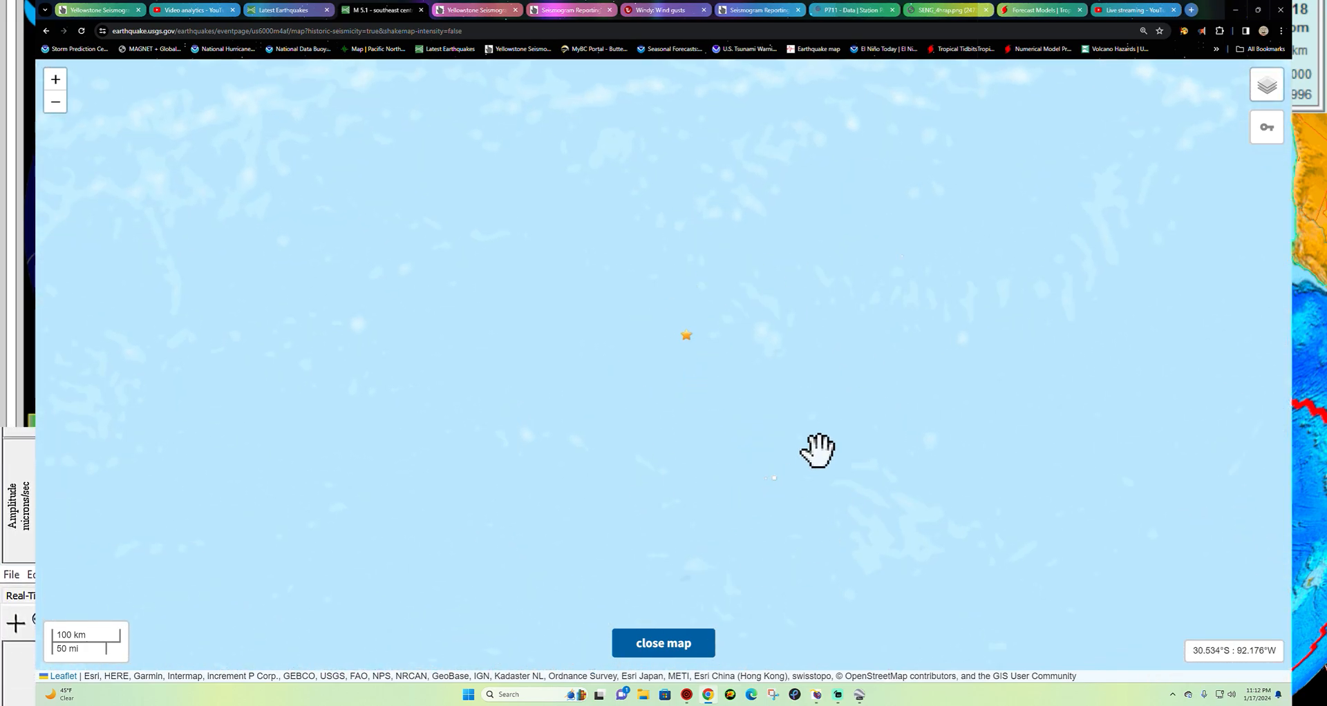
pyautogui.moveTo(816, 450); pyautogui.dragTo(736, 420)
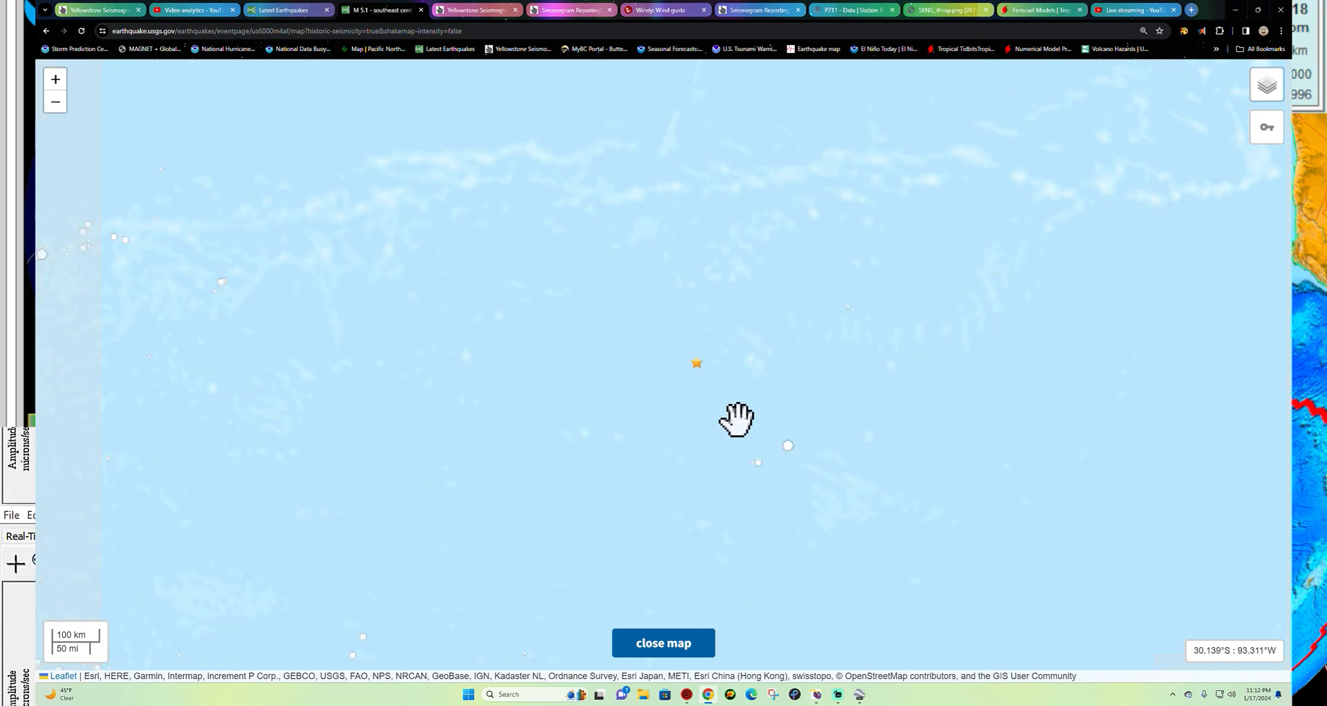
pyautogui.click(662, 643)
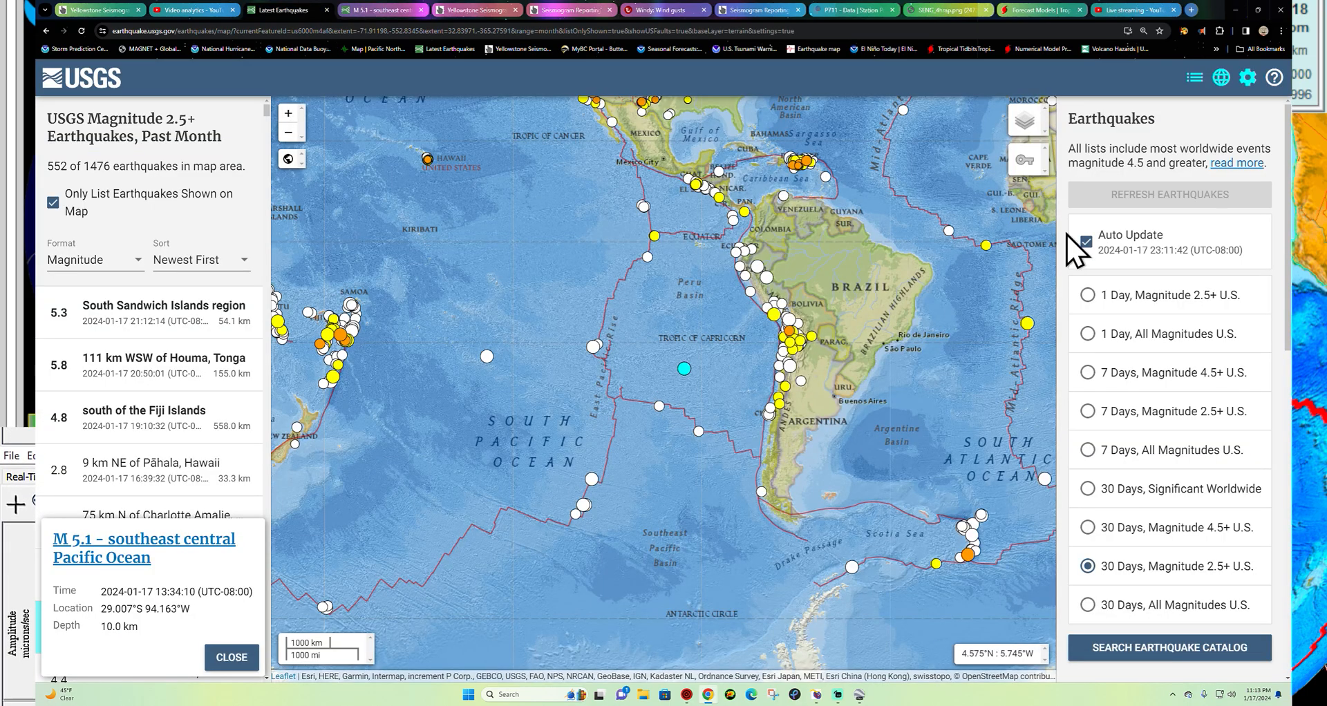
# - Switch the feed back to the past day's quakes of all magnitudes
pyautogui.click(1086, 333)
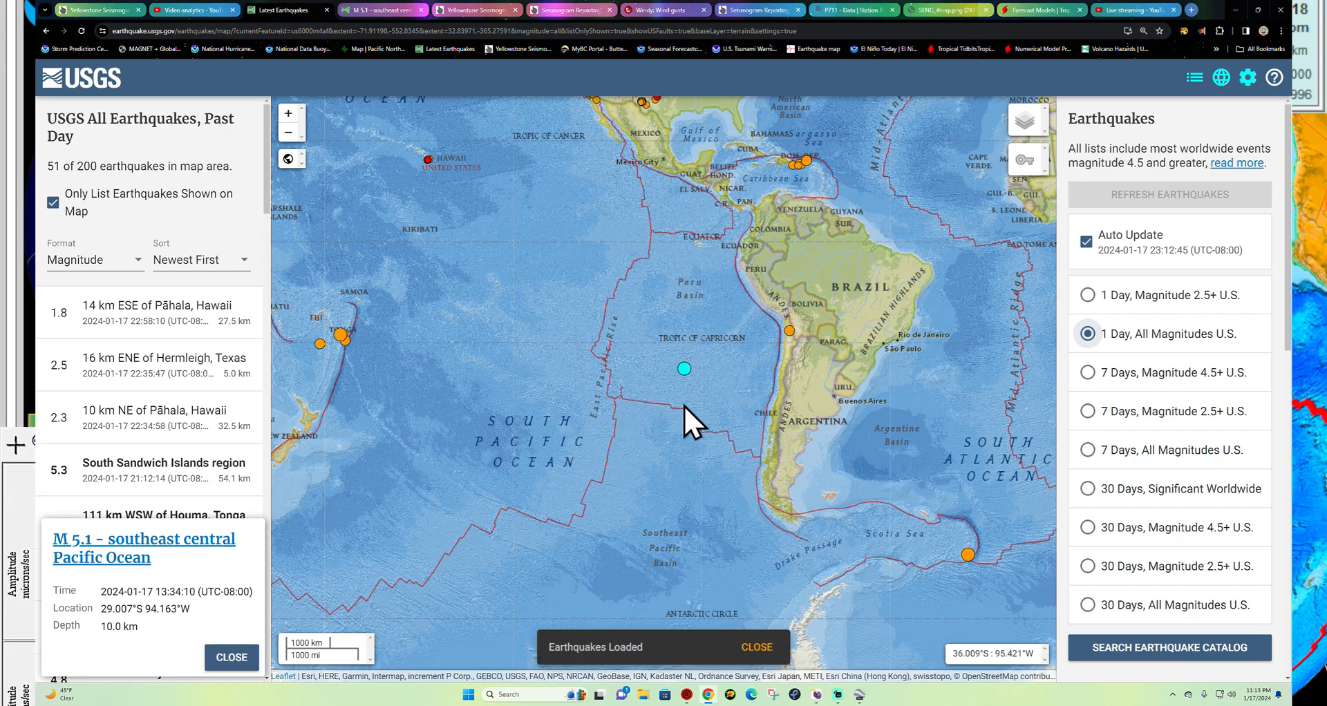
pyautogui.moveTo(698, 245)
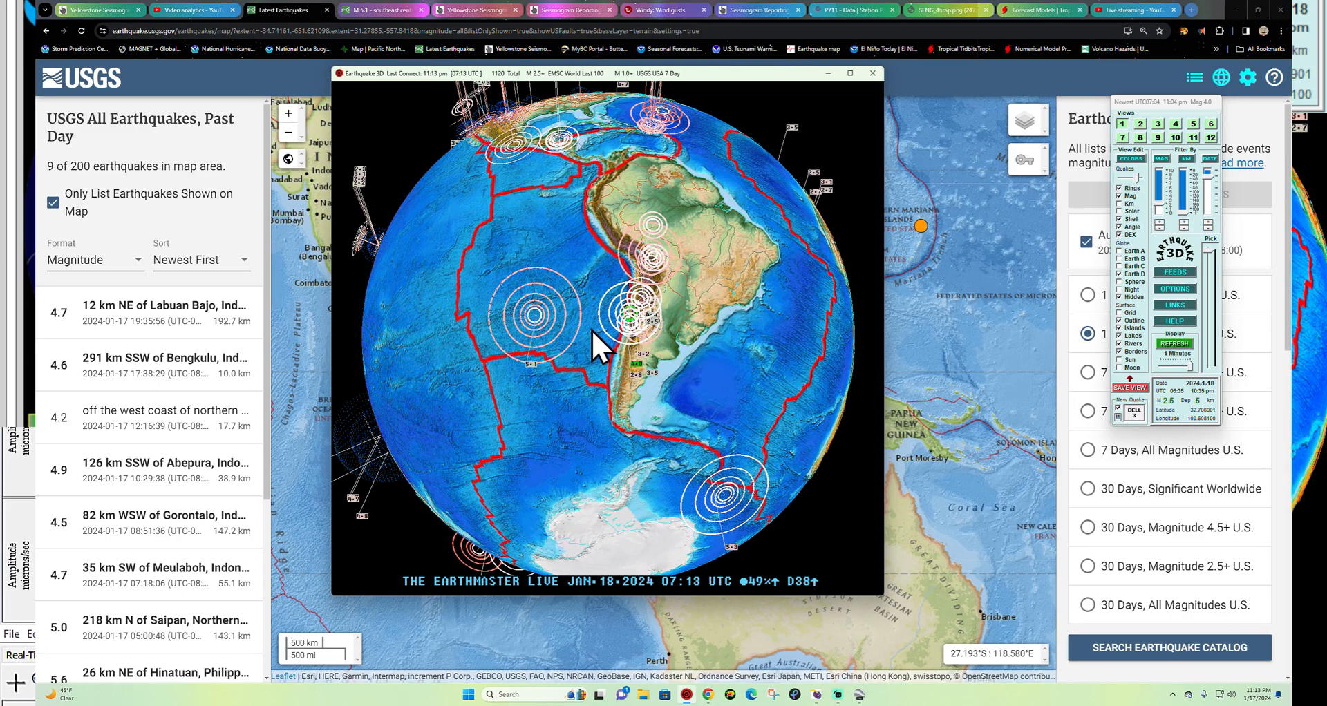
pyautogui.moveTo(643, 287)
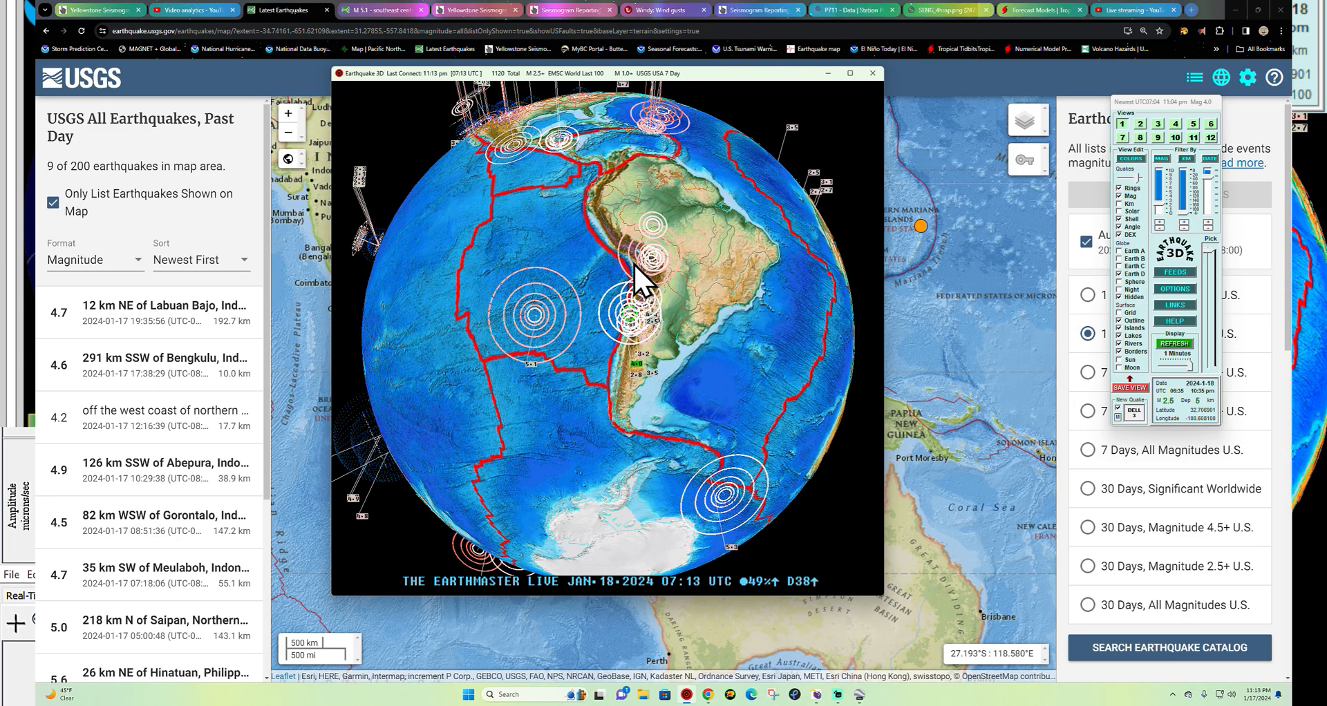
pyautogui.moveTo(521, 335)
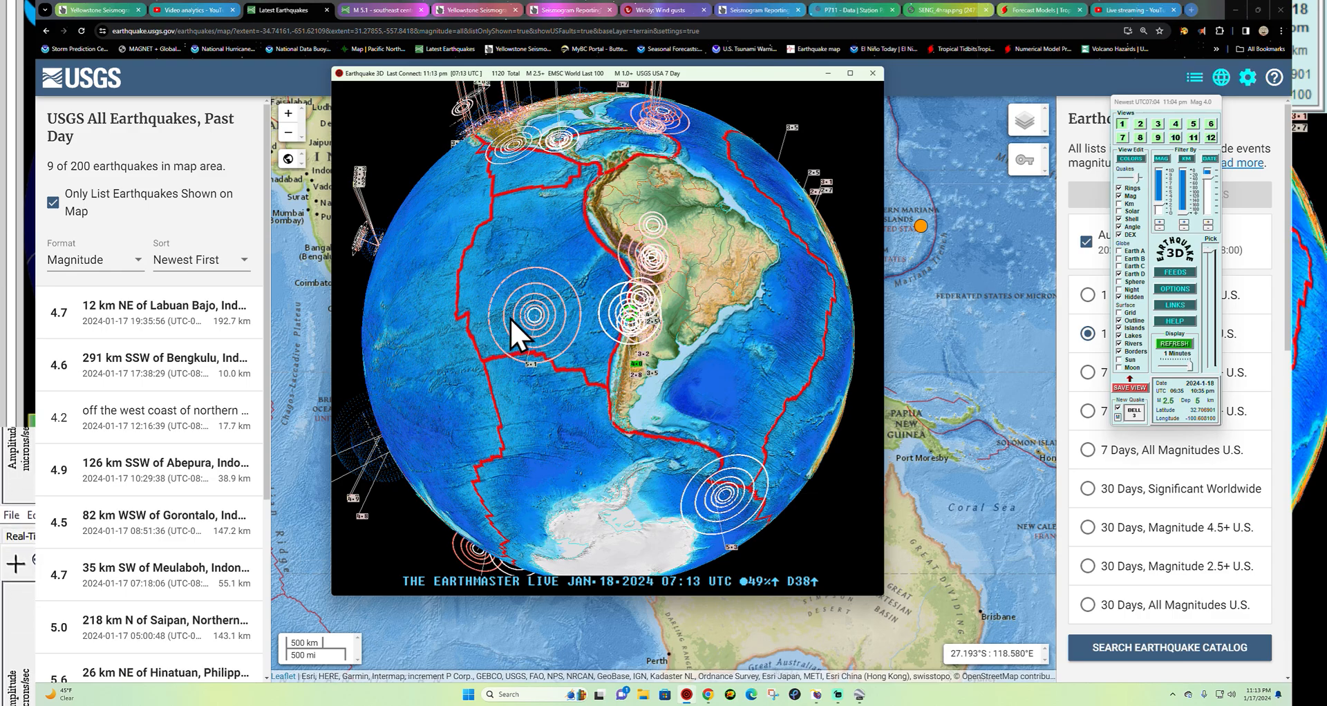
pyautogui.moveTo(549, 313)
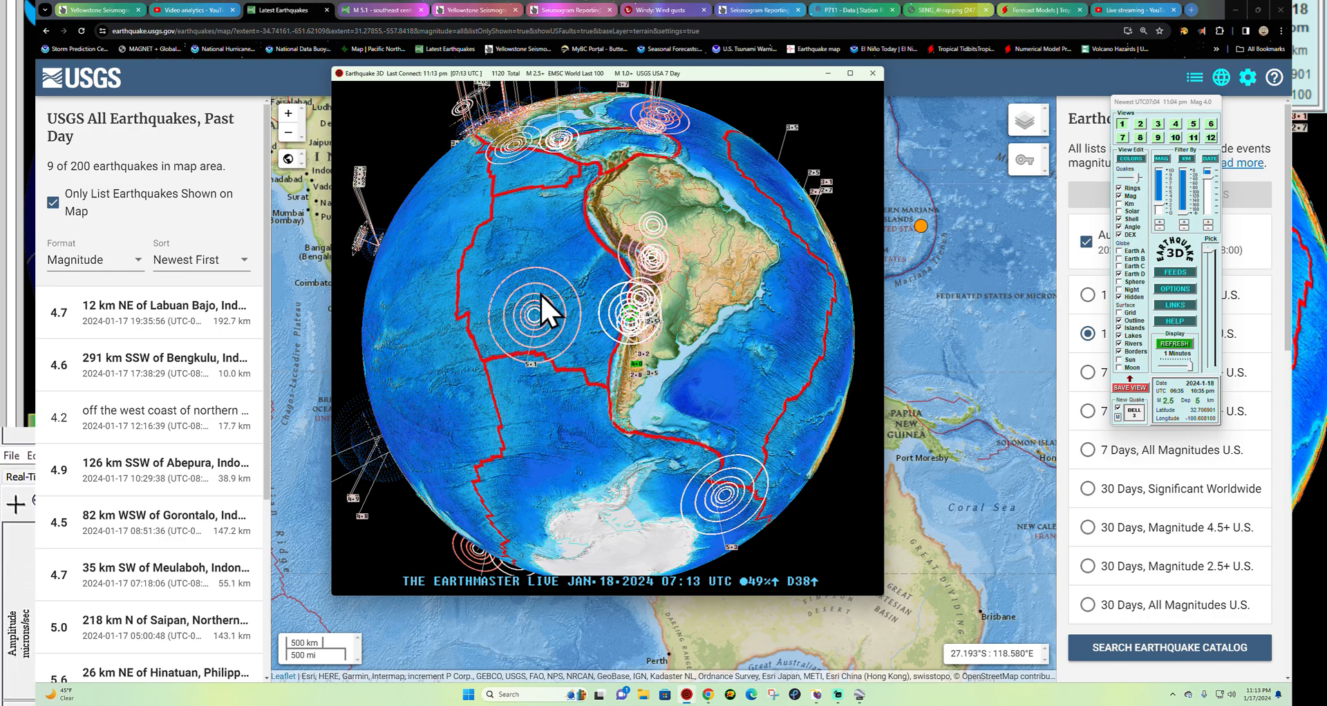
pyautogui.moveTo(630, 380)
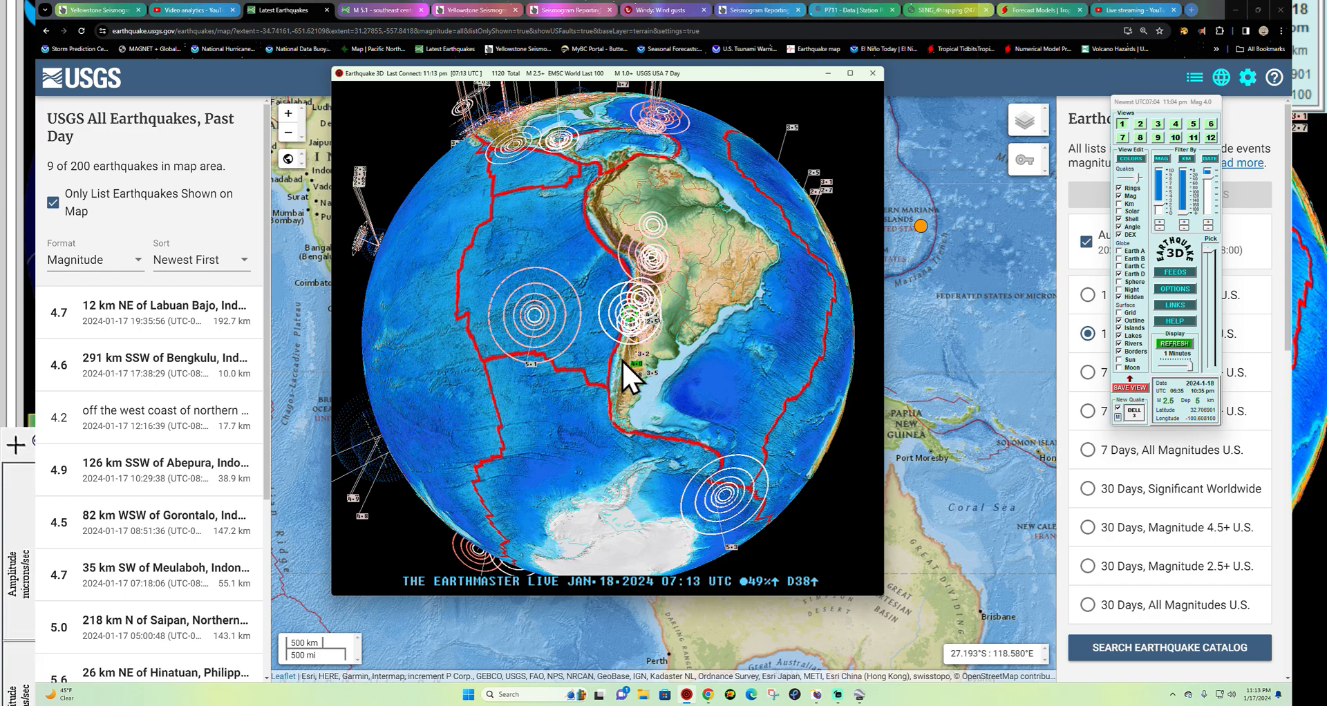
pyautogui.moveTo(495, 224)
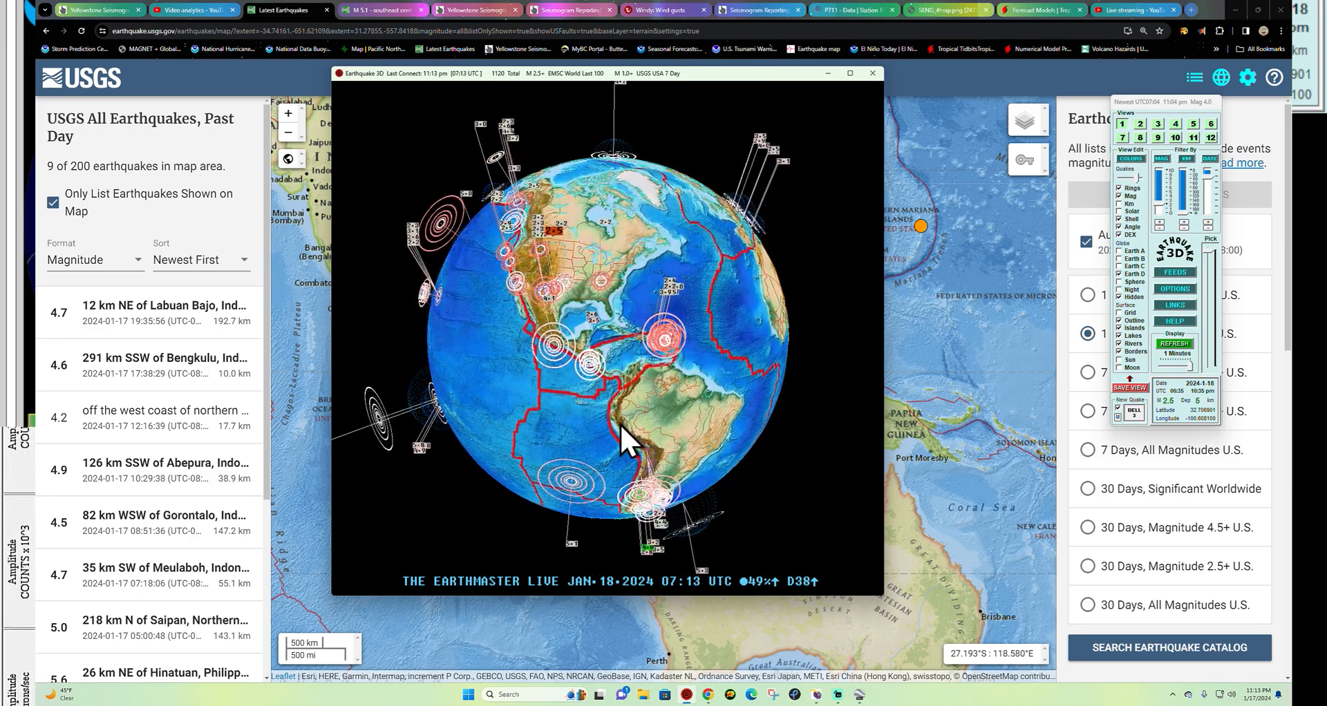
# - Rotate the Earthquake 3D globe from South America to centre on North America
pyautogui.moveTo(622, 444); pyautogui.dragTo(567, 554)
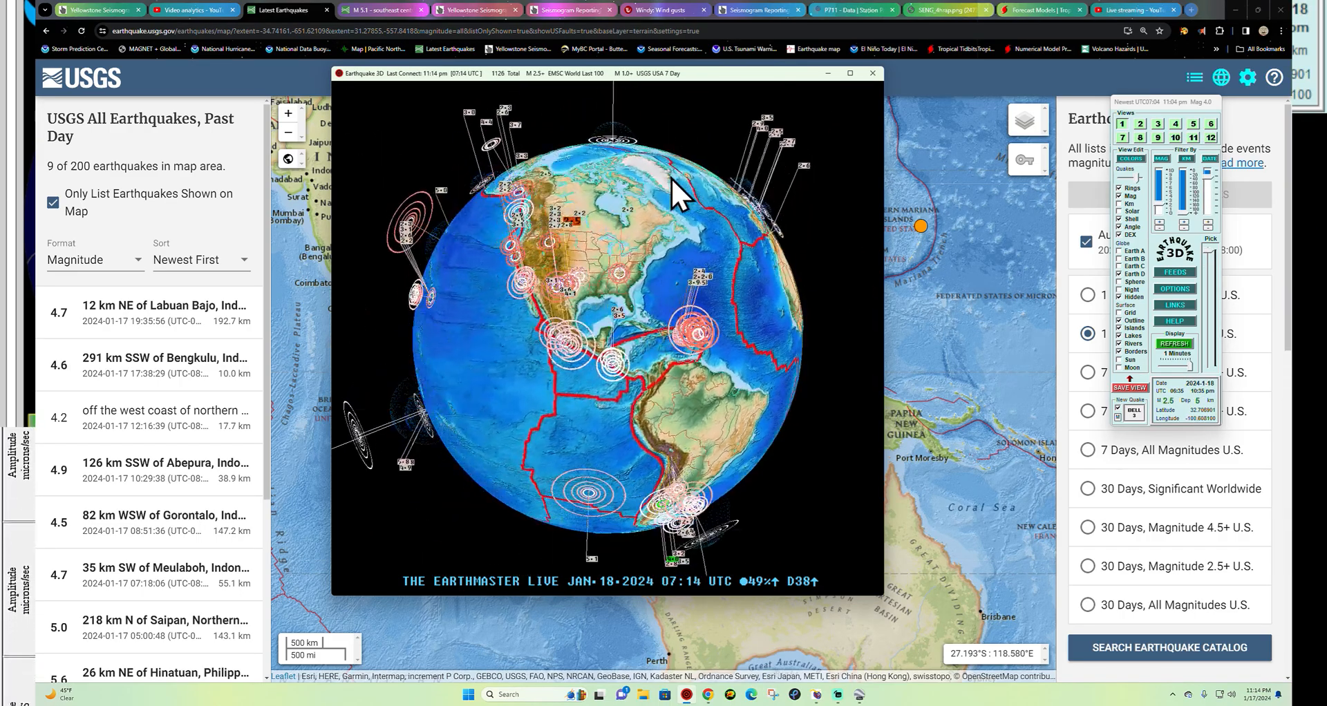
pyautogui.moveTo(677, 194); pyautogui.dragTo(626, 351)
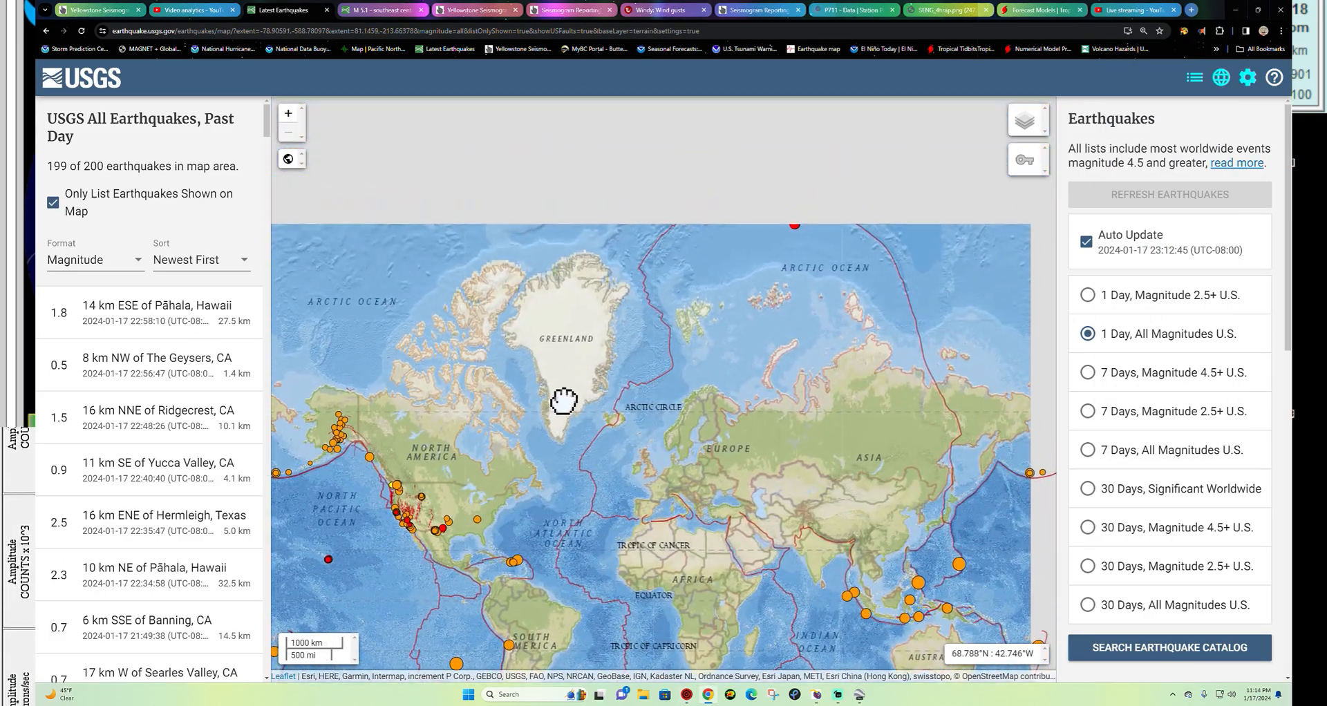
# - Switch to the past day's magnitude 2.5+ feed and pan the worldwide quake map
pyautogui.scroll(-3)
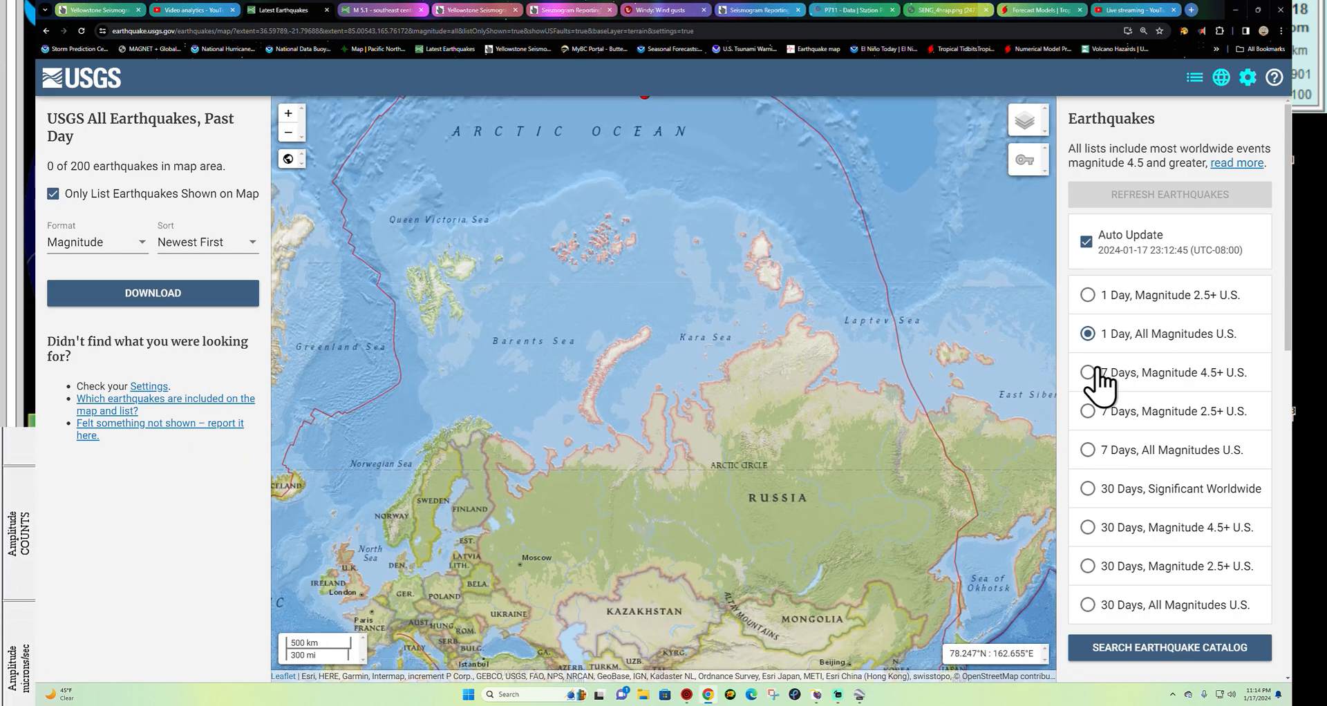
pyautogui.click(1087, 295)
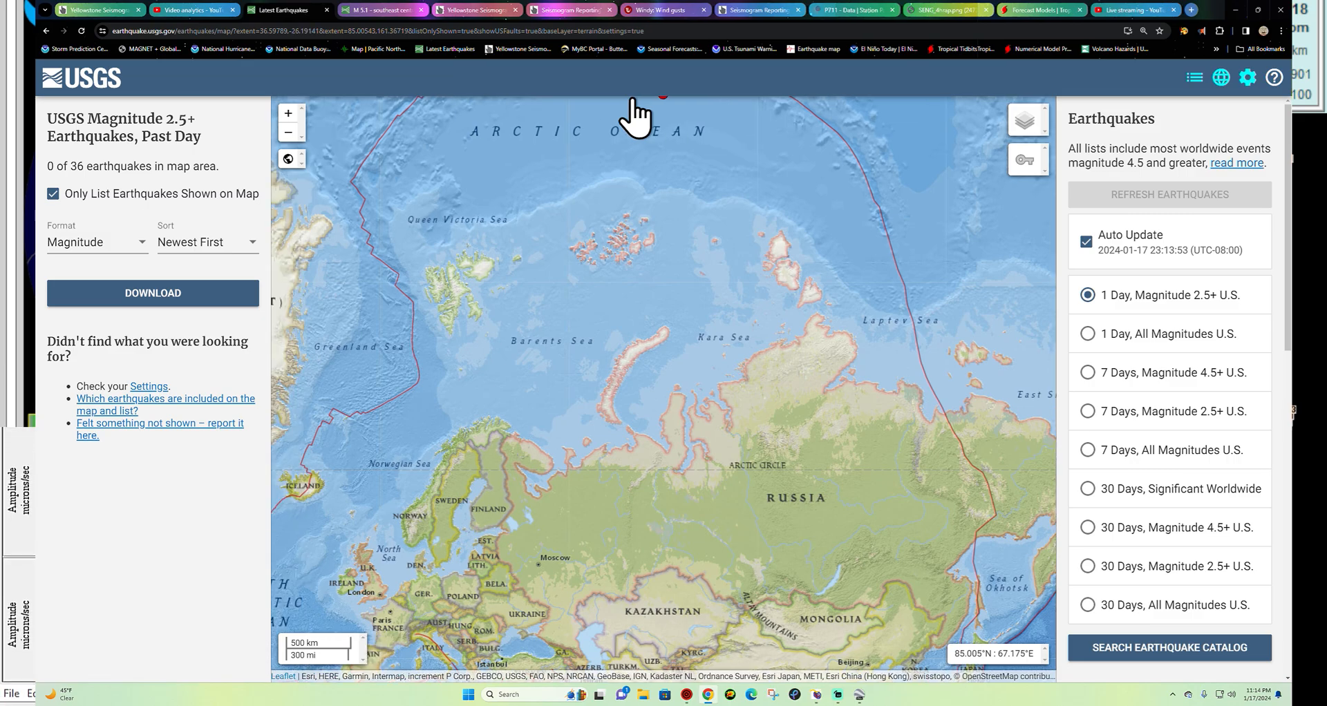
pyautogui.moveTo(241, 339)
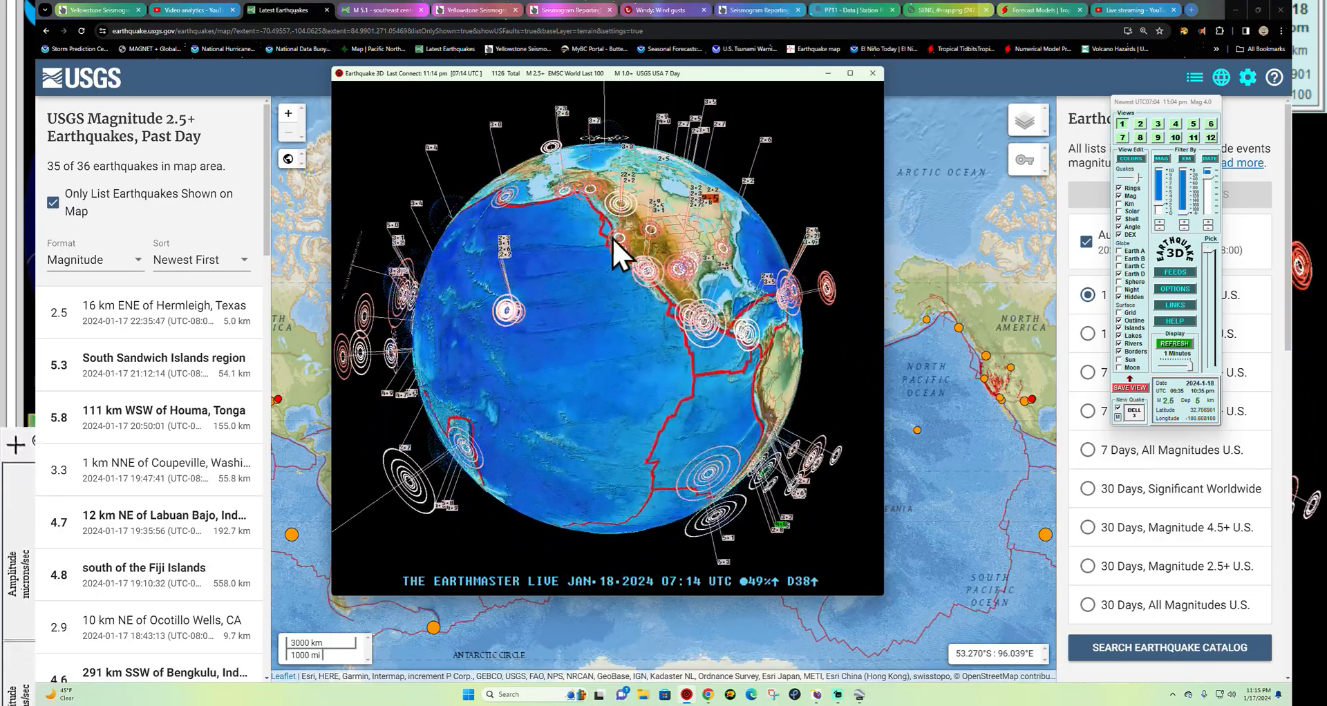
pyautogui.moveTo(618, 258); pyautogui.dragTo(614, 343)
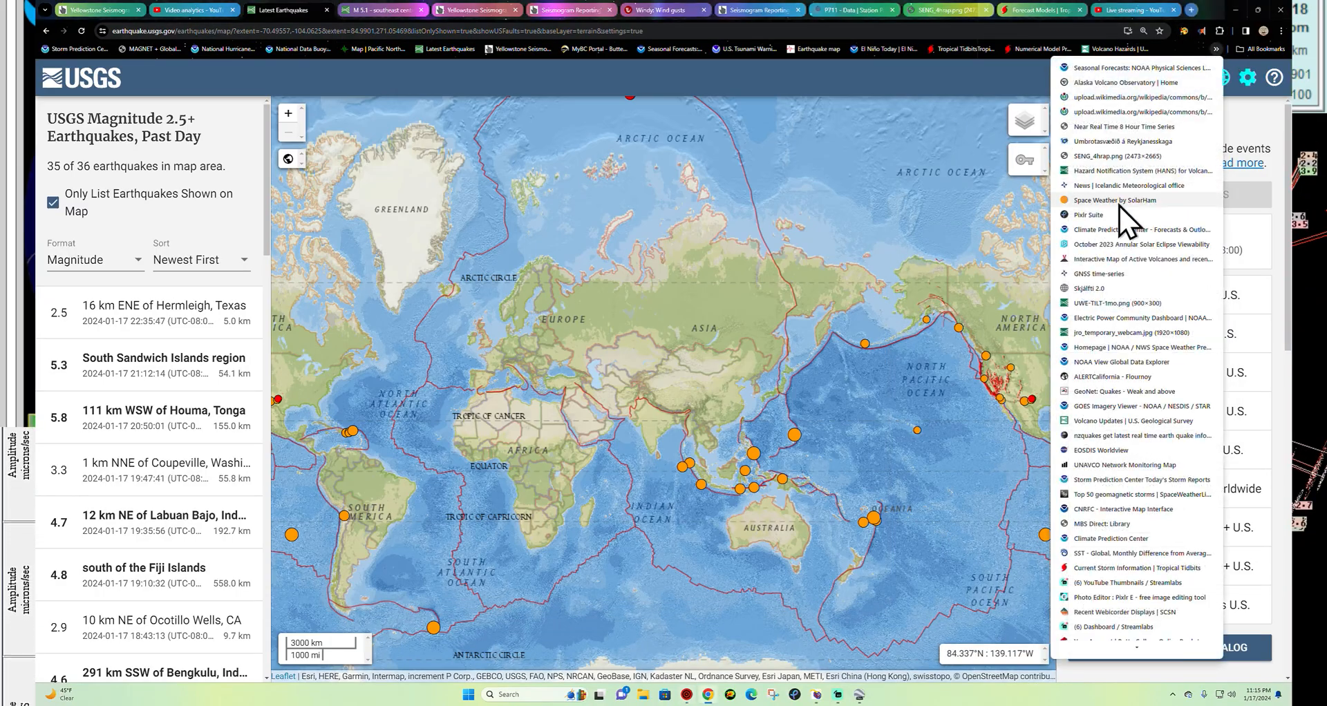
# - Go to SolarHam's space weather page and view the latest SUVI 131 sun image full-size
pyautogui.click(1118, 200)
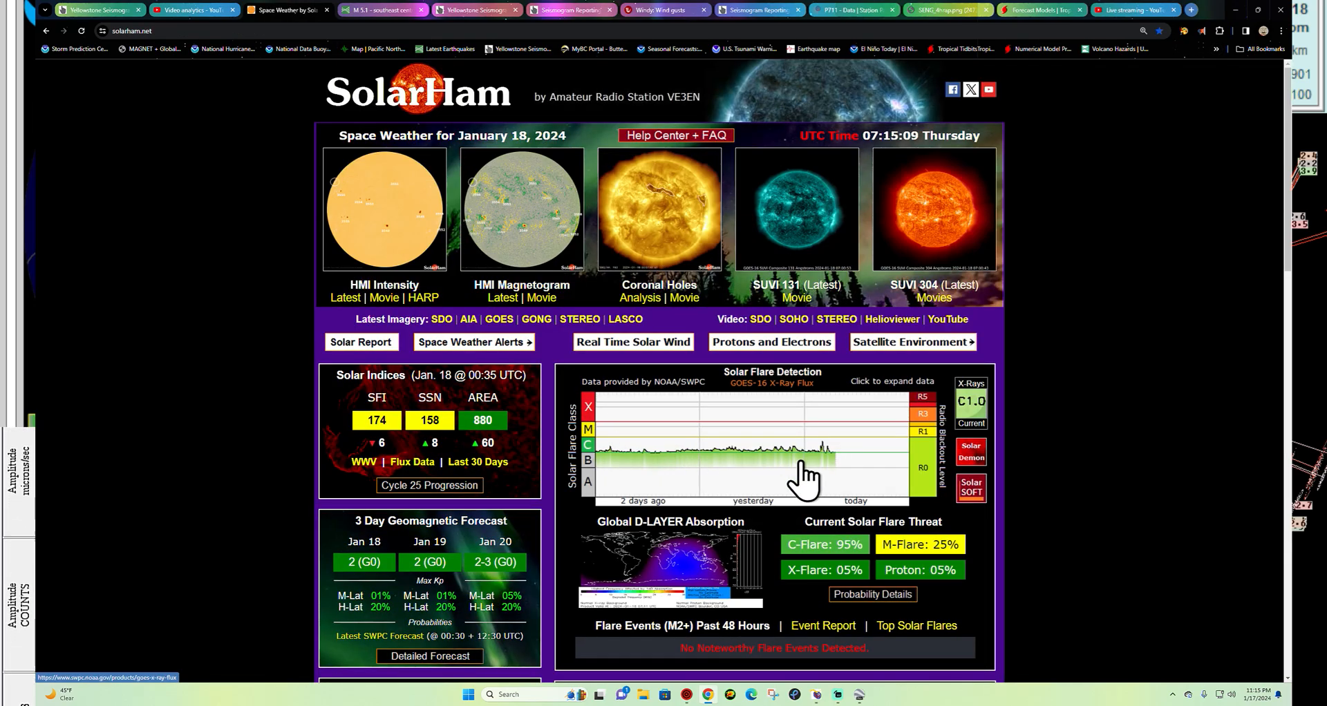
pyautogui.moveTo(527, 235)
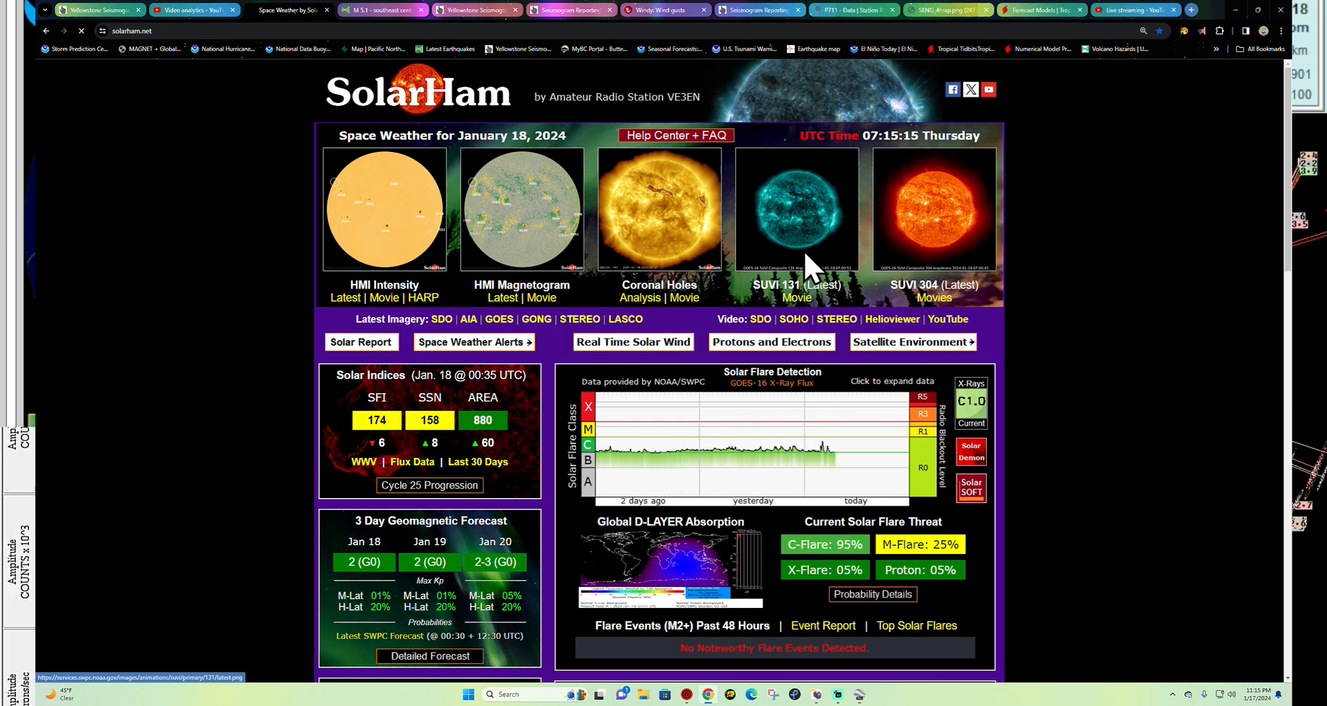
pyautogui.click(794, 210)
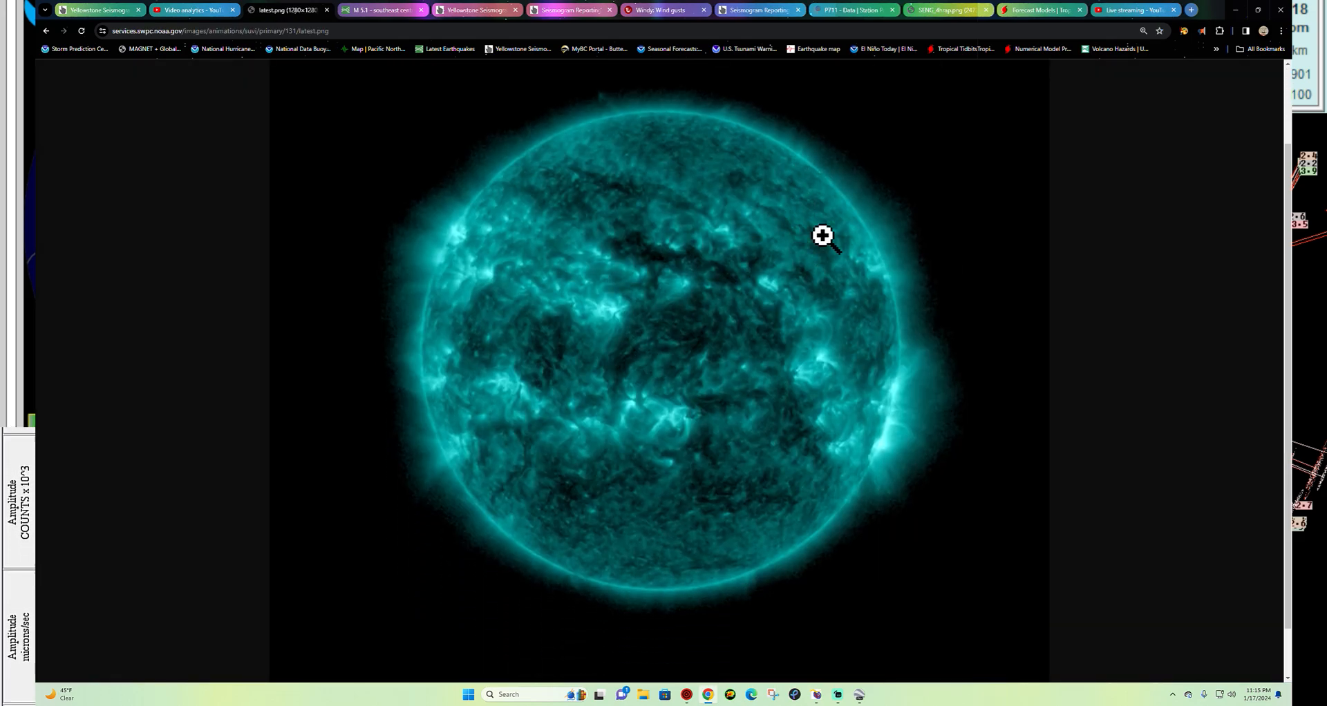
pyautogui.moveTo(469, 228)
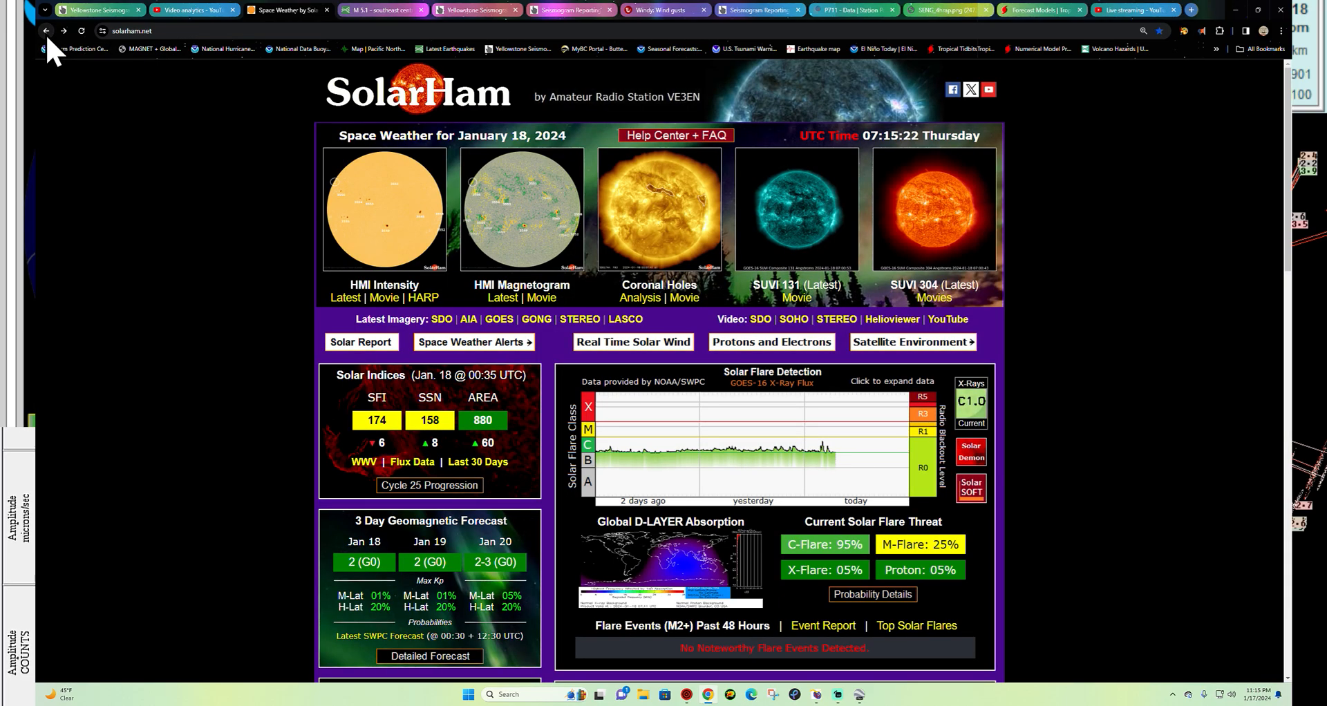
pyautogui.click(501, 297)
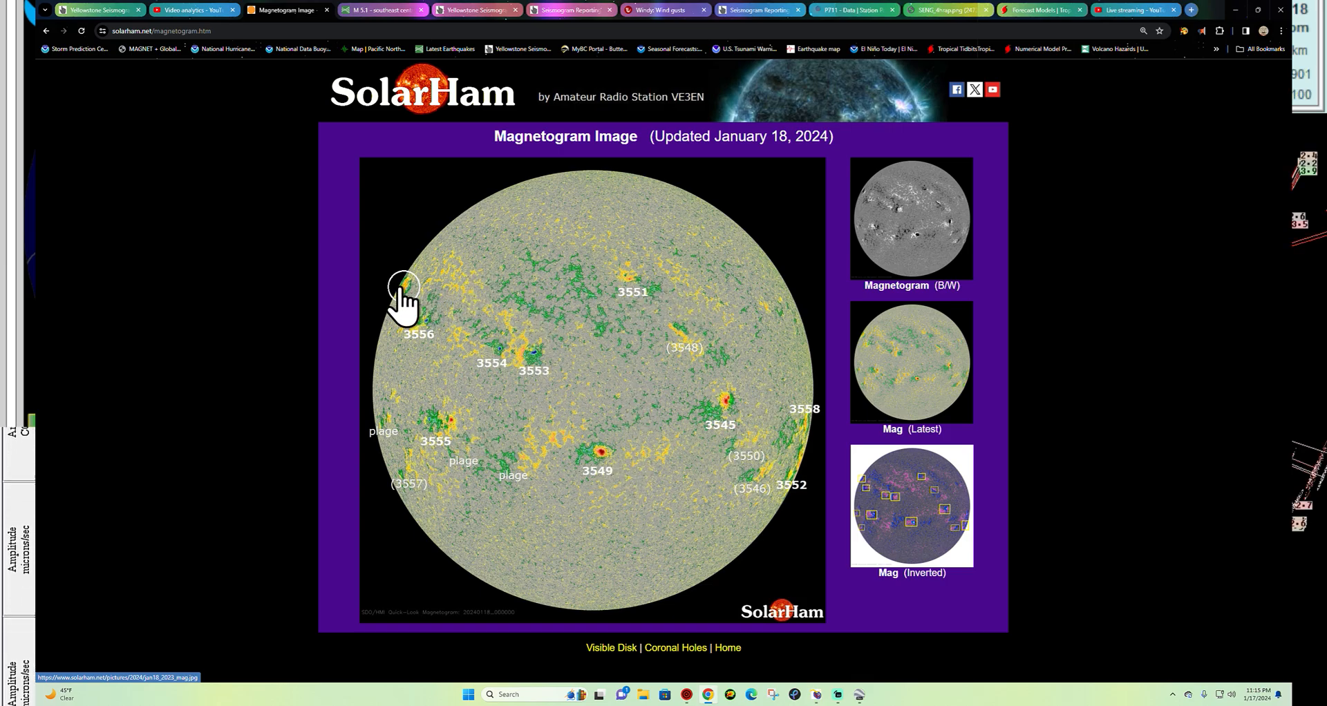
pyautogui.moveTo(458, 304)
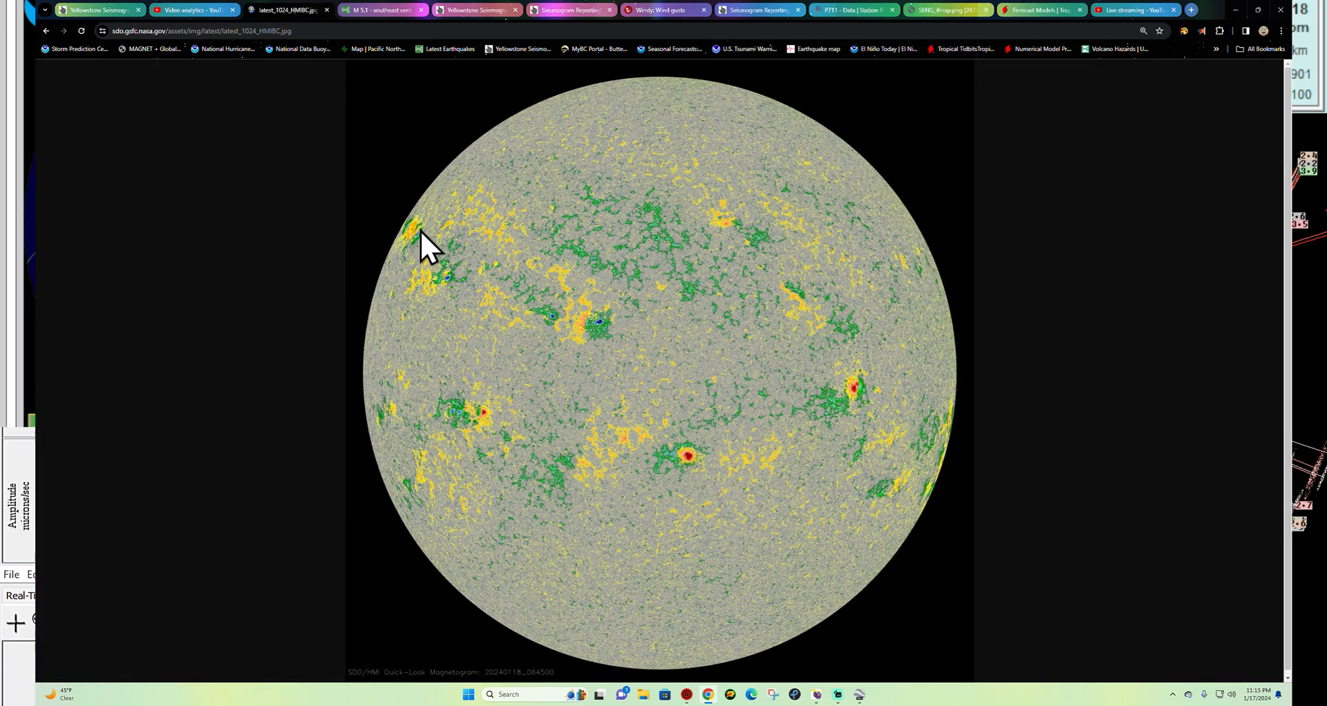
pyautogui.moveTo(419, 287)
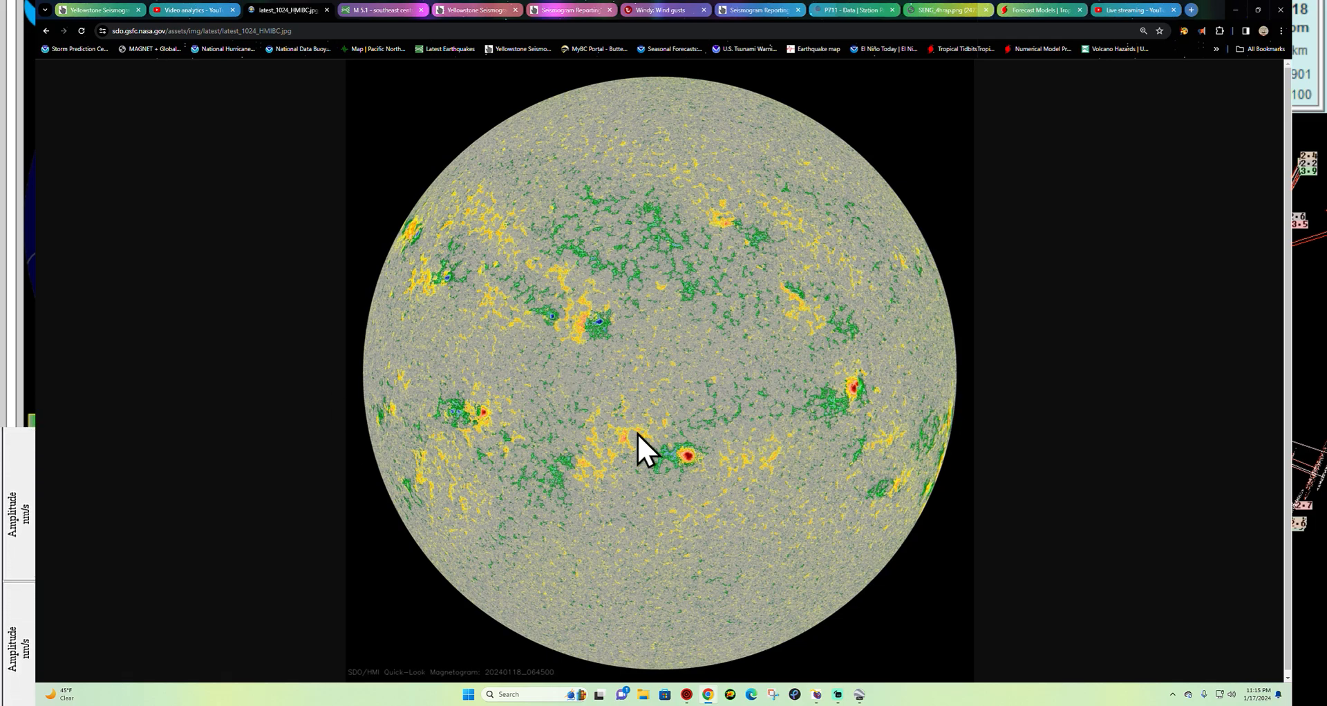
pyautogui.click(46, 32)
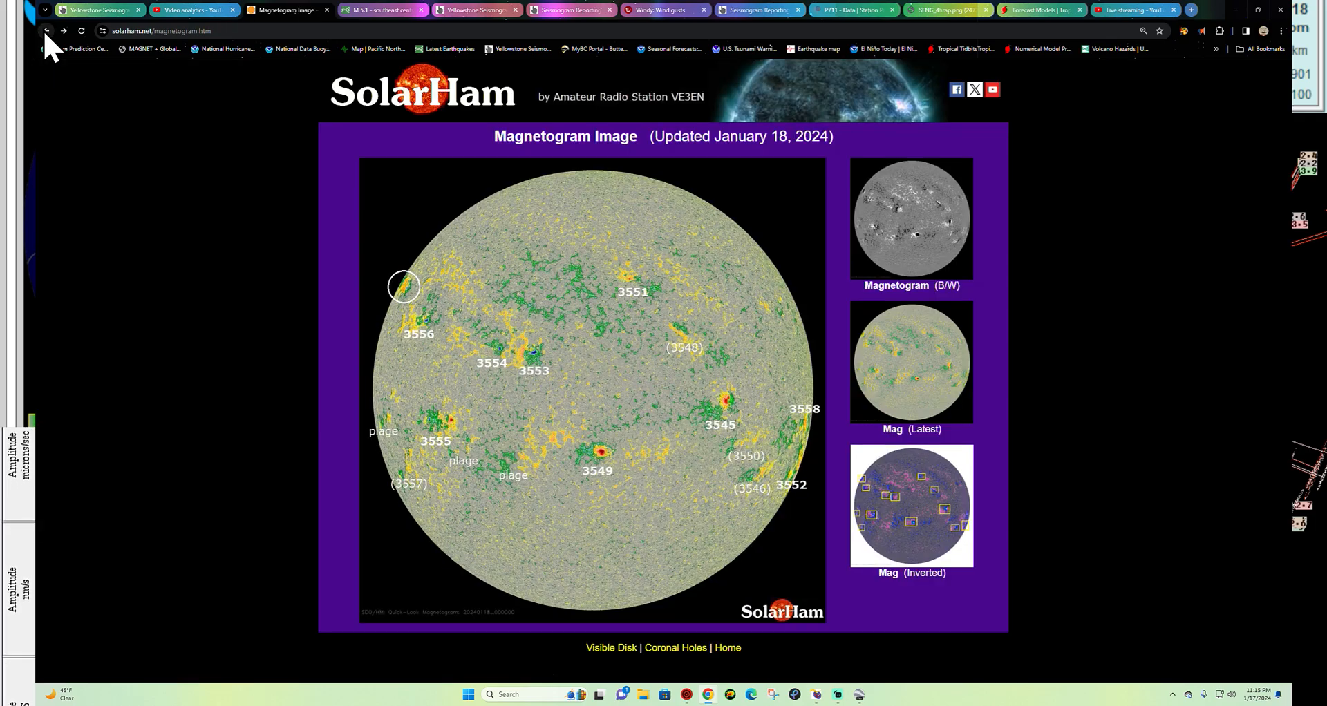
pyautogui.click(46, 32)
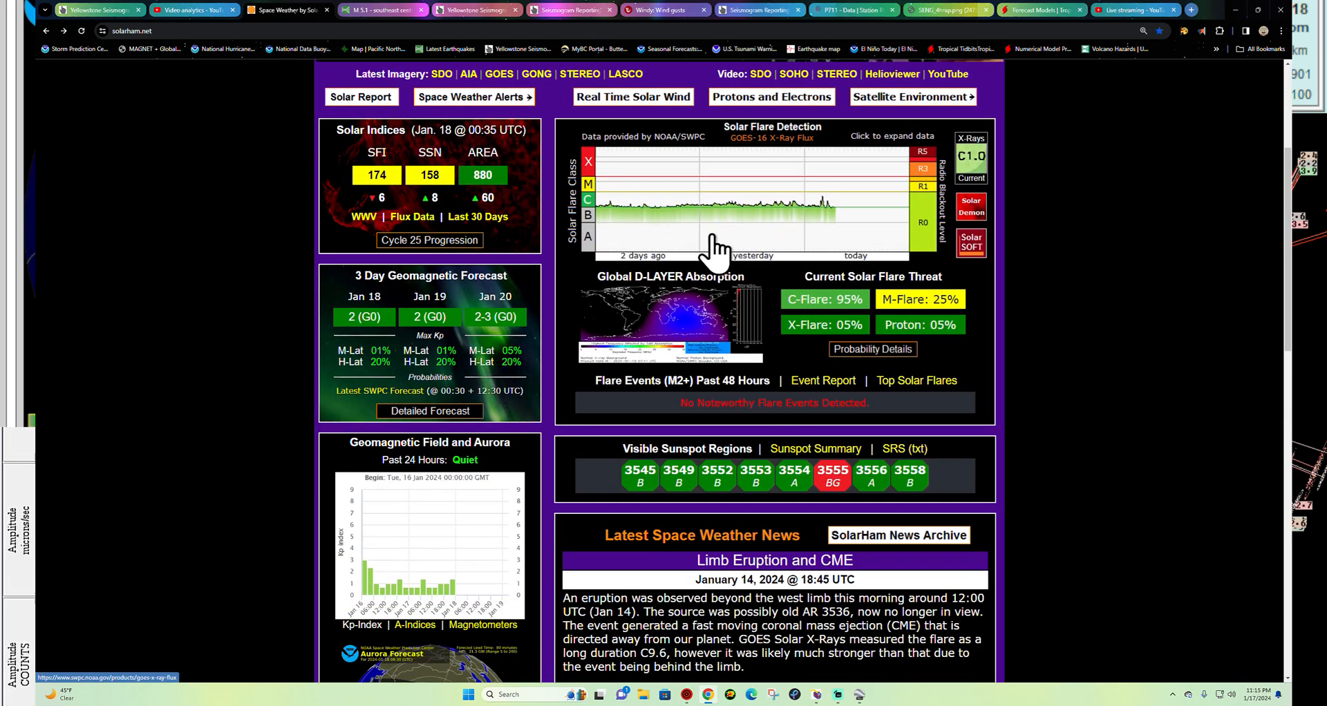
# - Scroll down the SolarHam page before moving on to the Storm Prediction Center outlooks
pyautogui.scroll(-3)
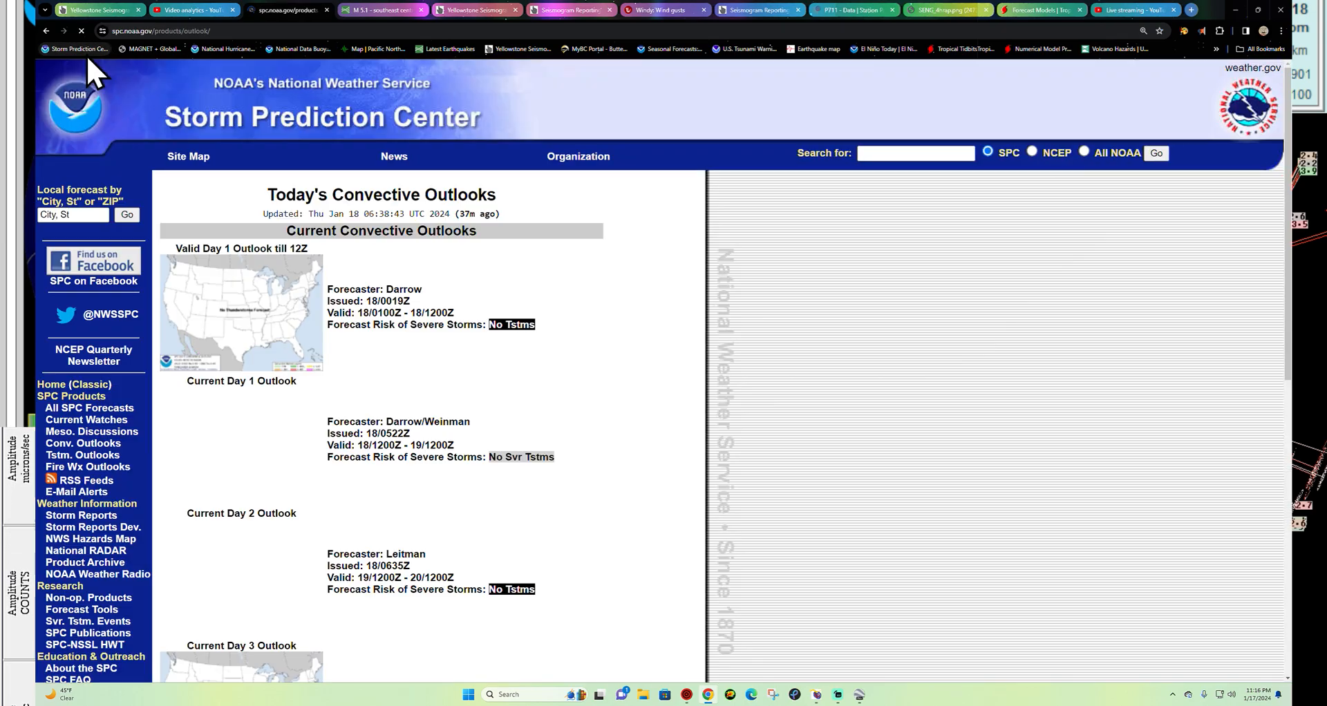
# - Advance the GFS 6-hour precipitation forecast through hours 138, 186, 234 to hour 282 (Jan 29)
pyautogui.scroll(-3)
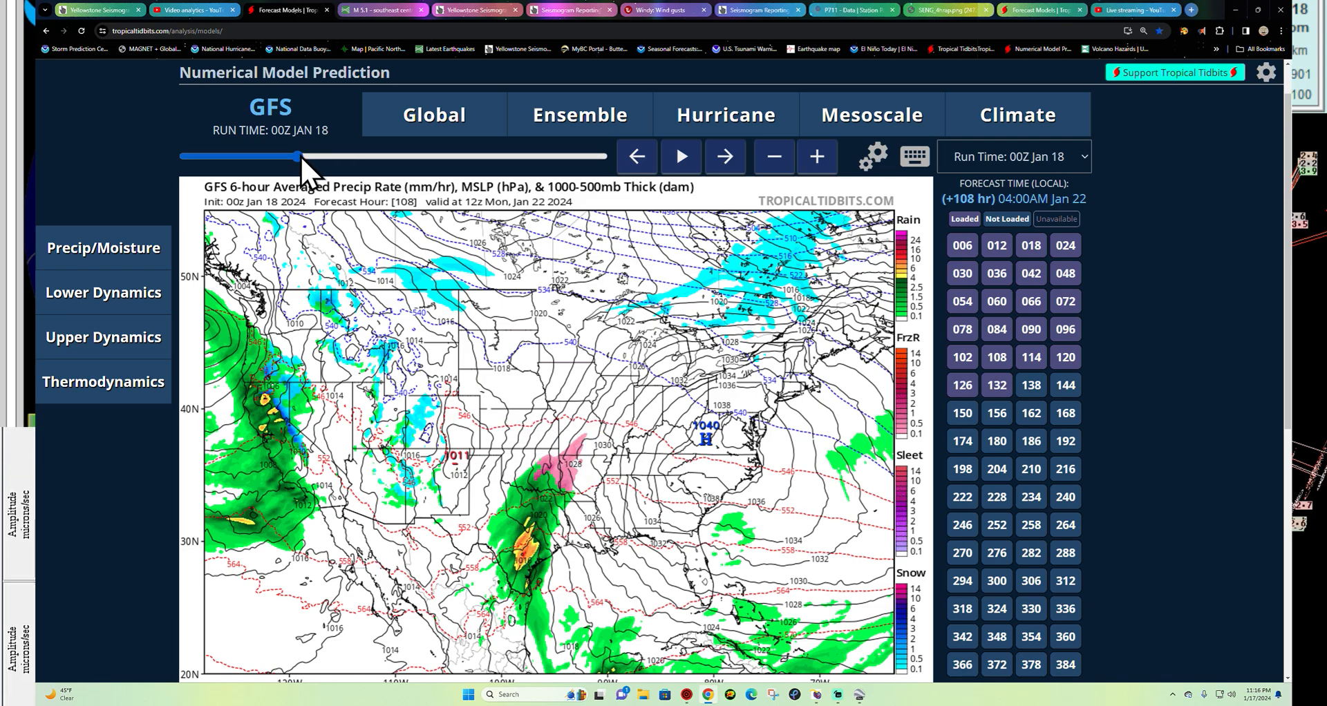
pyautogui.moveTo(296, 156); pyautogui.dragTo(330, 156)
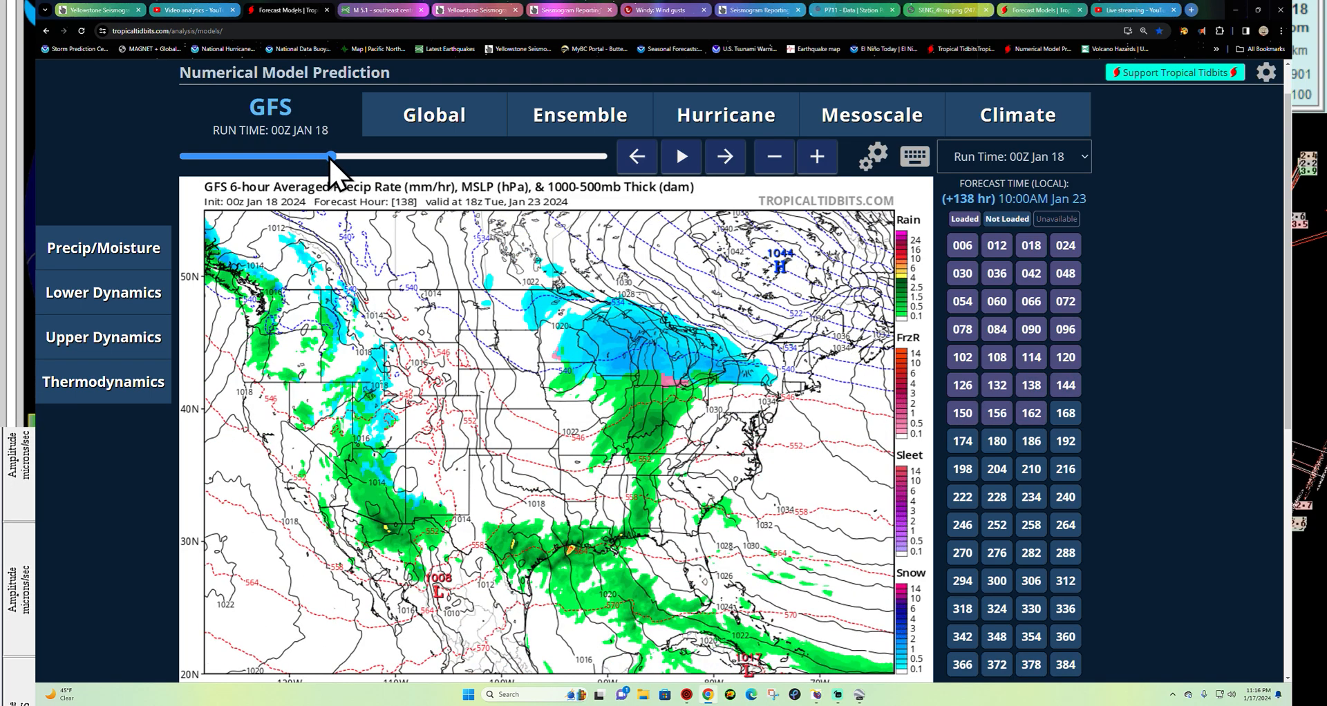
pyautogui.moveTo(330, 157); pyautogui.dragTo(388, 156)
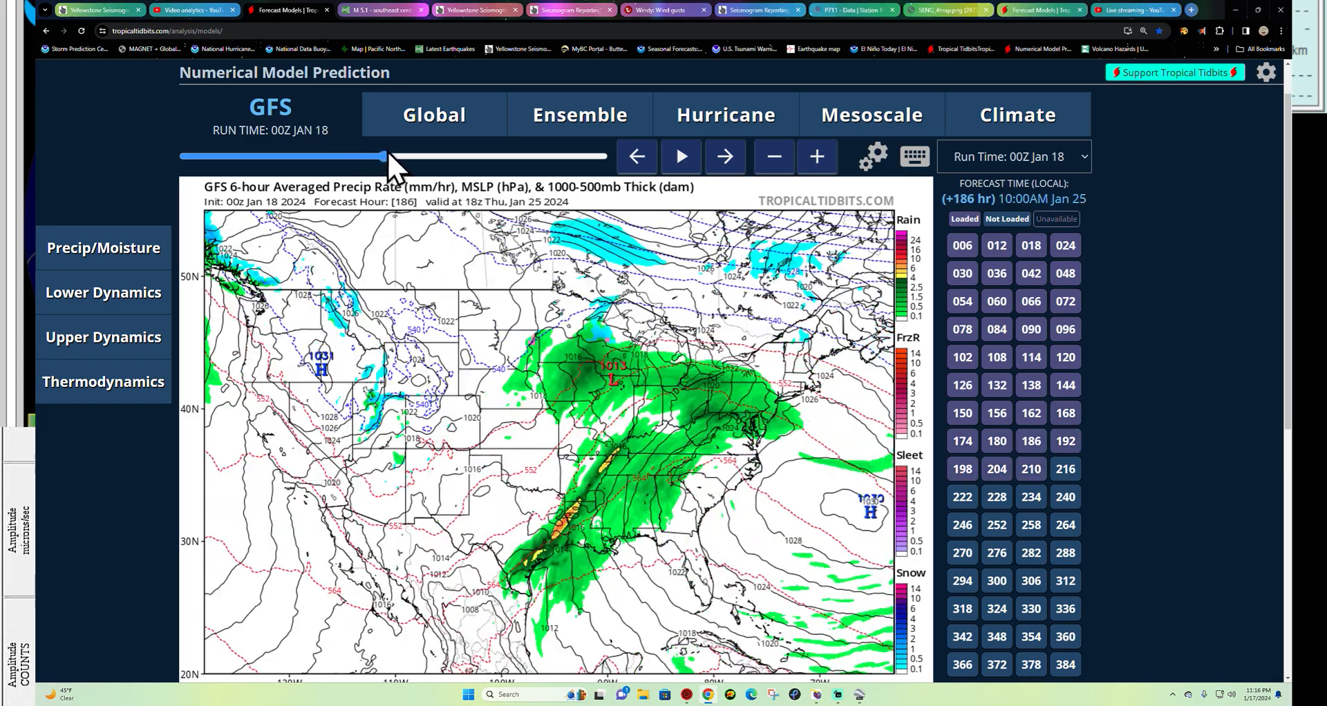
pyautogui.moveTo(367, 157); pyautogui.dragTo(323, 156)
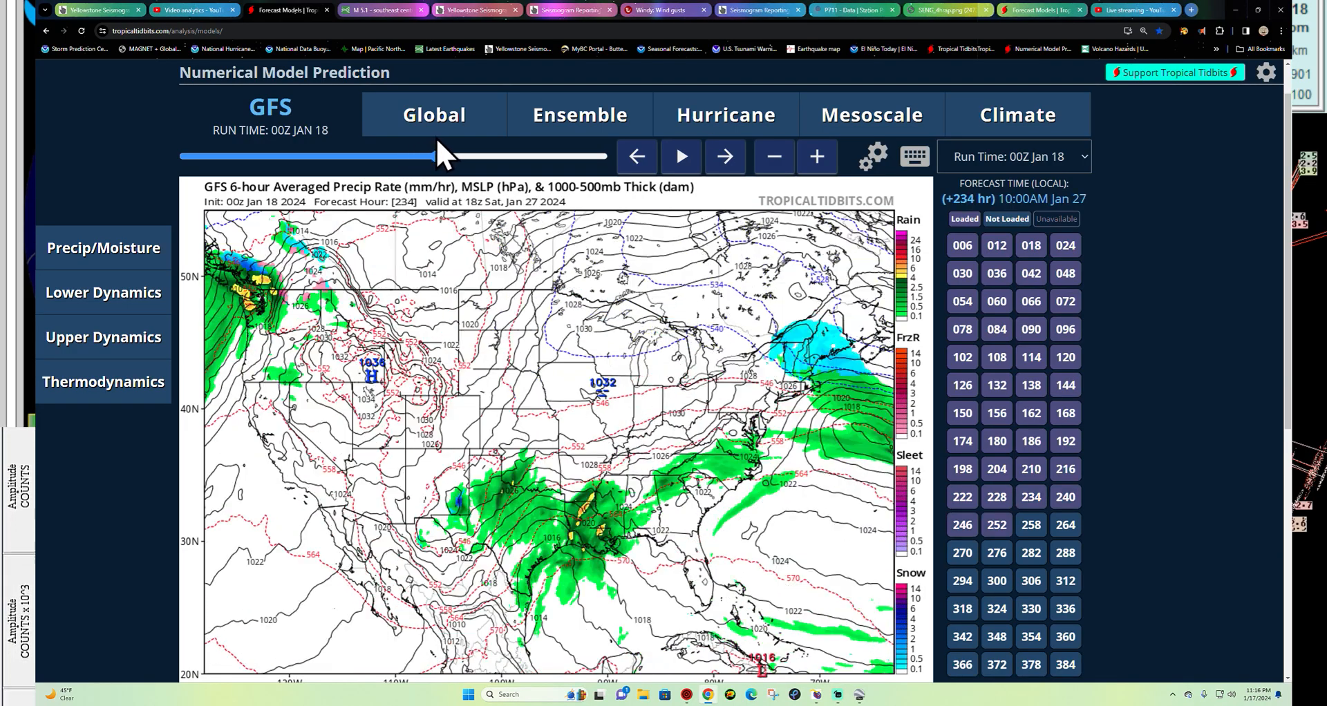
pyautogui.moveTo(431, 156); pyautogui.dragTo(491, 157)
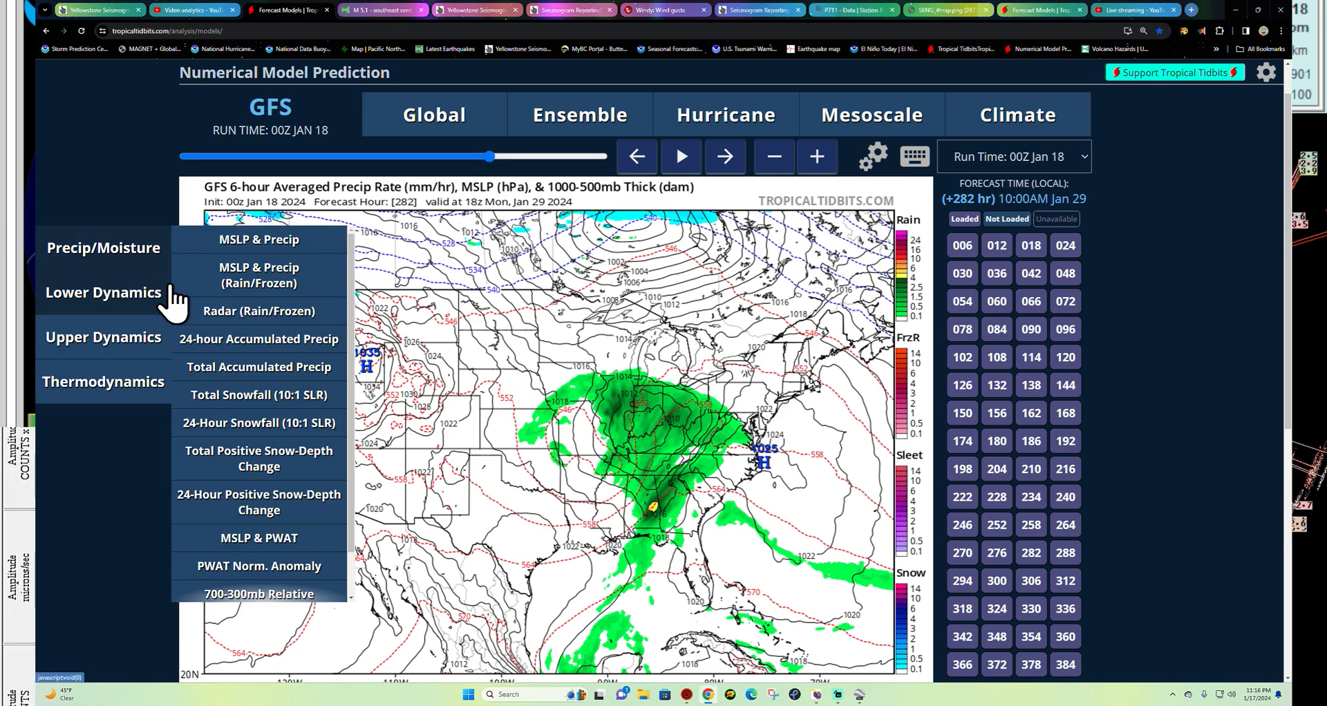
# - Show GFS total accumulated precipitation at the final forecast hour 384, valid February 3
pyautogui.click(259, 366)
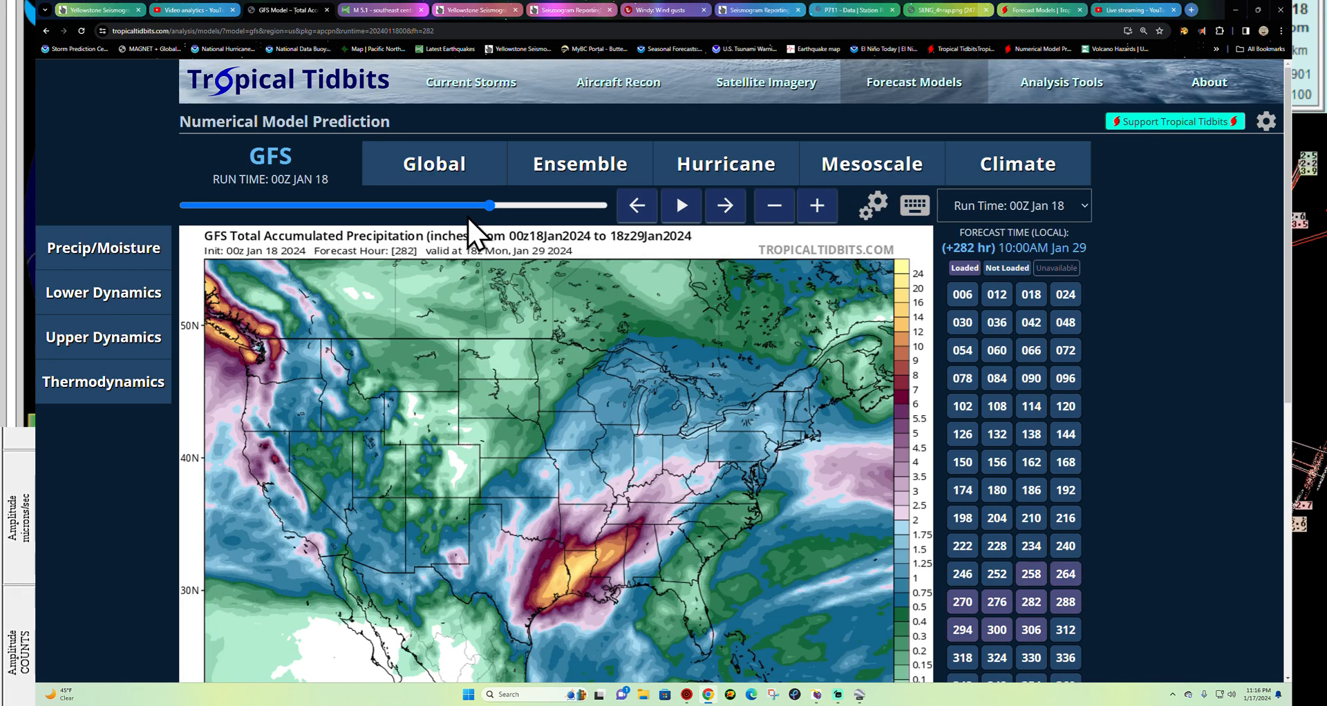
pyautogui.moveTo(490, 204); pyautogui.dragTo(449, 205)
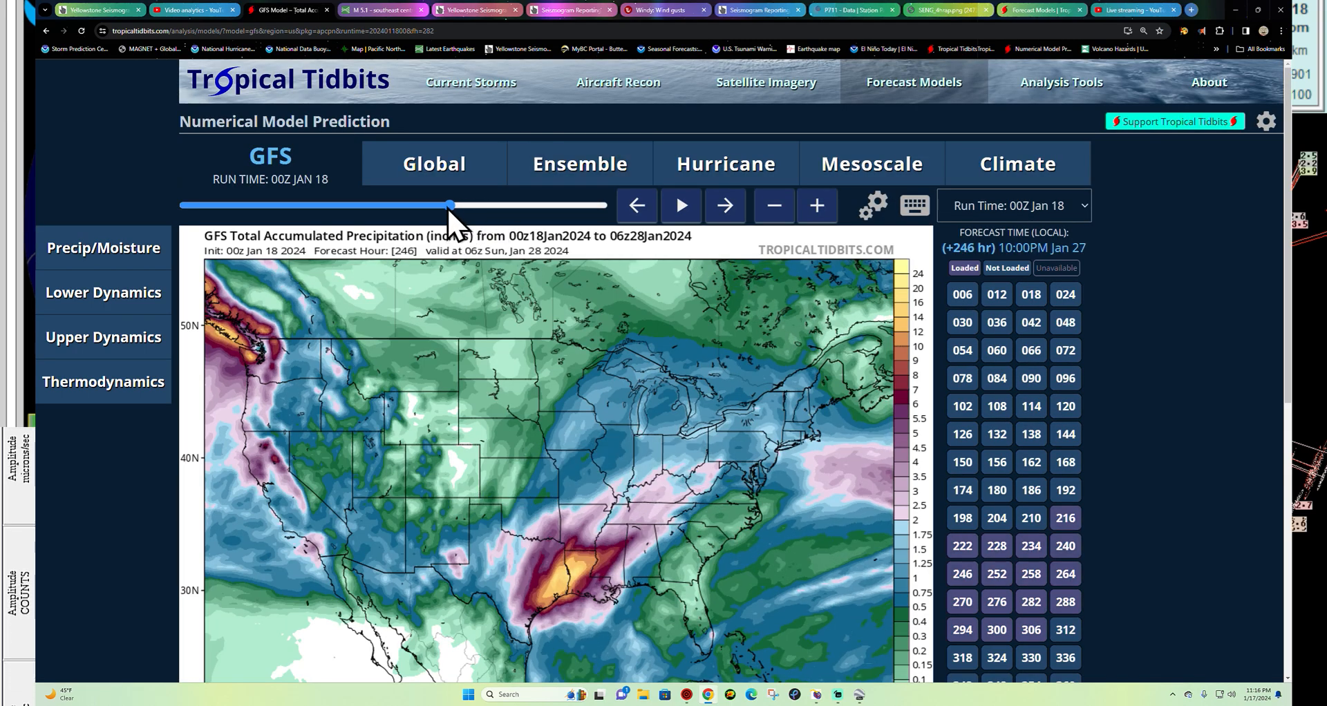
pyautogui.moveTo(449, 205); pyautogui.dragTo(606, 205)
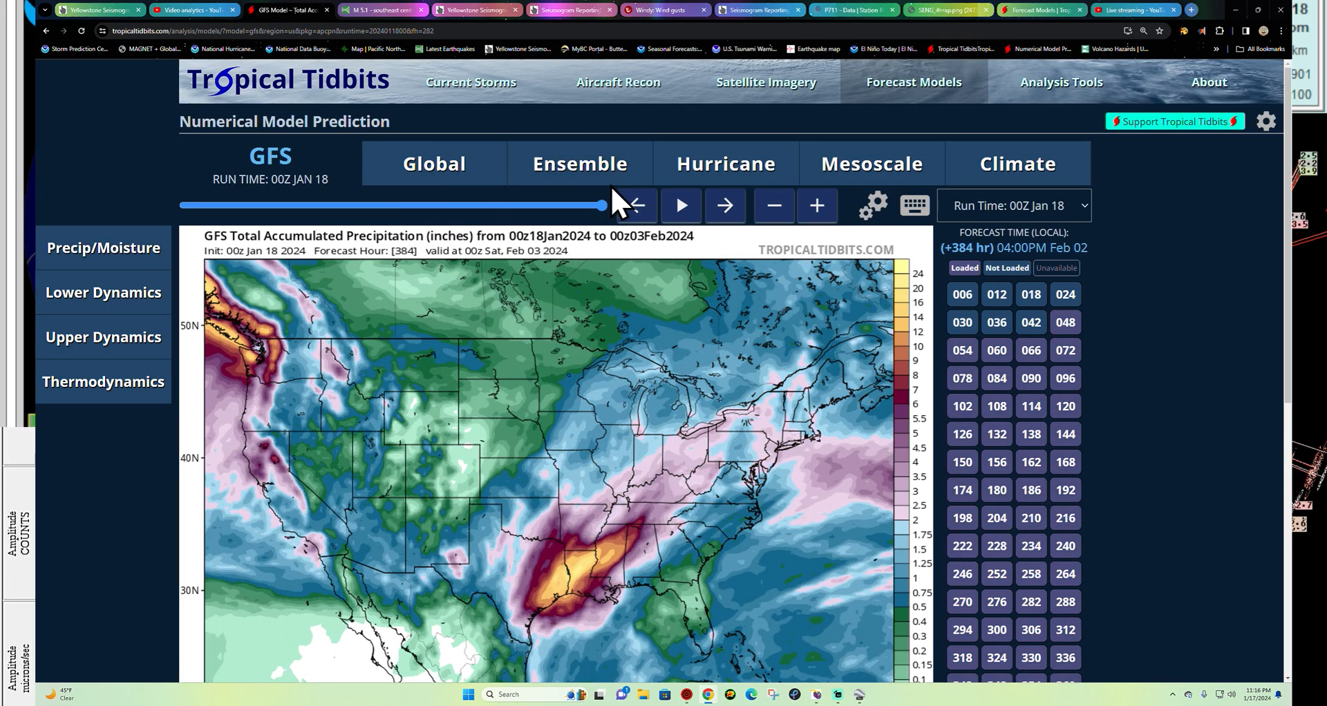
pyautogui.scroll(-3)
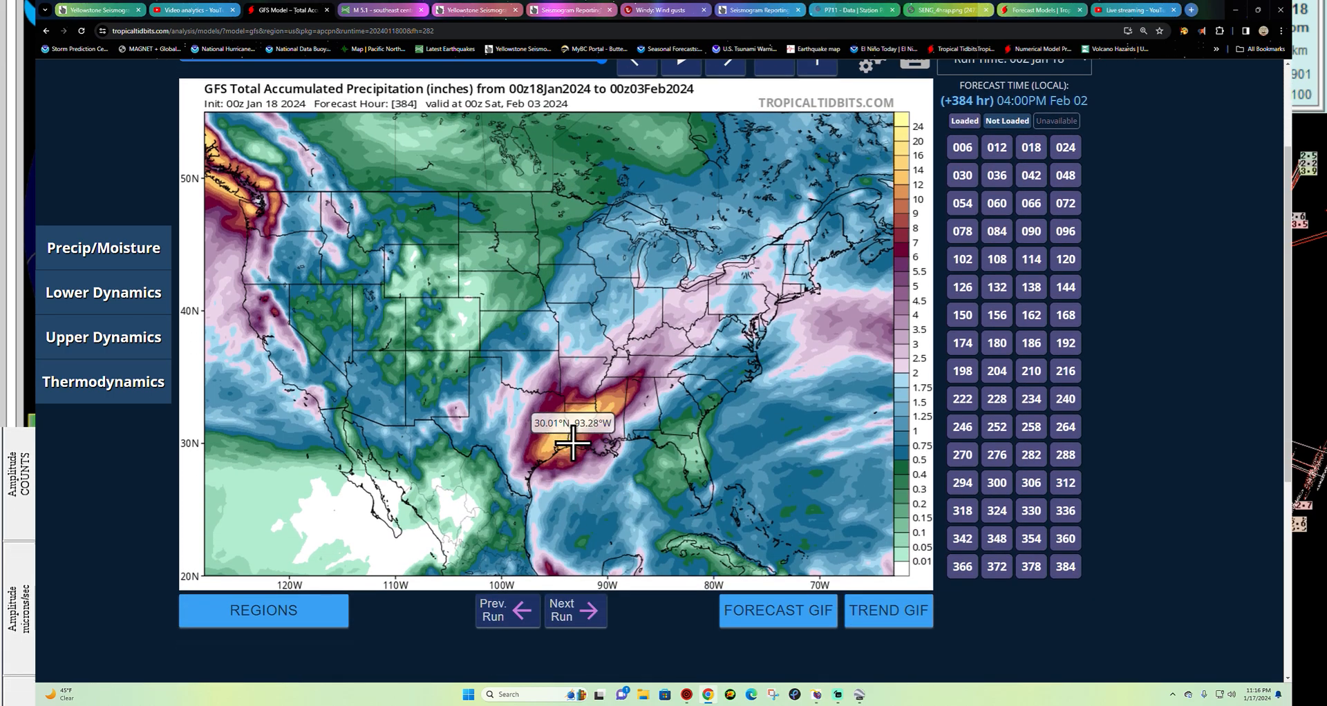
pyautogui.moveTo(619, 420)
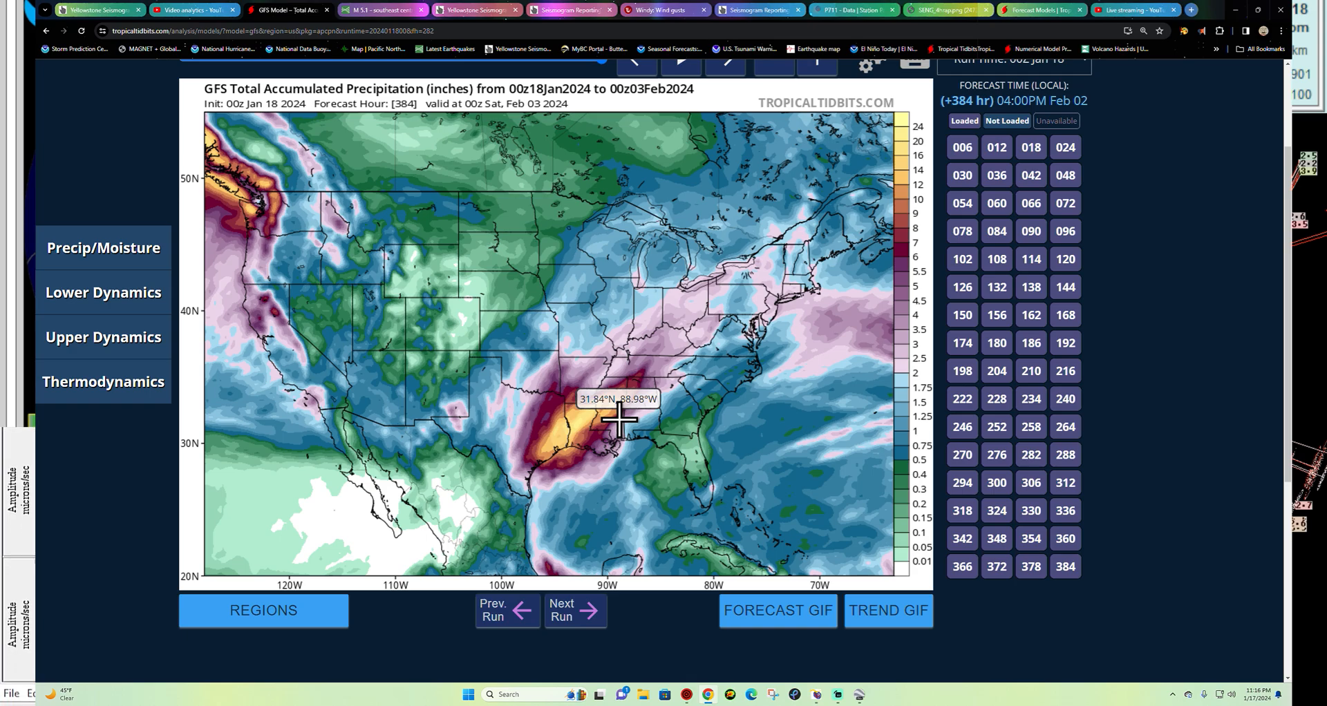
pyautogui.moveTo(616, 400)
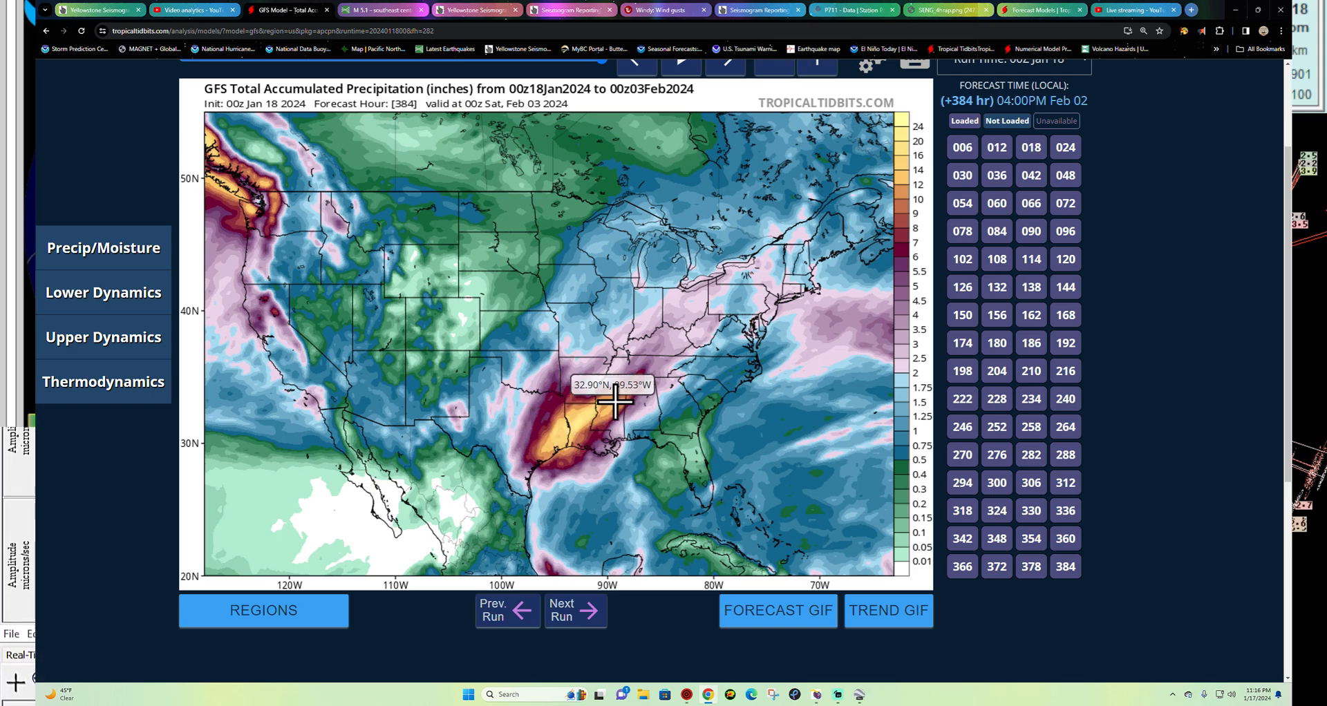
pyautogui.moveTo(575, 406)
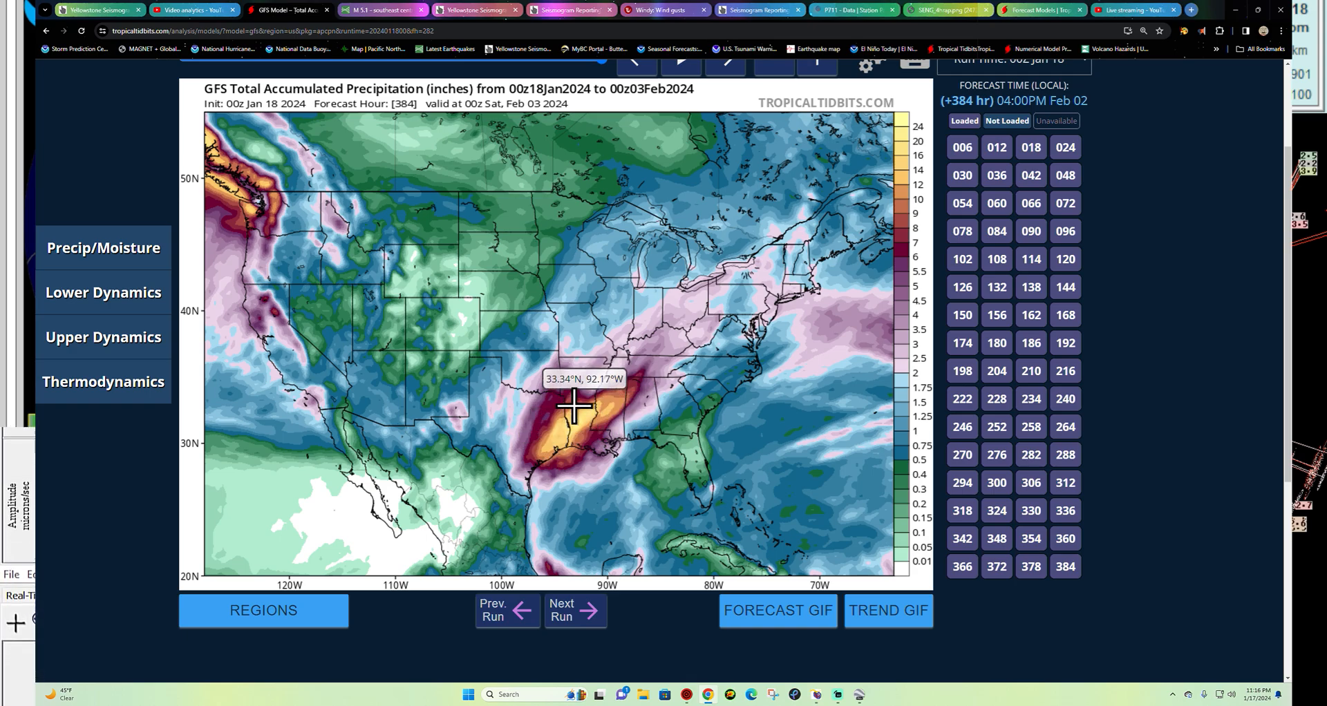
pyautogui.moveTo(608, 414)
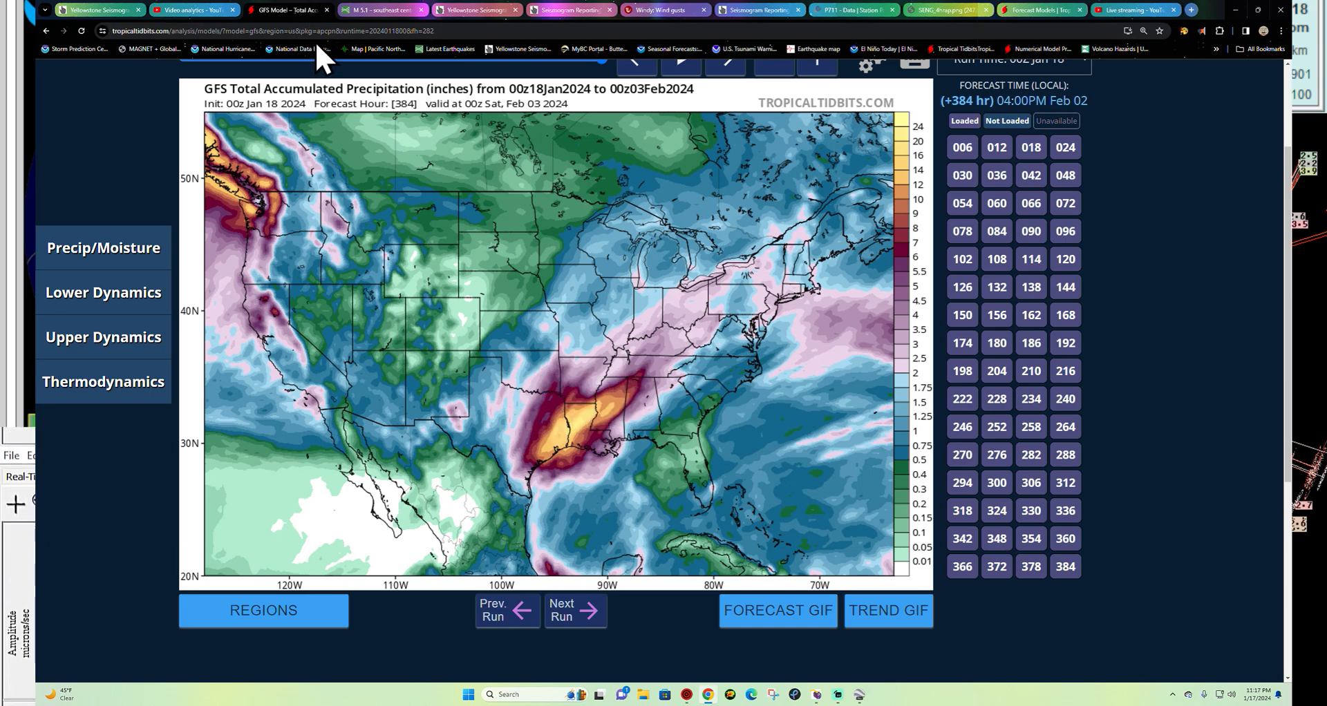
pyautogui.moveTo(604, 176)
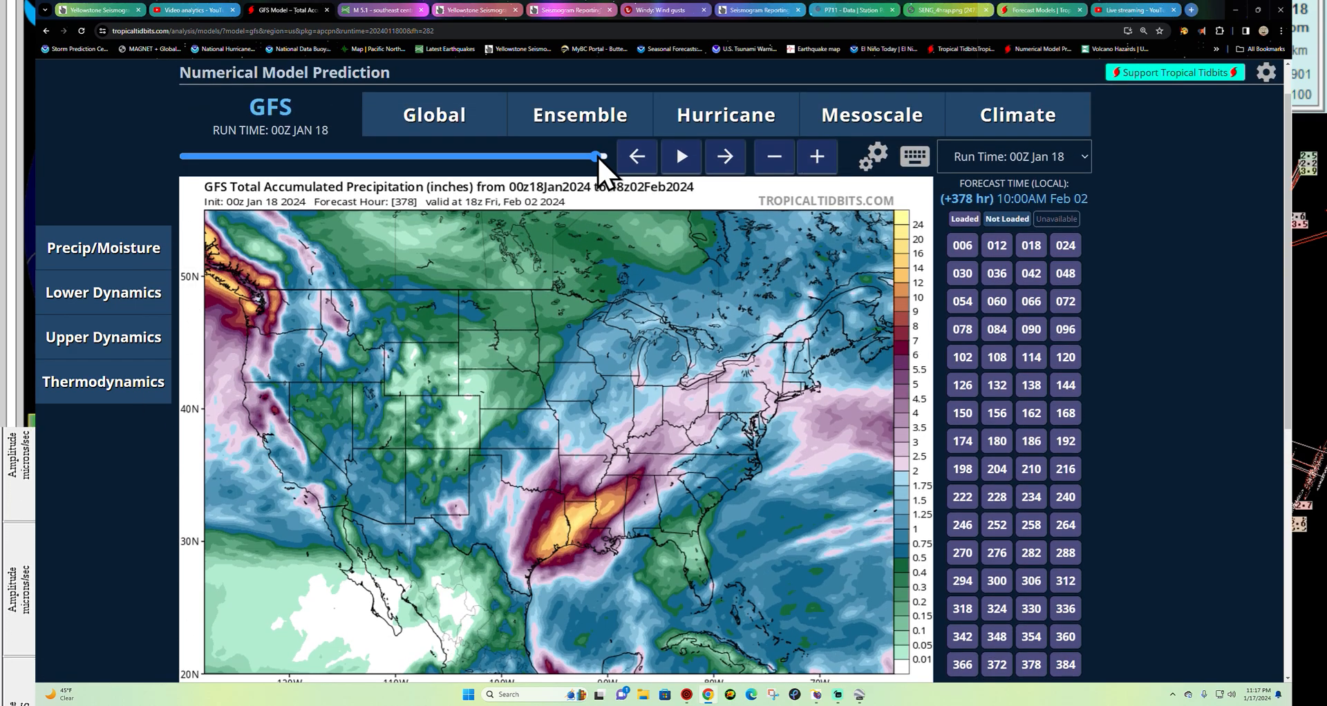
# - Rewind the GFS accumulated precipitation map to forecast hour 180, valid January 25
pyautogui.moveTo(602, 156); pyautogui.dragTo(381, 156)
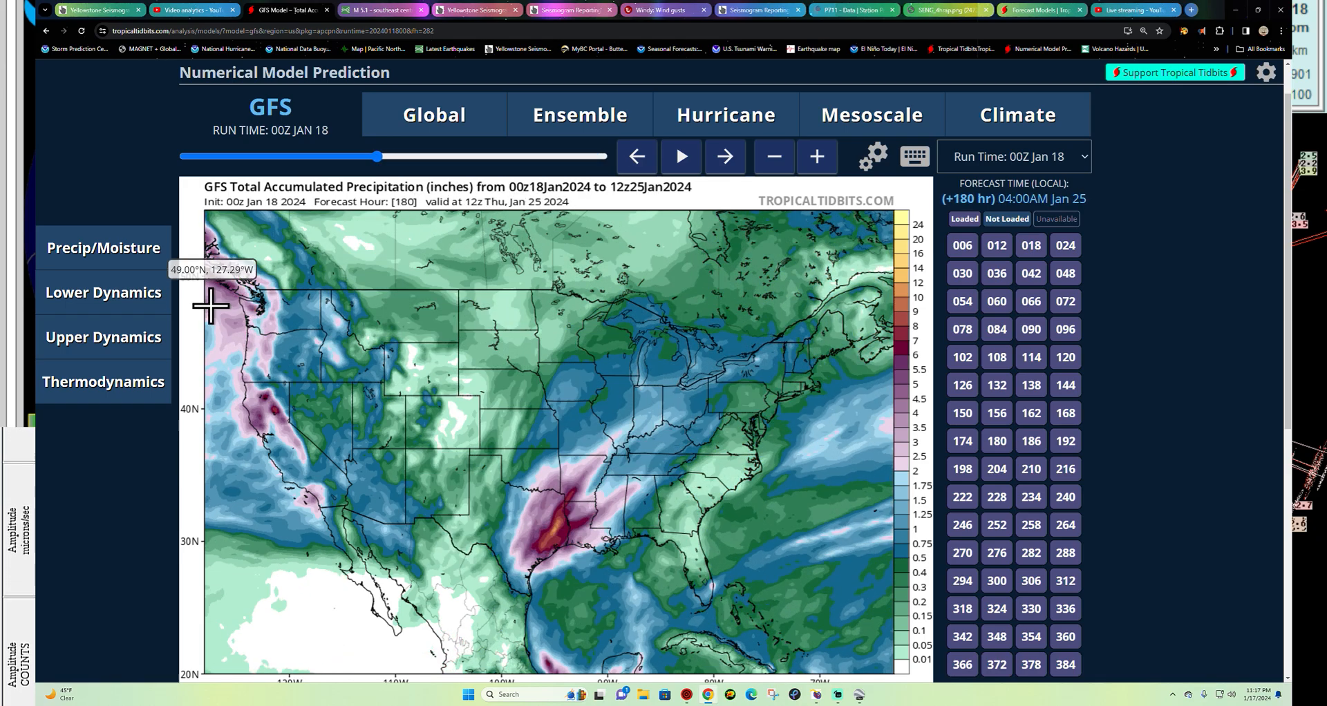
pyautogui.scroll(-3)
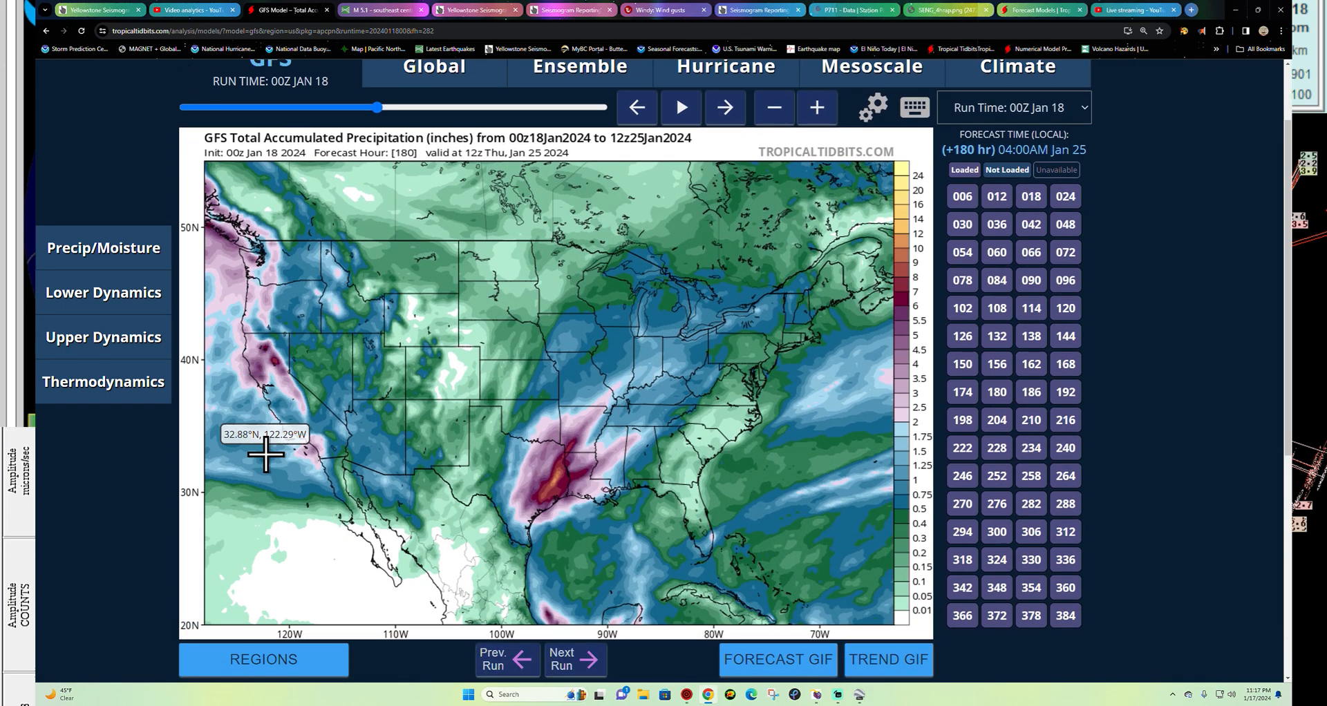
pyautogui.moveTo(364, 340)
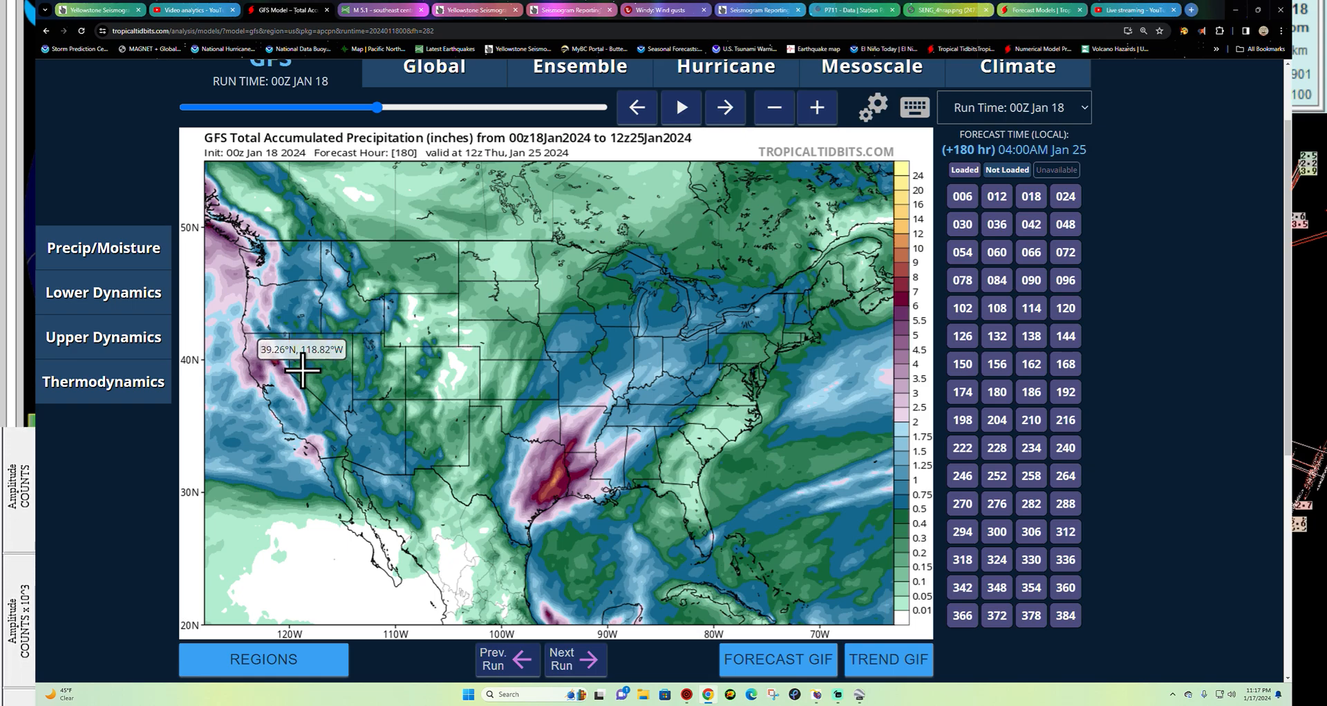
pyautogui.moveTo(285, 351)
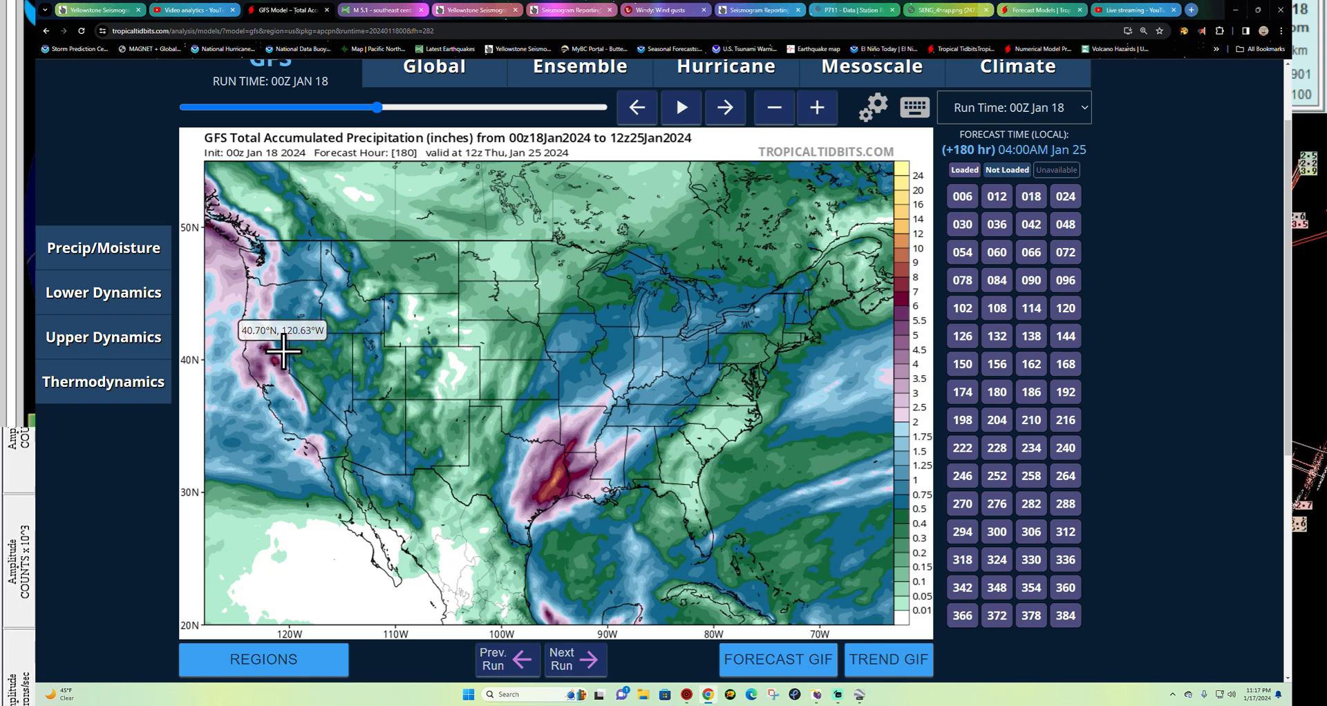
pyautogui.moveTo(876, 382)
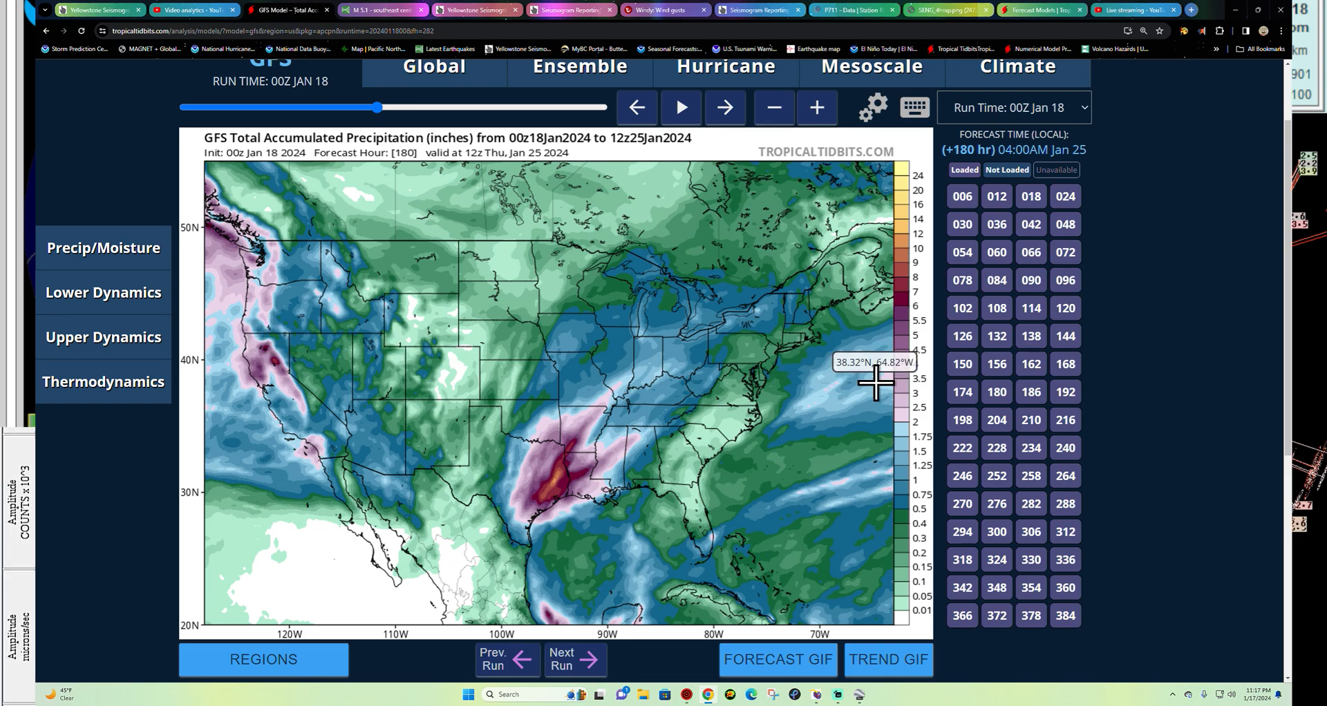
pyautogui.moveTo(256, 374)
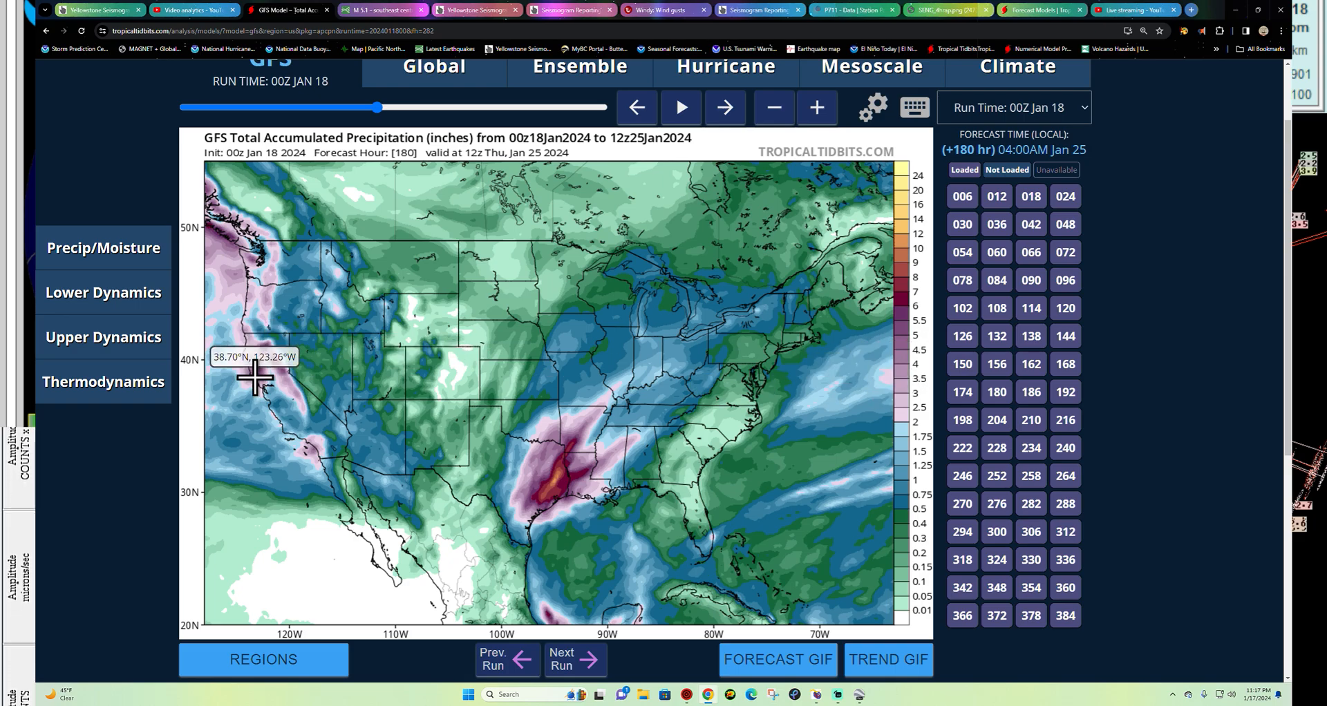
pyautogui.moveTo(265, 383)
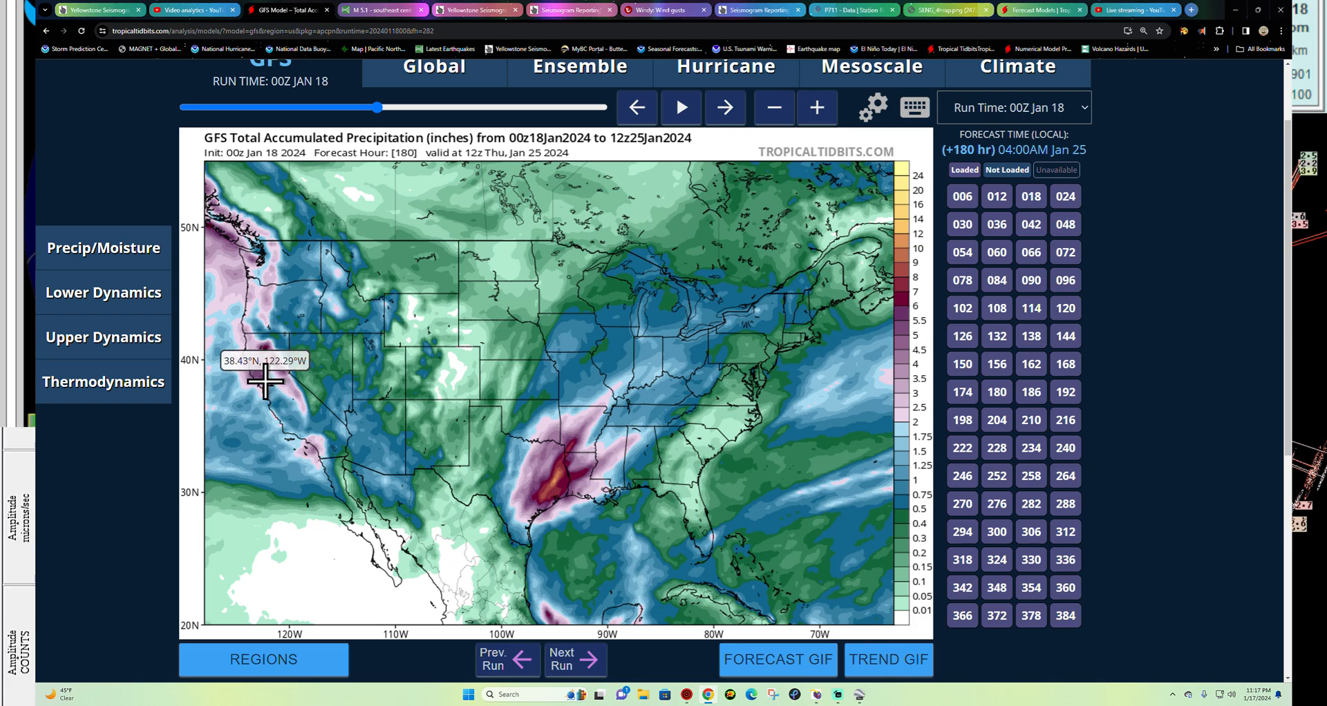
pyautogui.moveTo(414, 409)
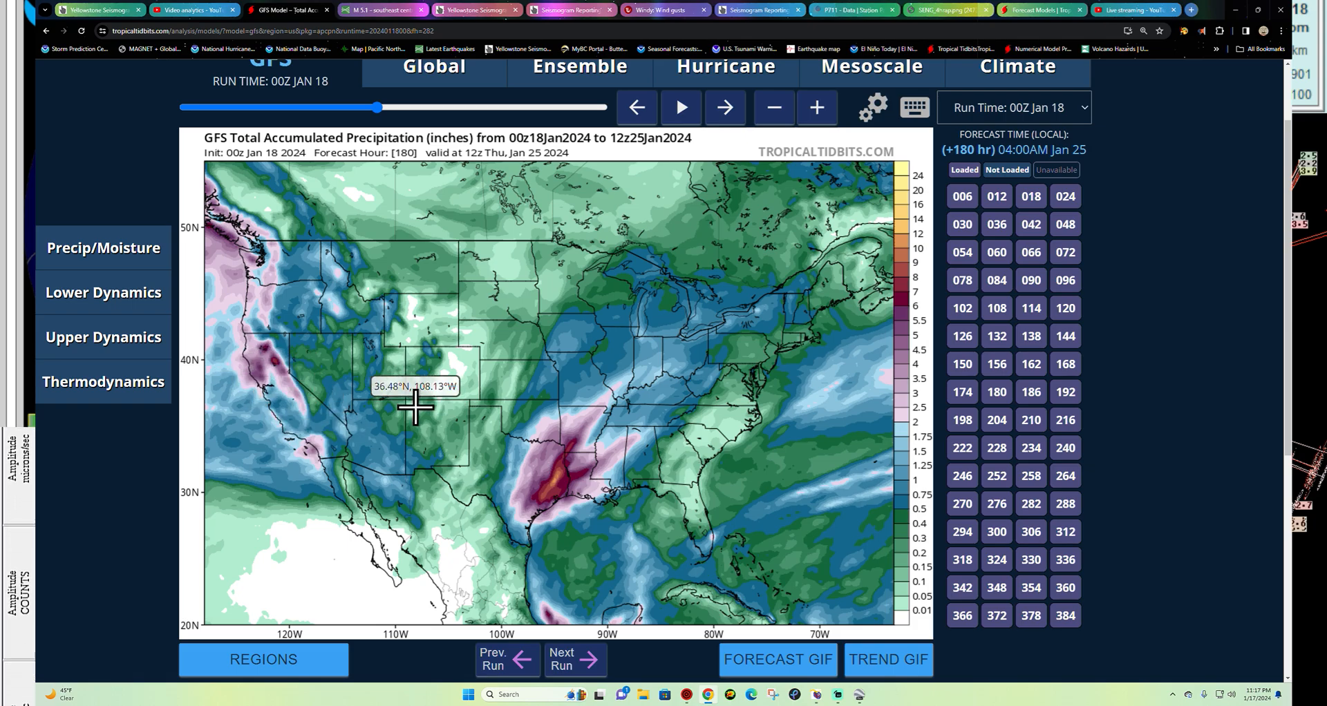
pyautogui.moveTo(400, 420)
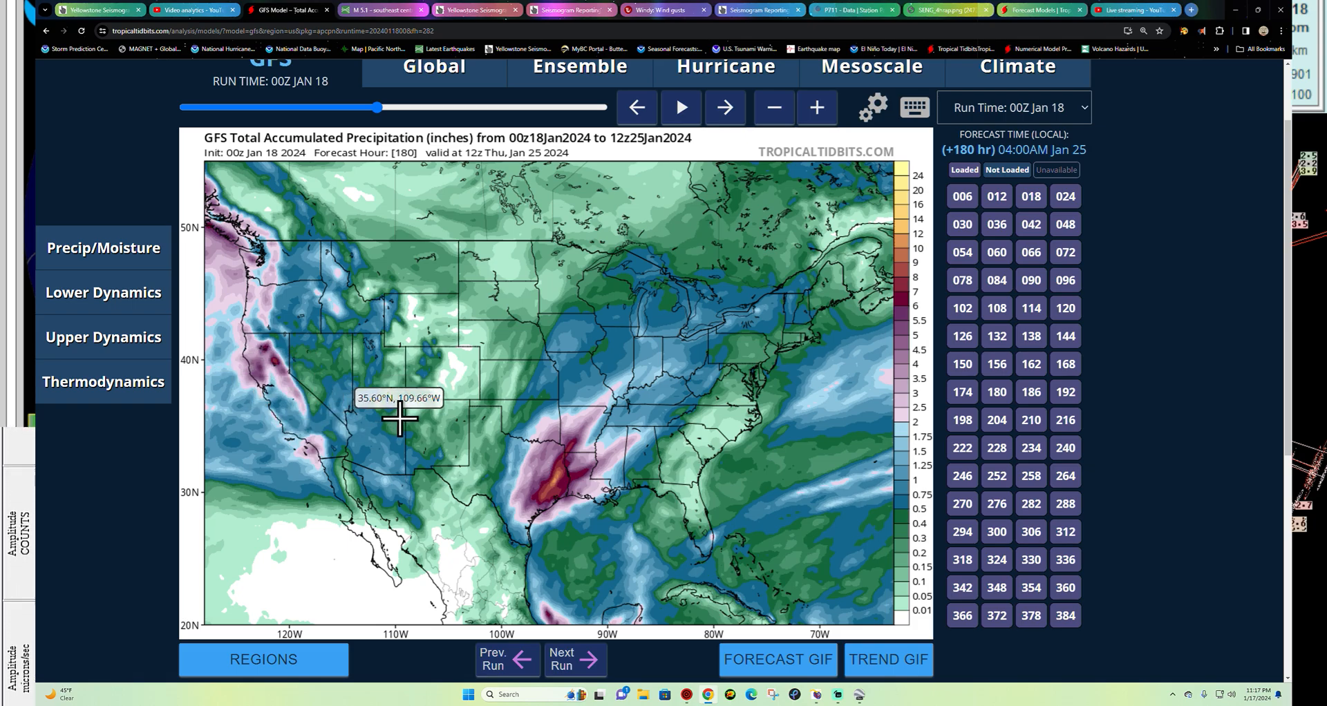
pyautogui.moveTo(423, 415)
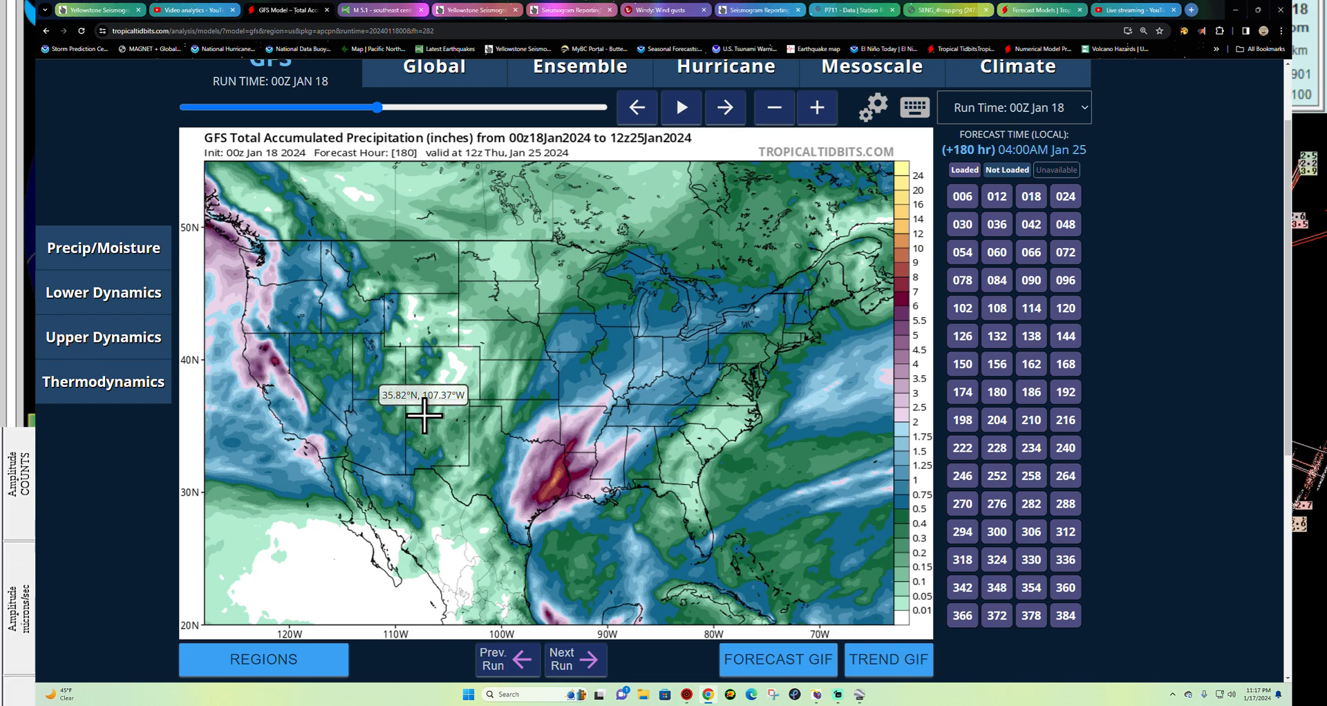
pyautogui.moveTo(430, 419)
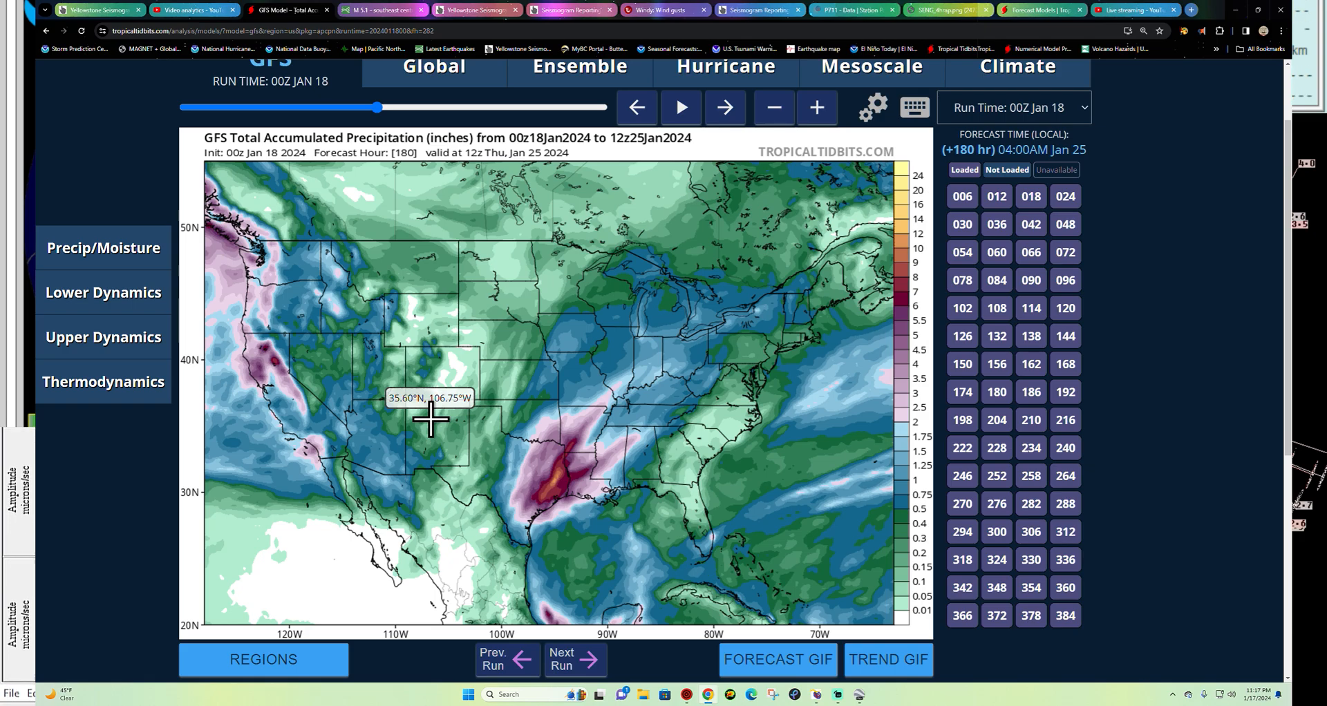
pyautogui.moveTo(318, 447)
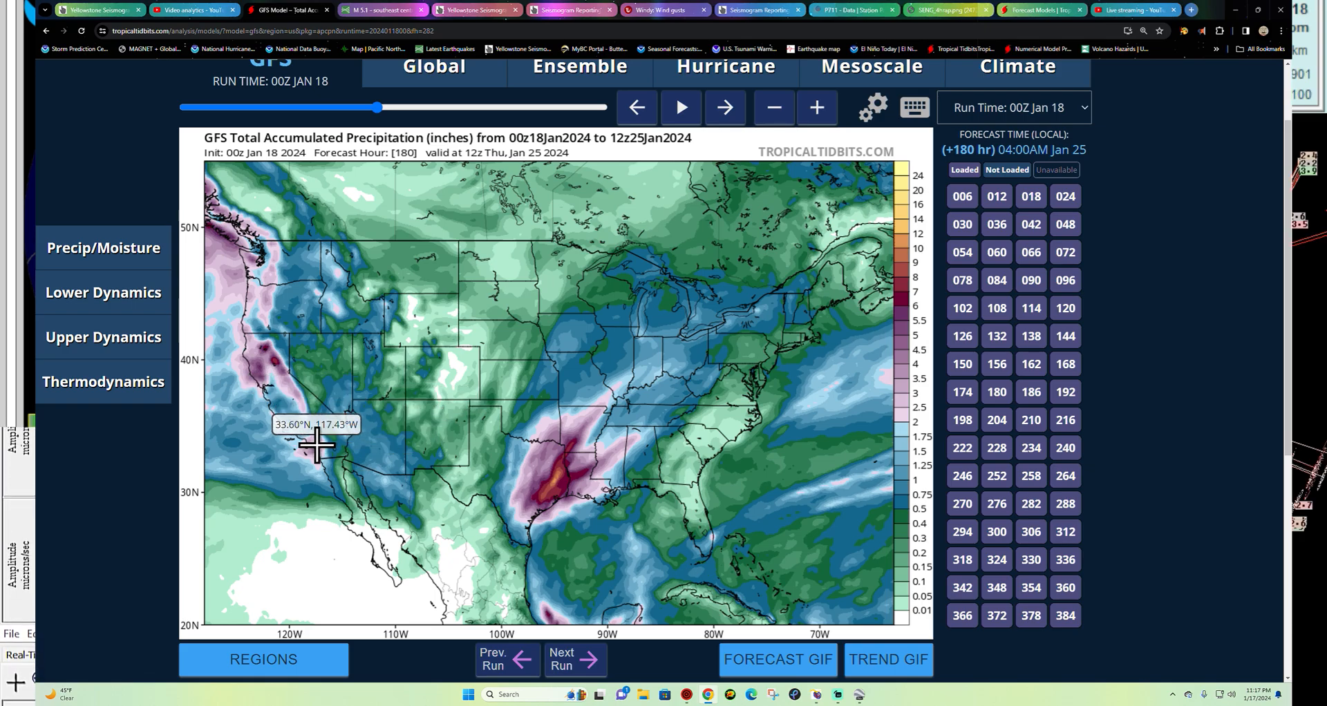
pyautogui.moveTo(317, 439)
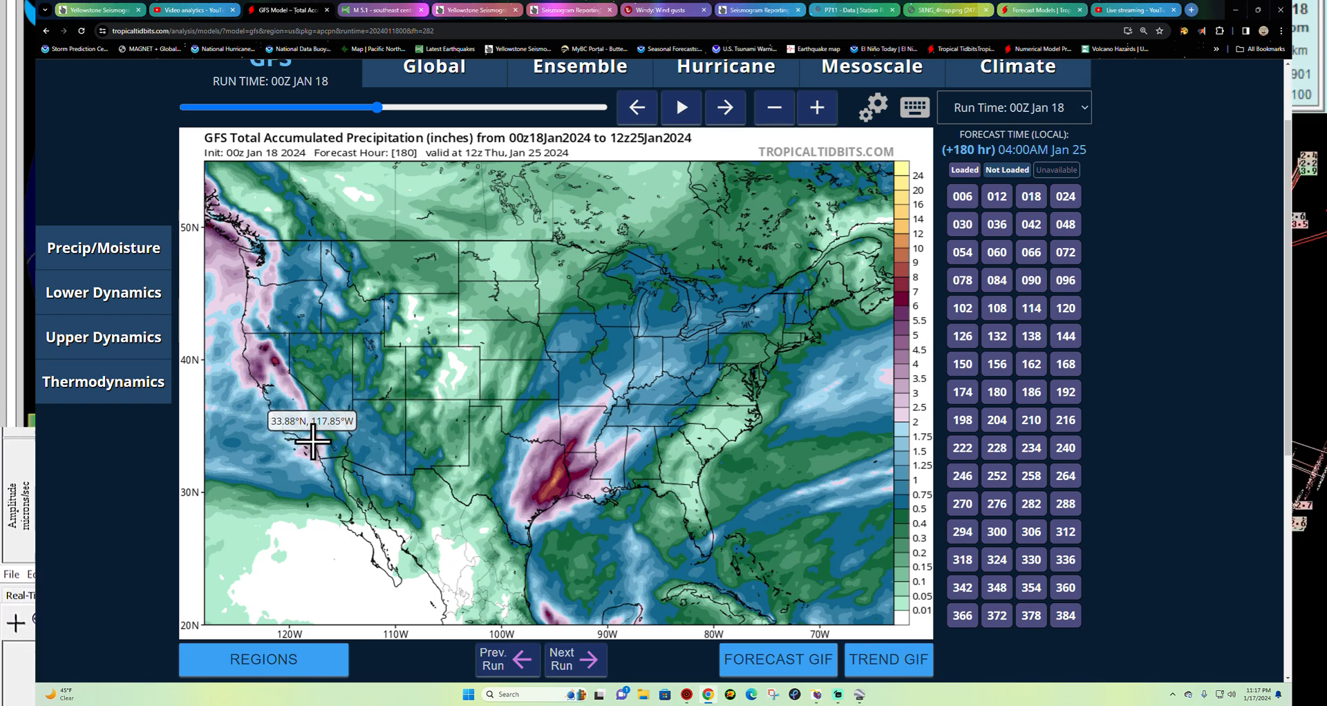
pyautogui.moveTo(326, 448)
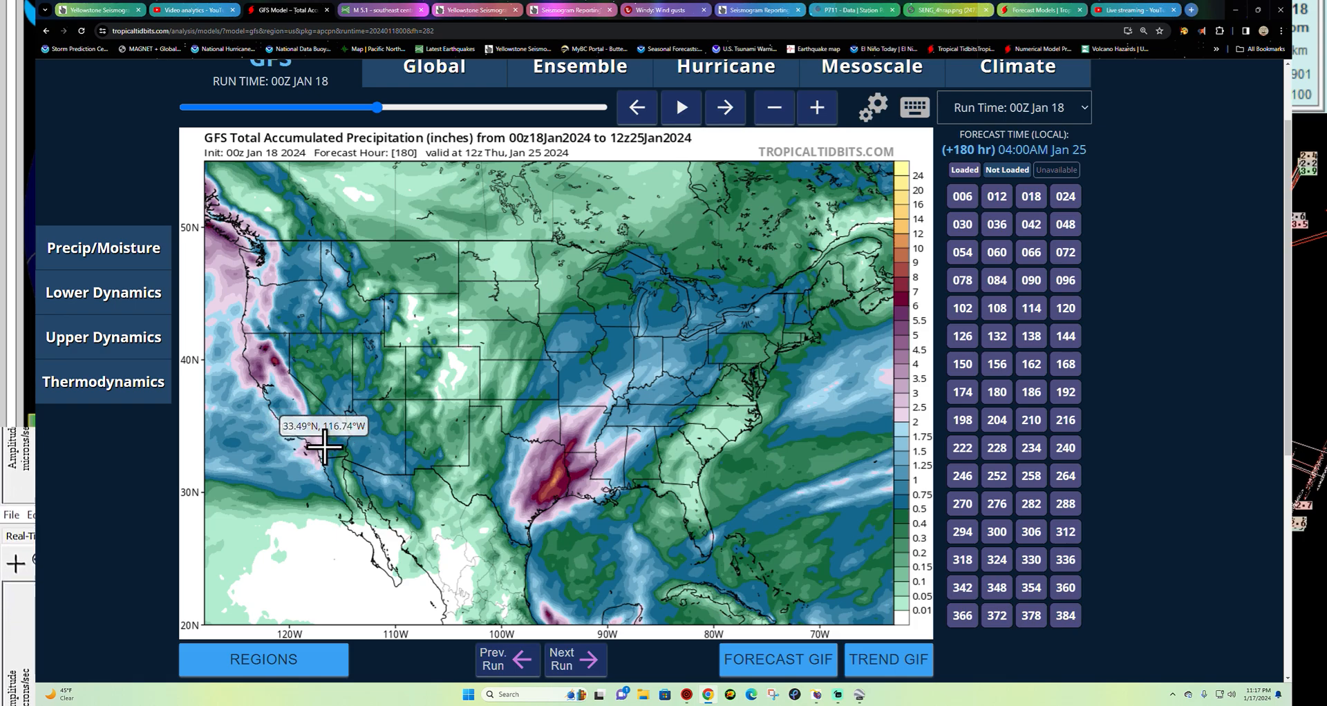
pyautogui.moveTo(466, 447)
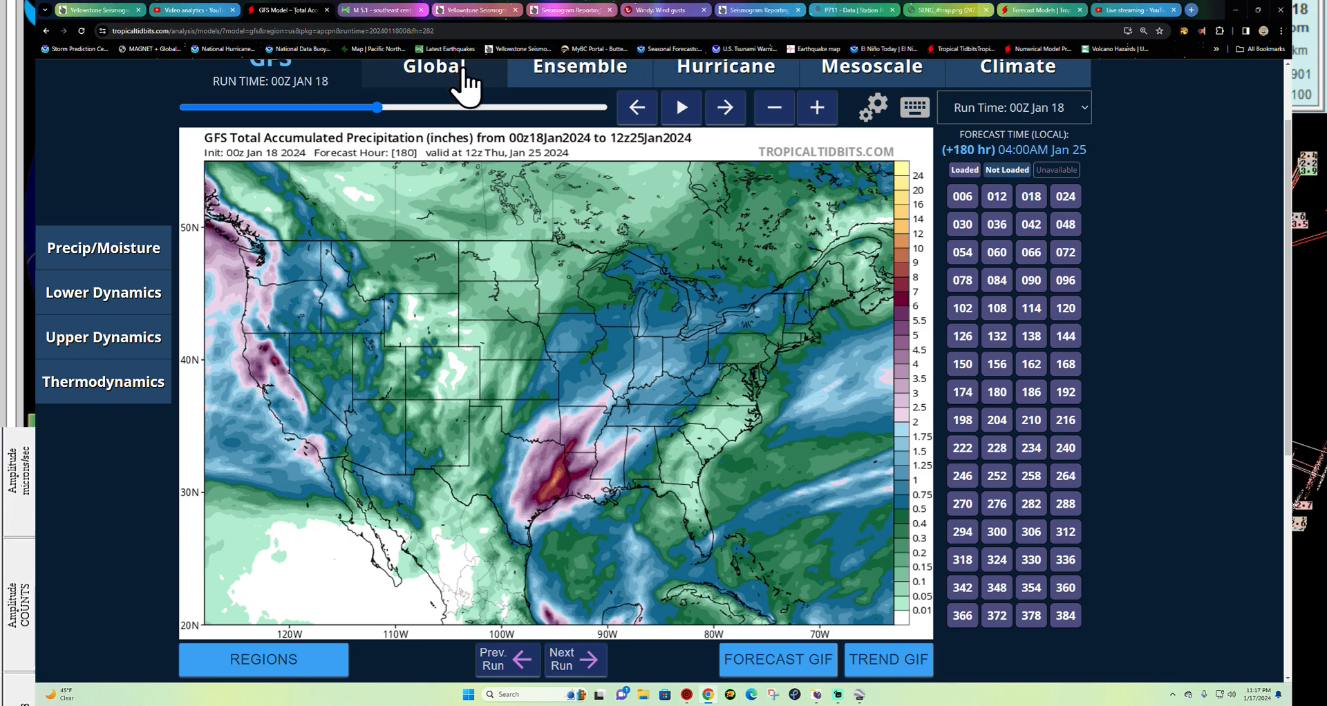
# - Show the USGS worldwide past-day quake map listing only the 198 quakes visible on it
pyautogui.click(285, 10)
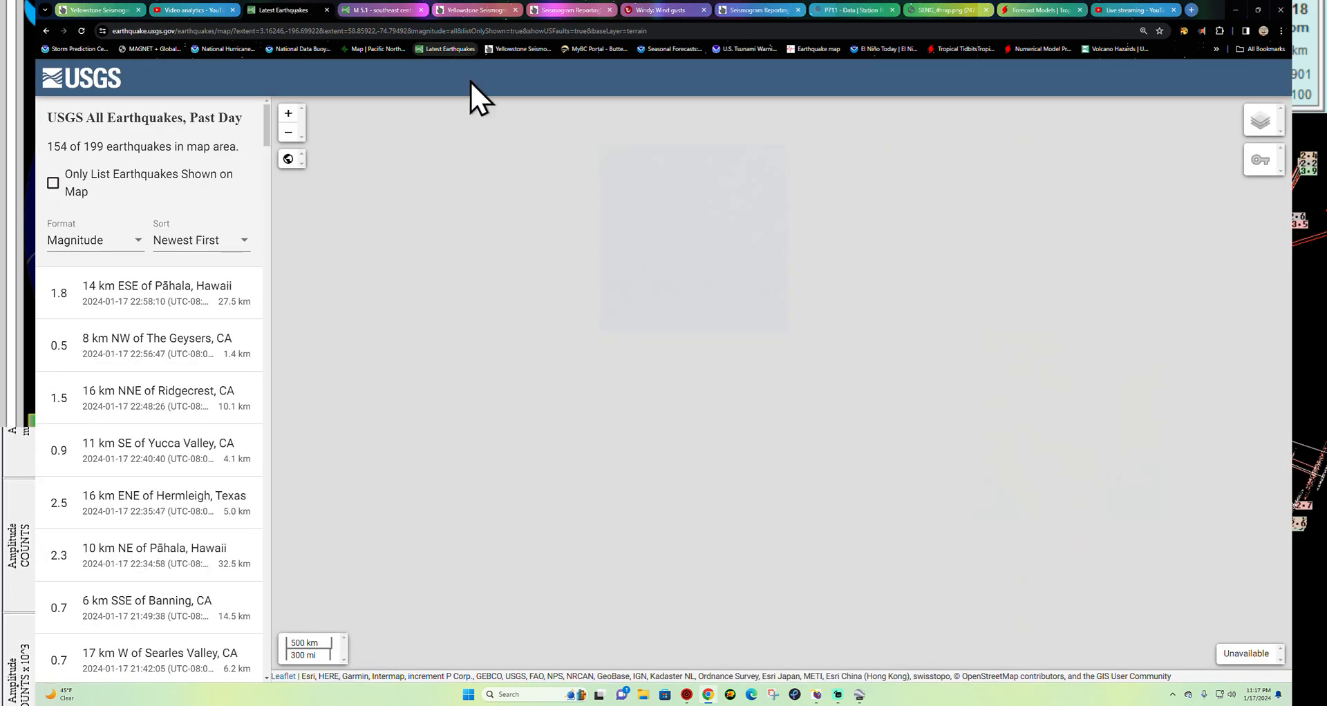
pyautogui.click(53, 184)
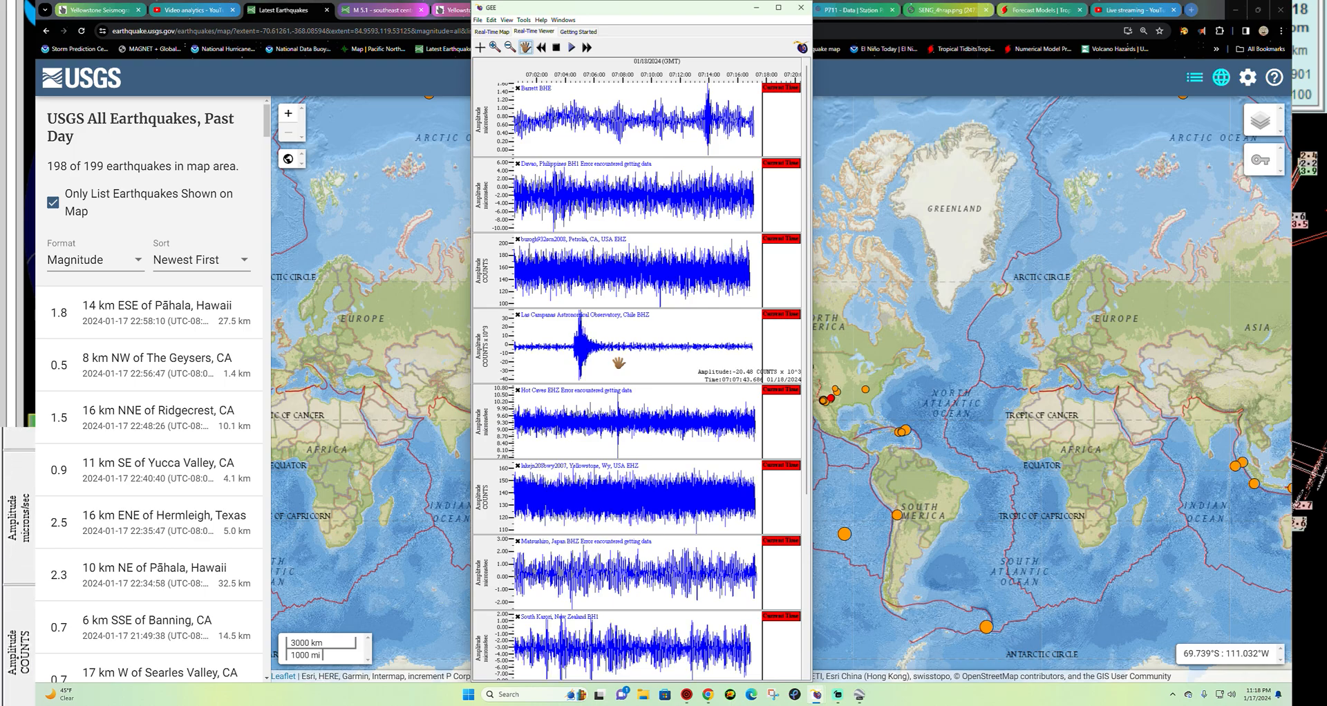
pyautogui.moveTo(711, 116)
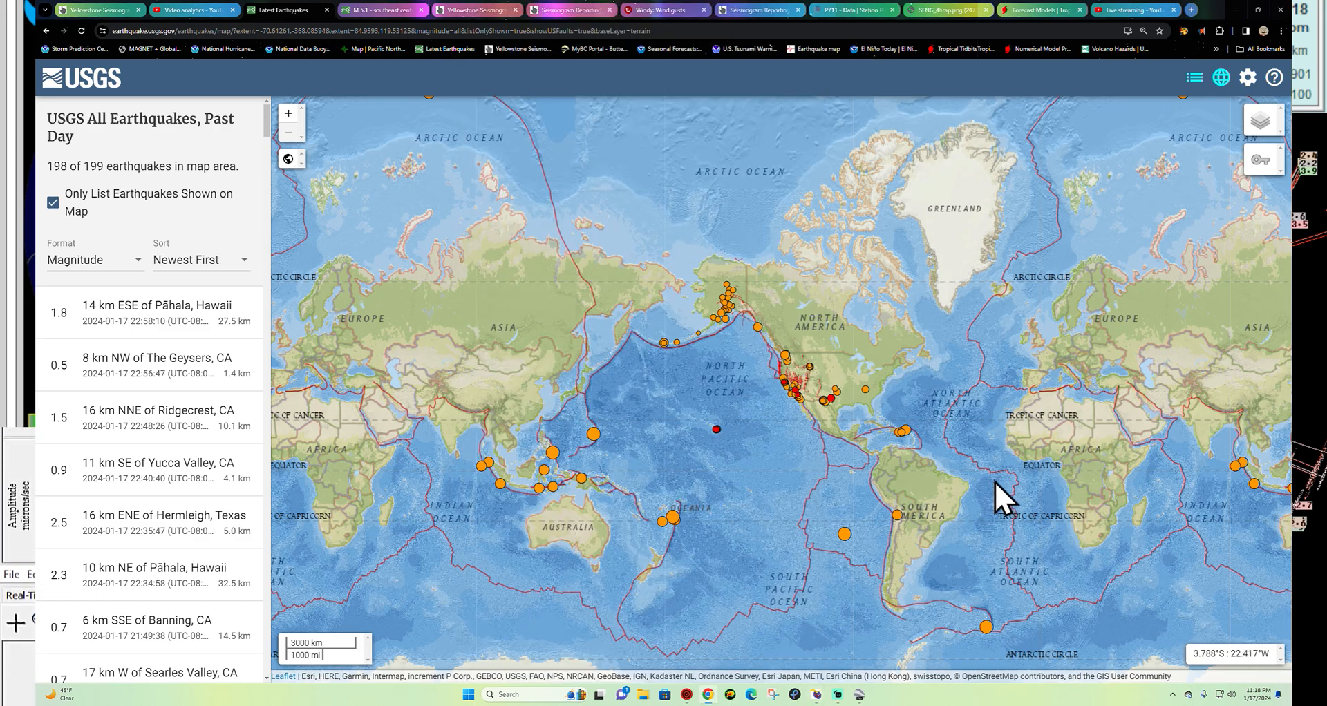
pyautogui.moveTo(854, 591)
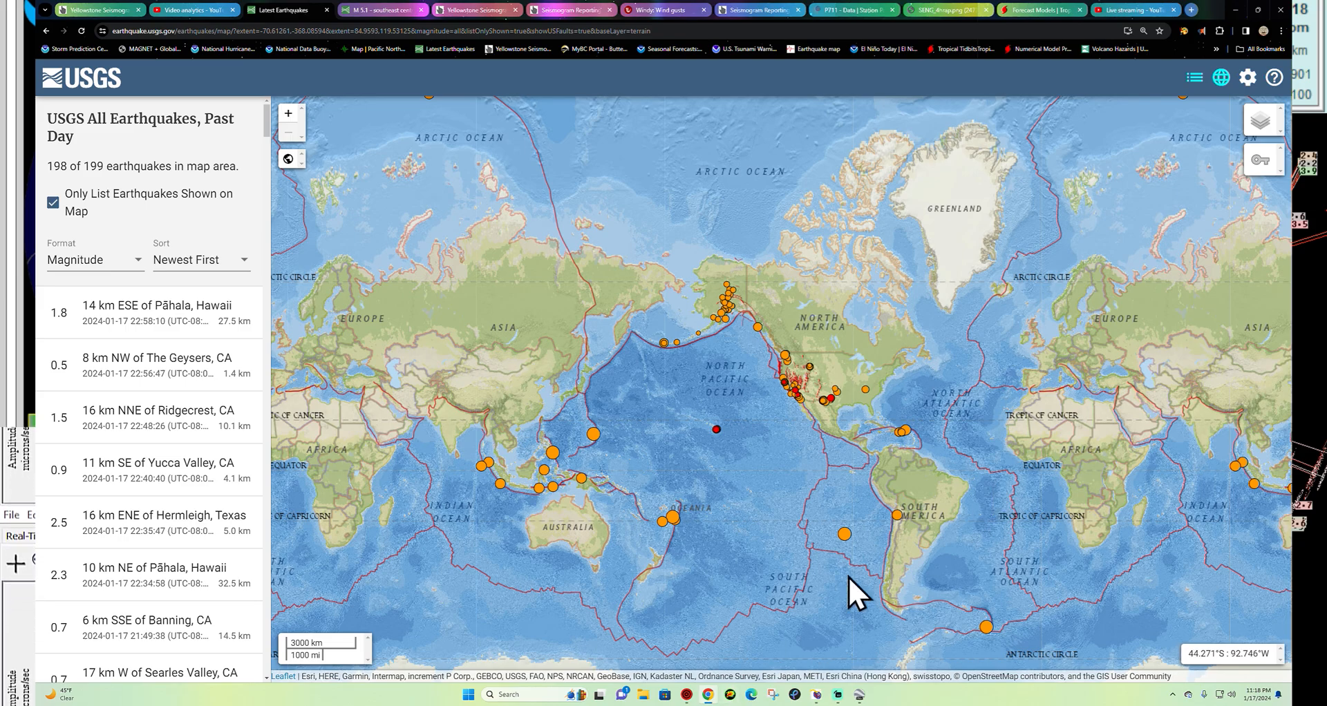